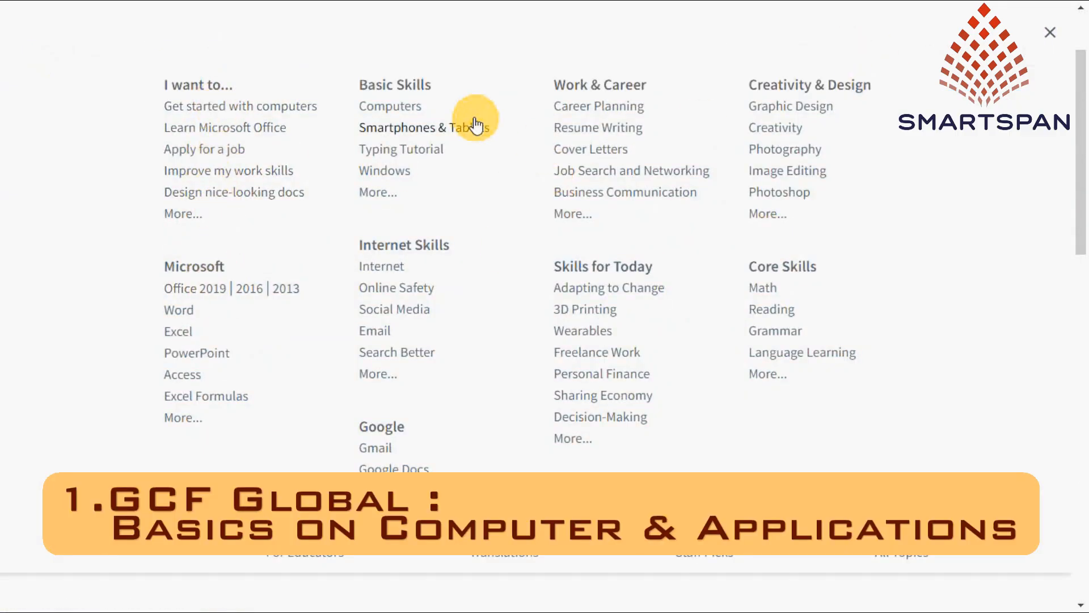
mouse_move(908, 173)
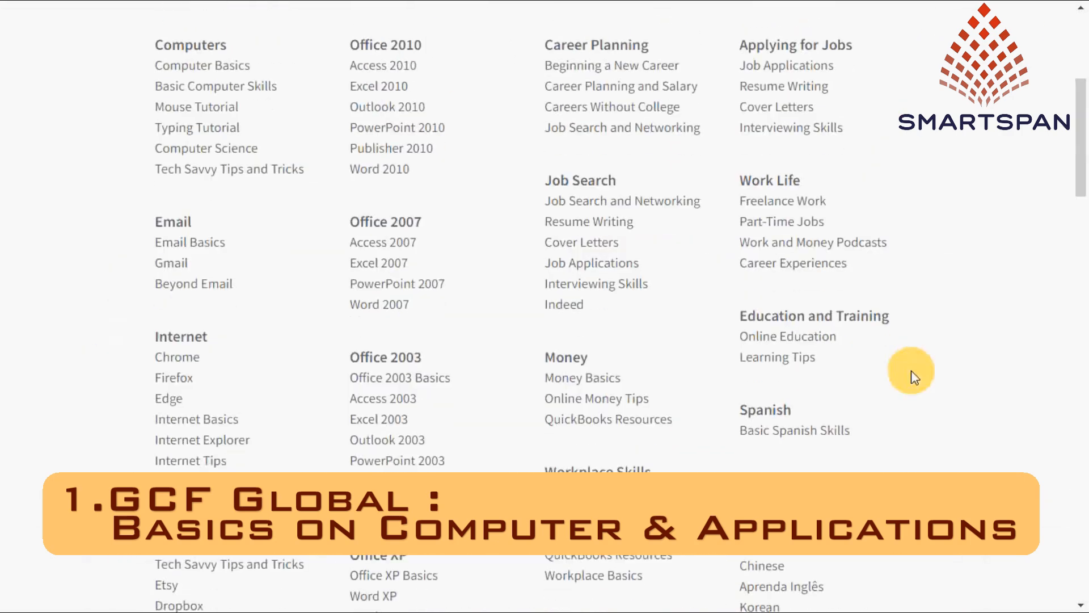
Step: Browse the full topics list and open the LinkedIn Basics tutorial under Social Media
scroll("down", 3)
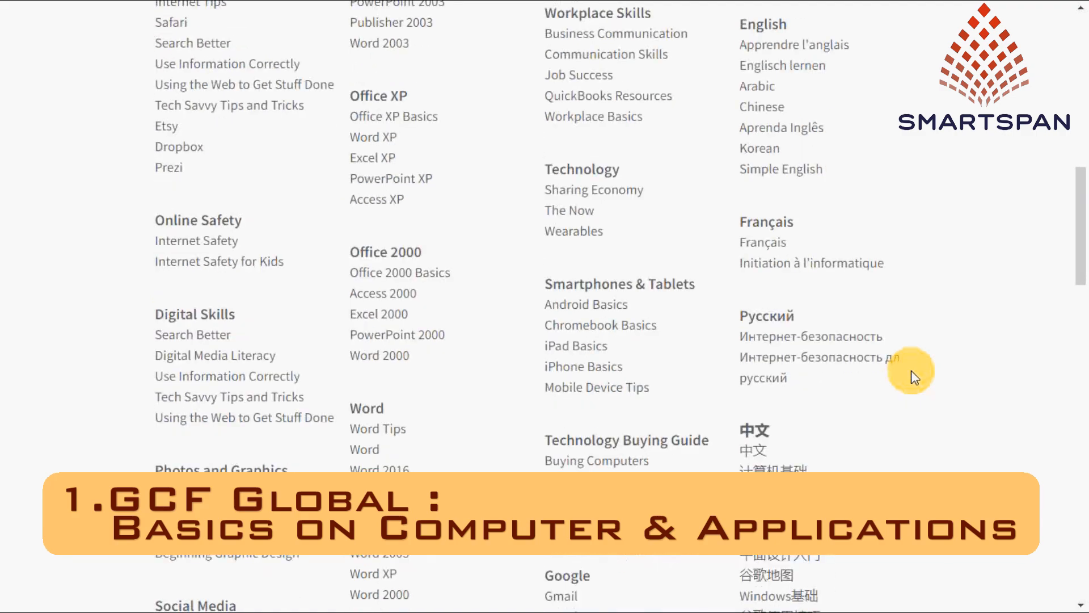
scroll("down", 3)
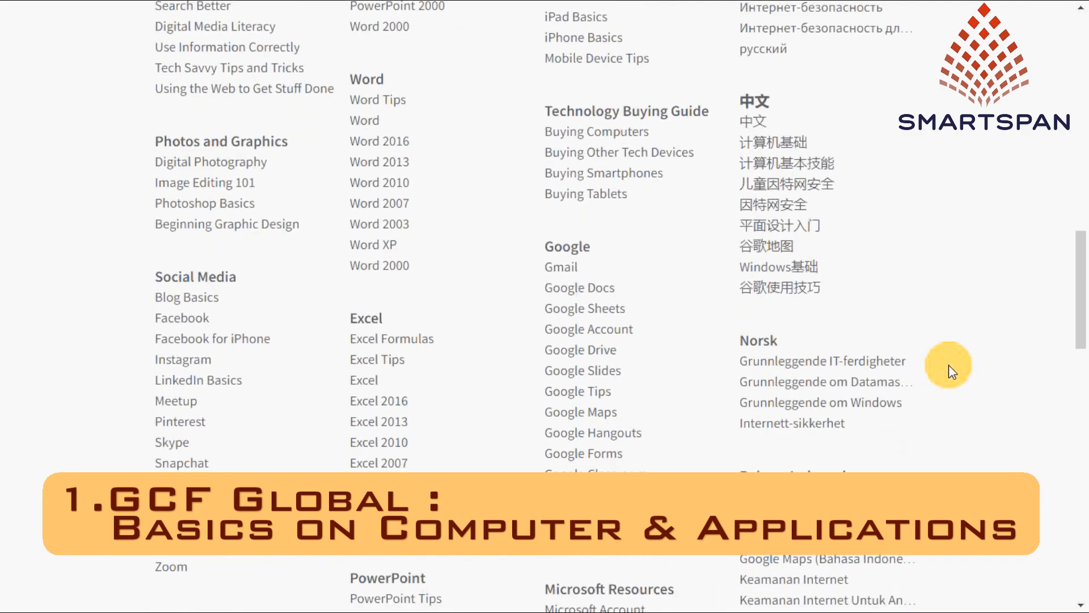
scroll("down", 3)
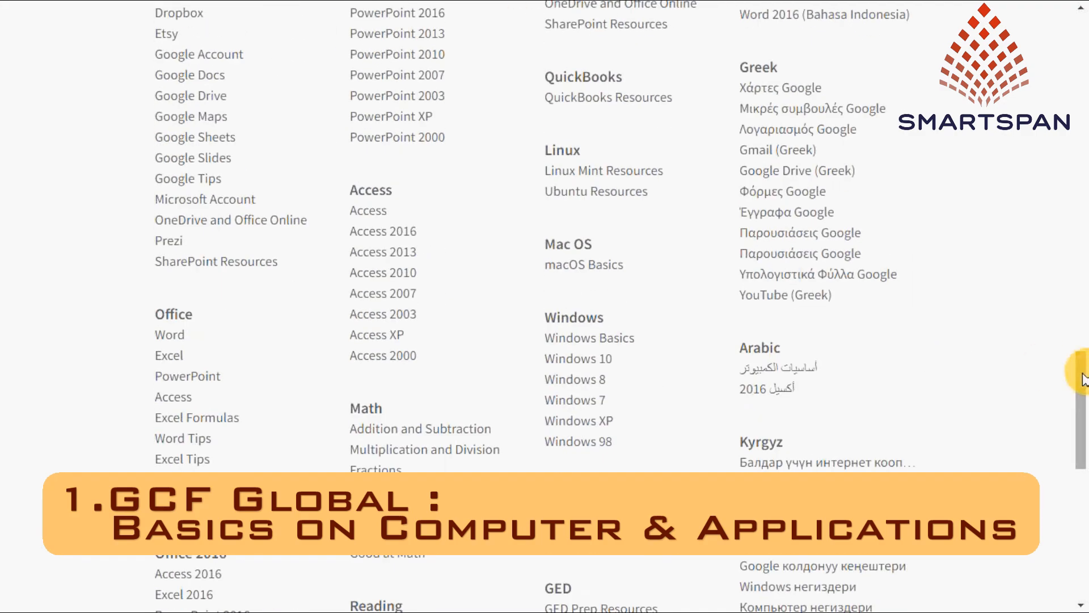
scroll("up", 3)
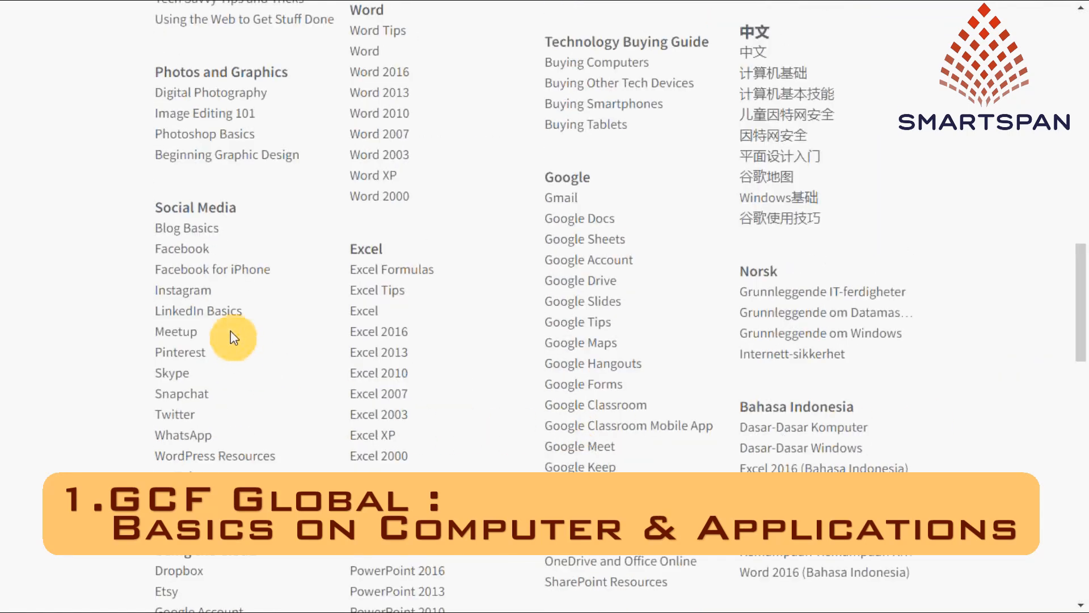
left_click(197, 309)
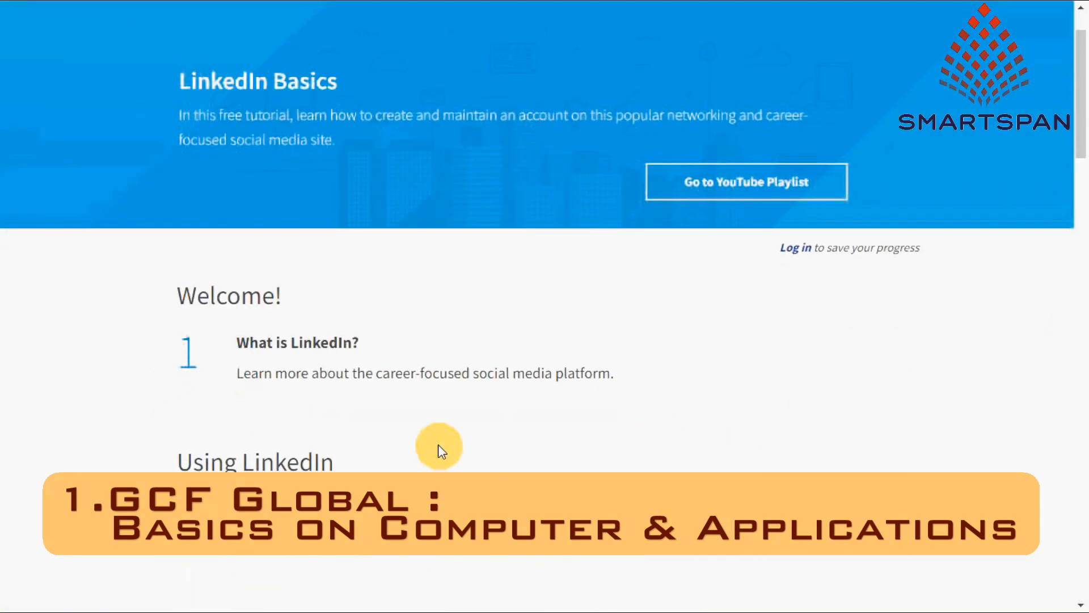
scroll("down", 3)
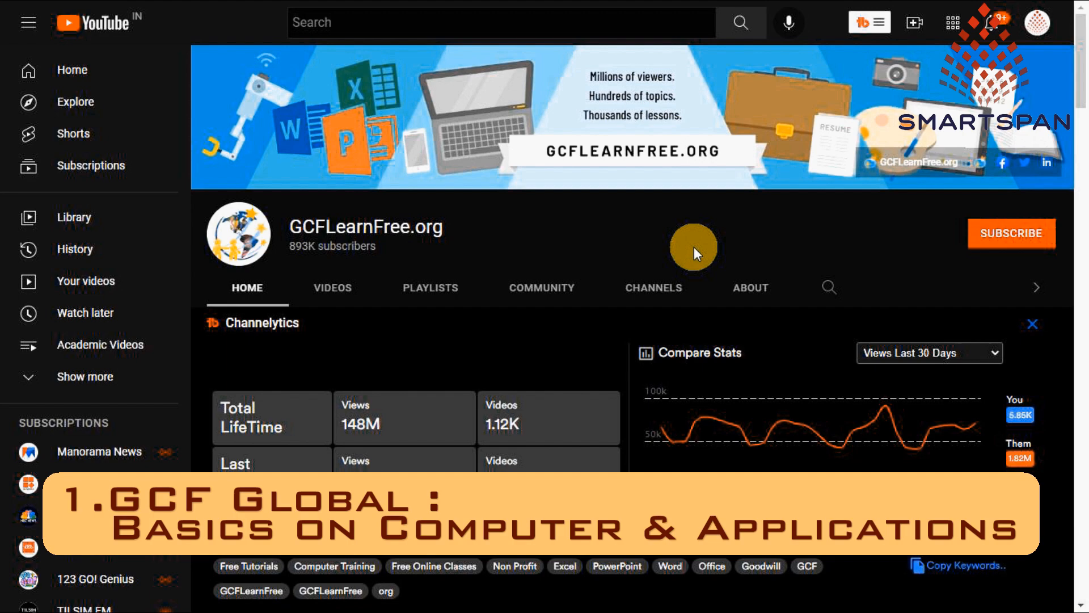
Step: Browse the channel's Videos and Playlists and play all of Excel for the Workplace
left_click(332, 288)
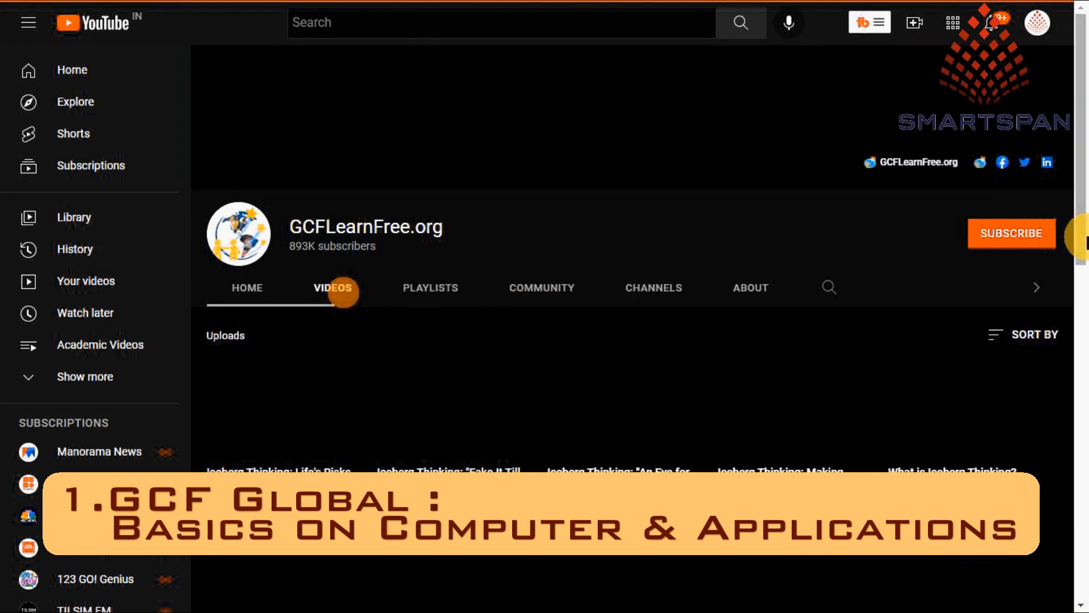
scroll("down", 3)
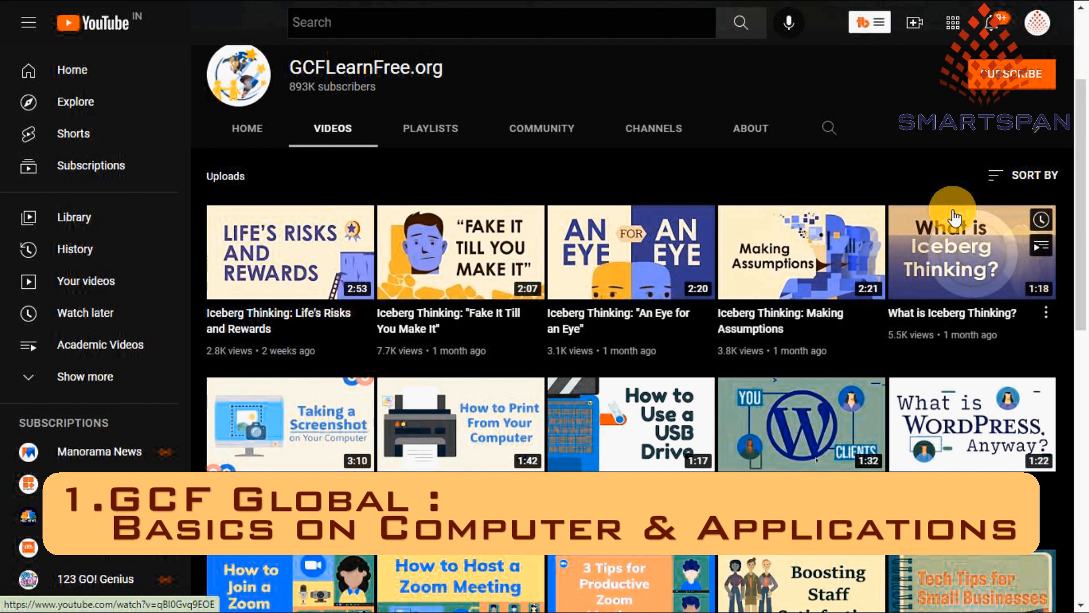
left_click(430, 128)
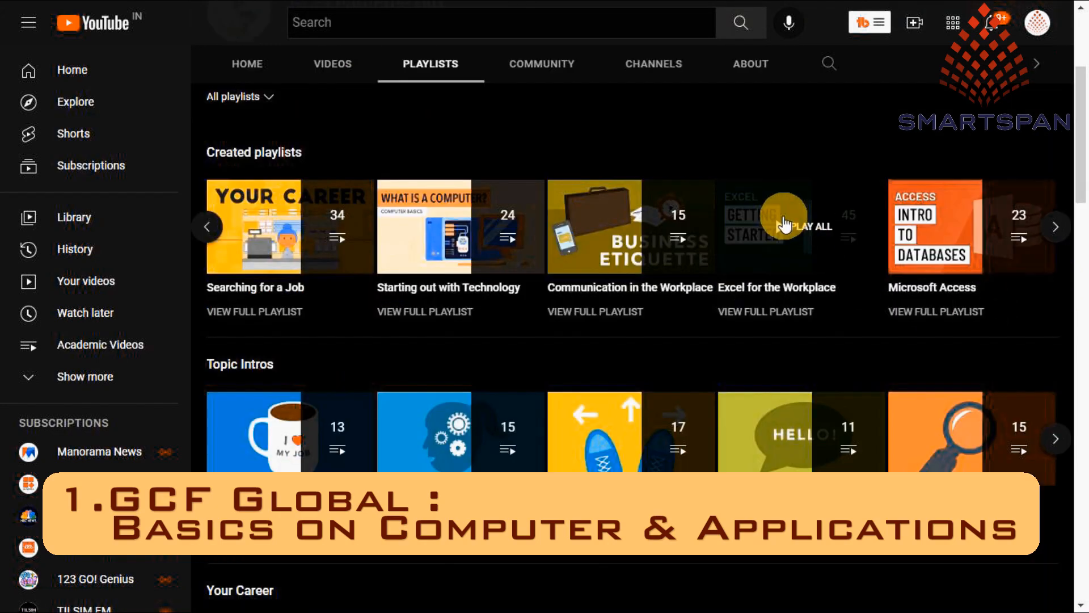
left_click(781, 226)
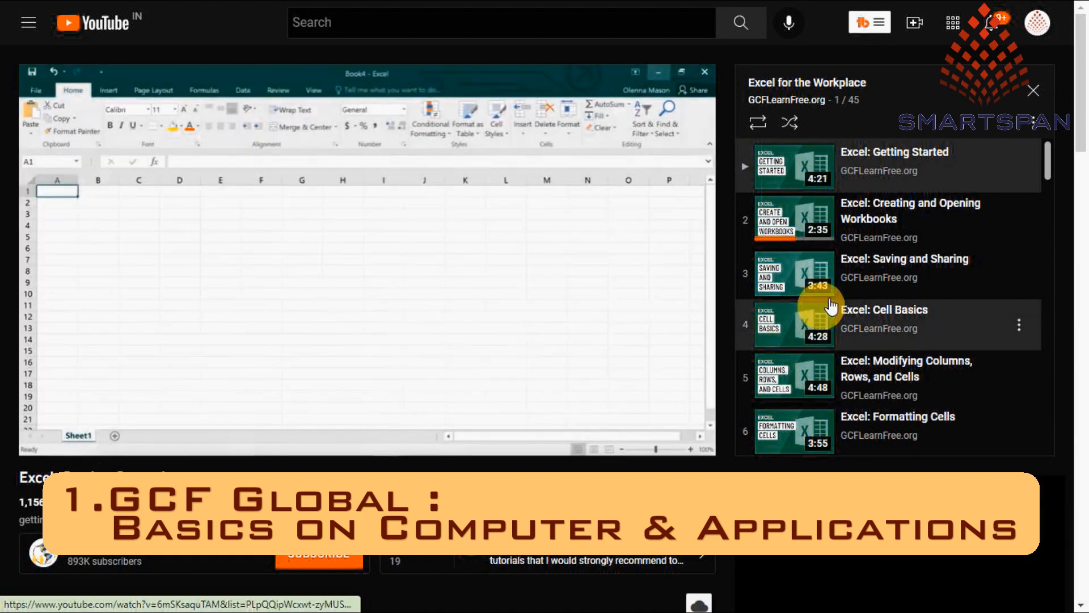
scroll("down", 3)
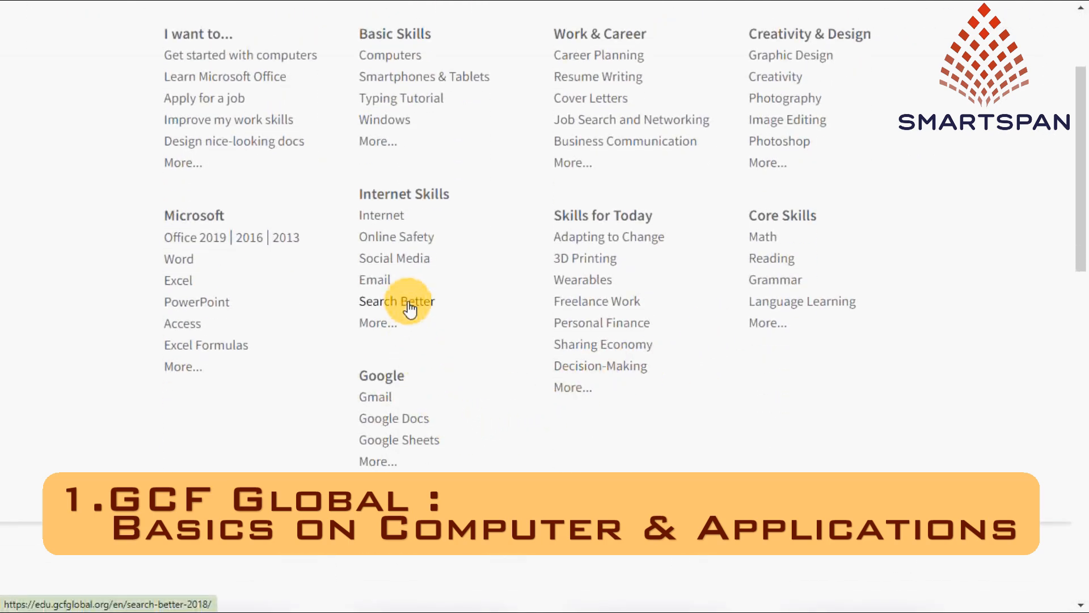
Step: Open the Search Better tutorial under Internet Skills and scroll through it
left_click(397, 300)
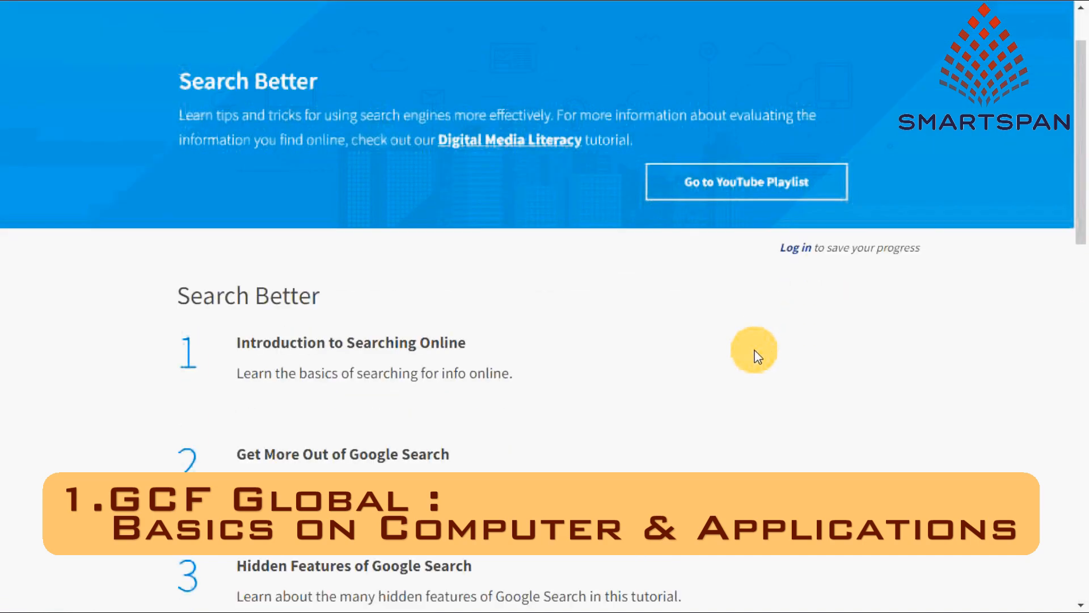
scroll("down", 3)
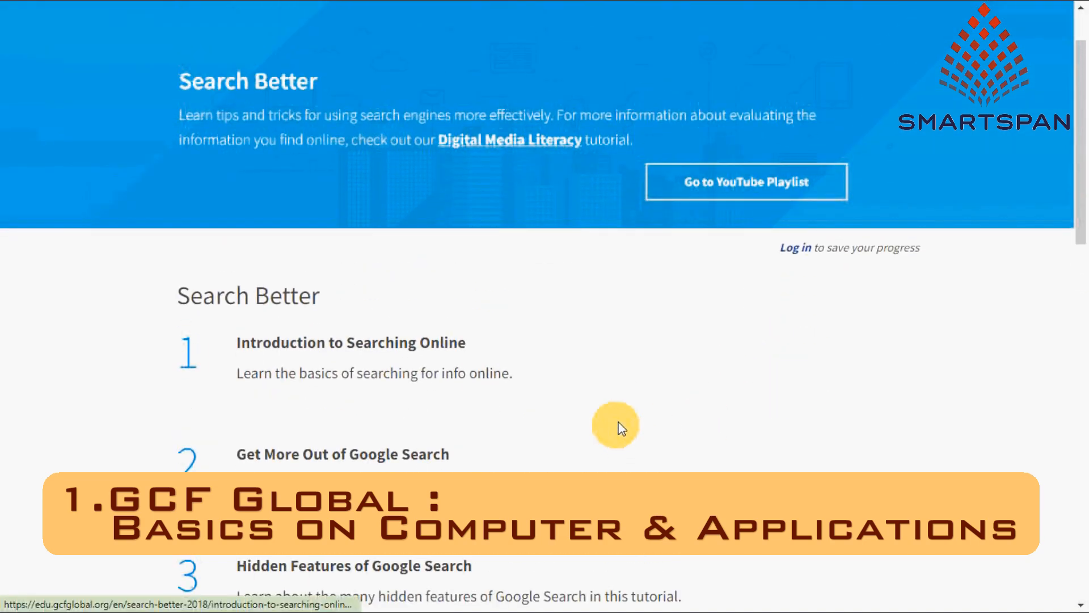
scroll("down", 3)
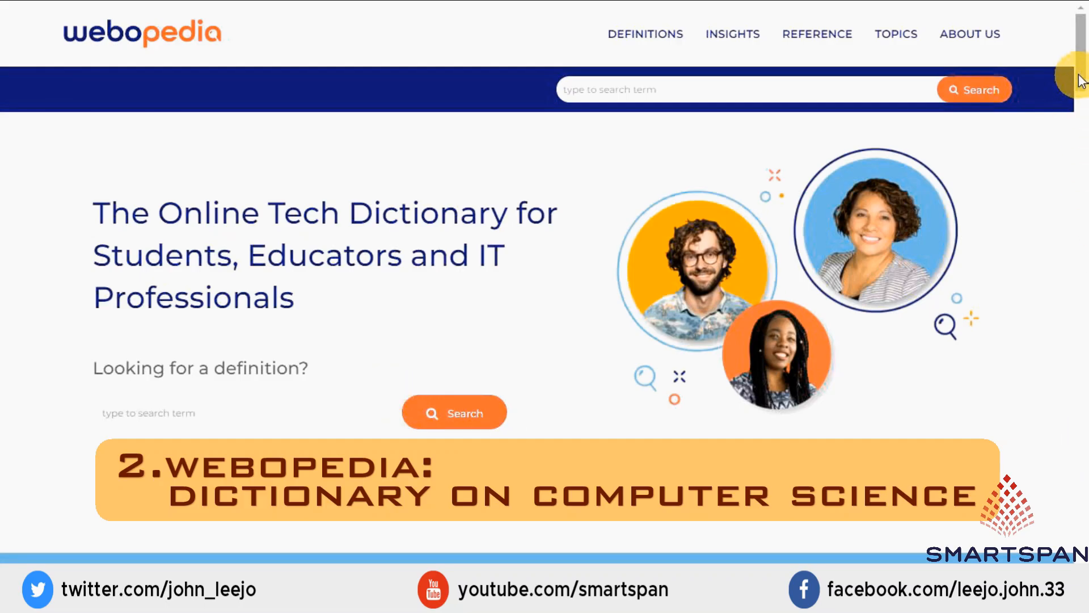
Step: Scroll Webopedia's homepage and run the dictionary search for SQL
scroll("down", 3)
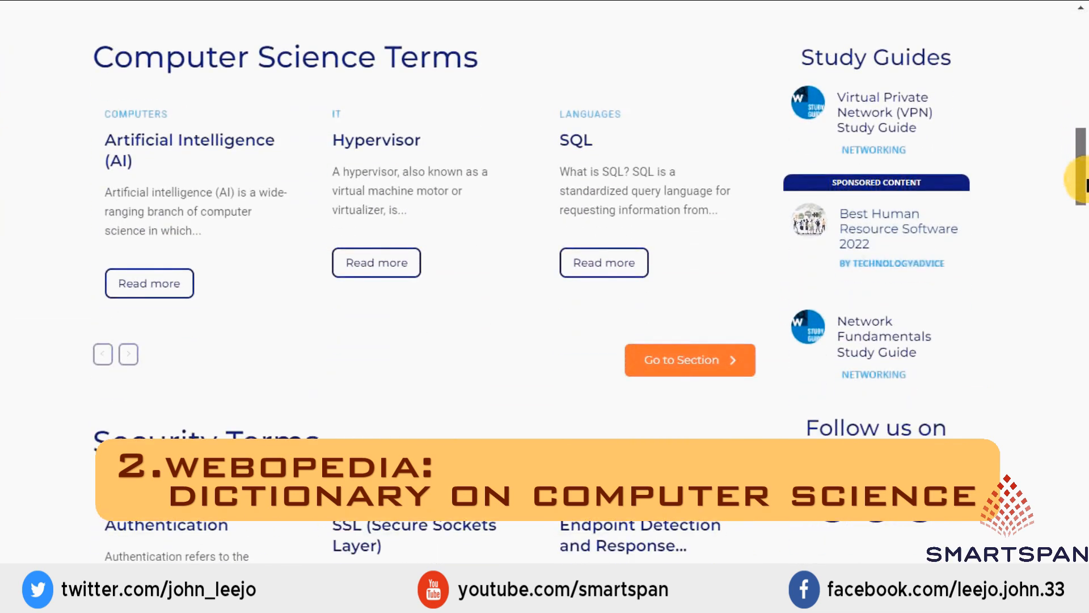
scroll("down", 3)
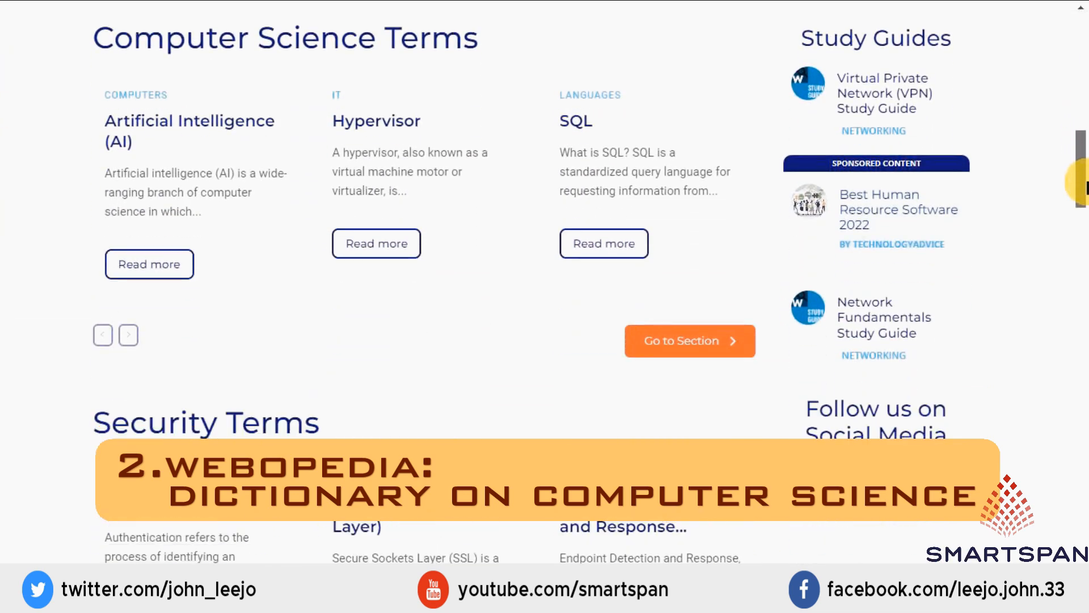
scroll("down", 3)
type("SQL")
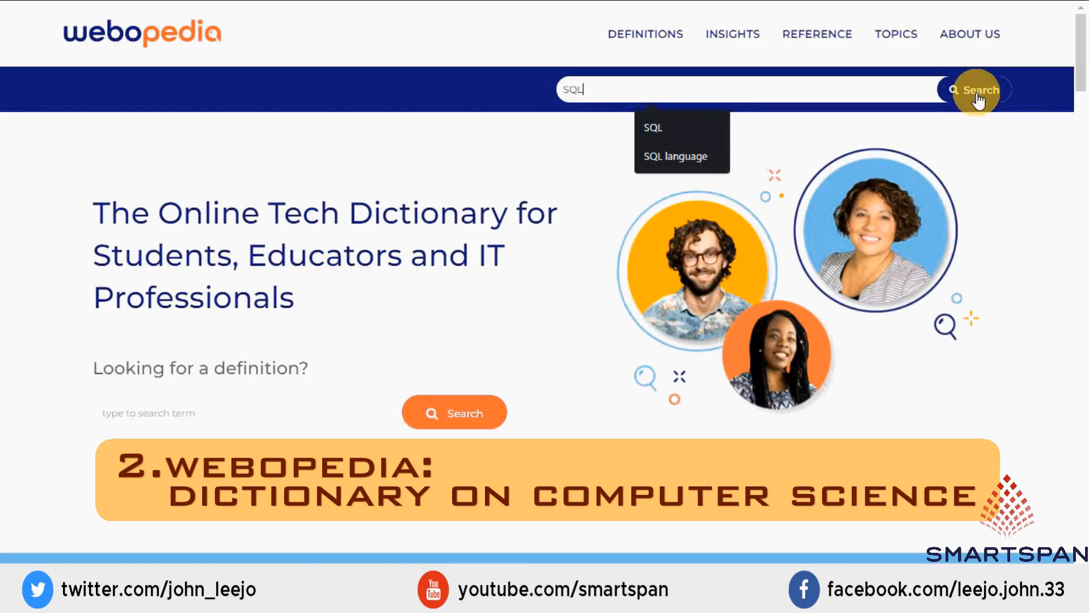
left_click(977, 90)
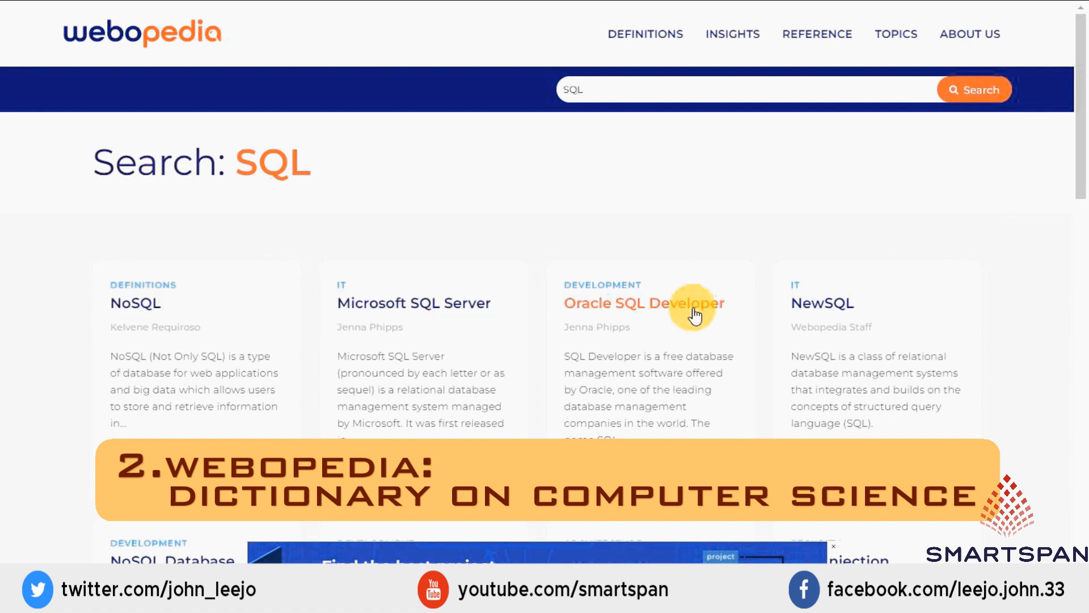
Step: Read the SQL definition article down to the footer search box for IP Address
scroll("down", 3)
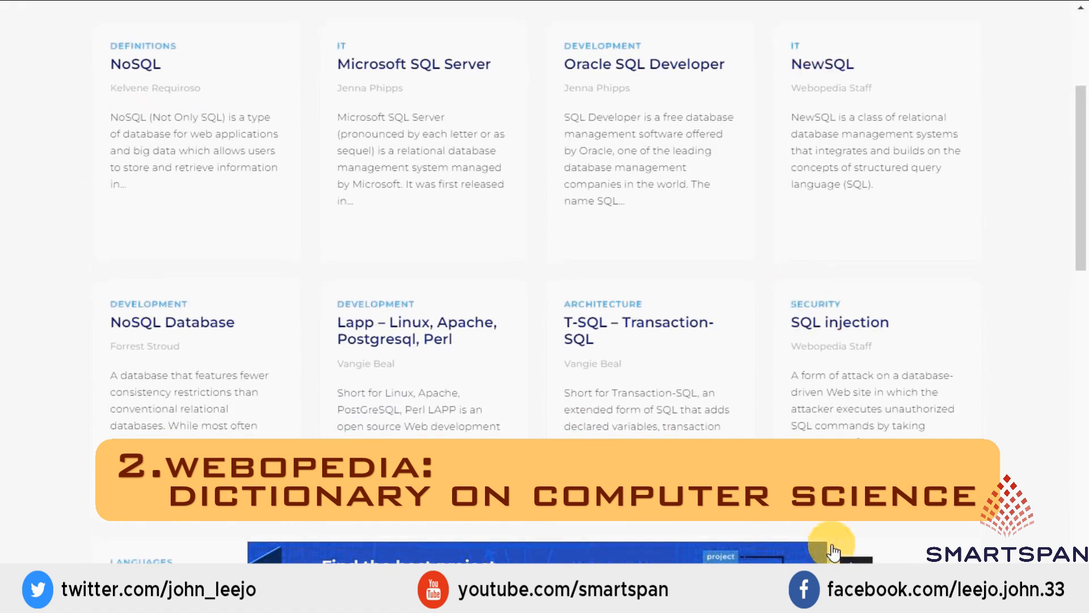
scroll("down", 3)
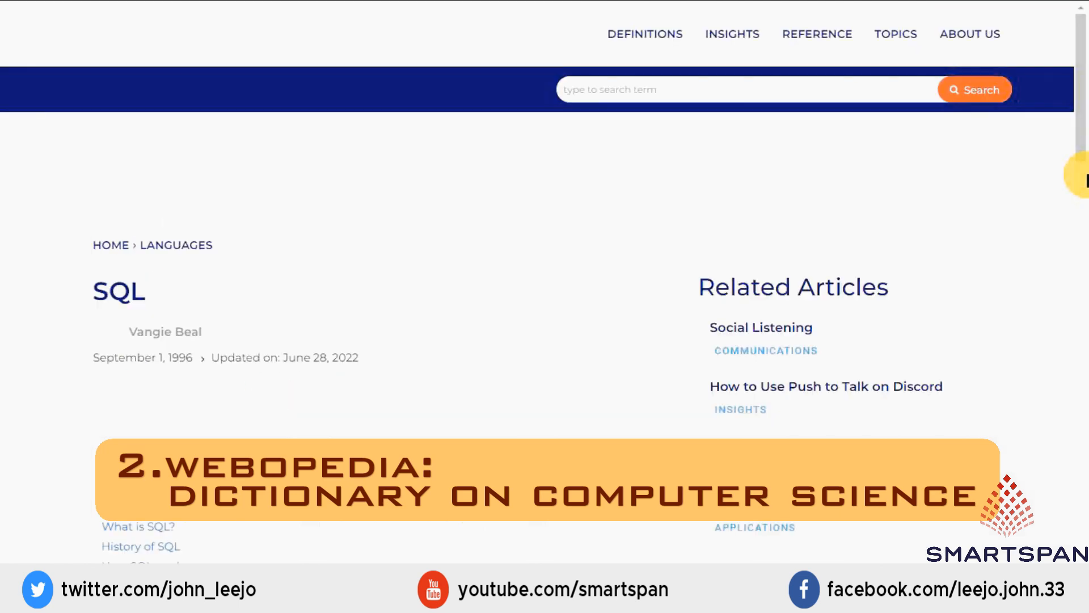
scroll("down", 3)
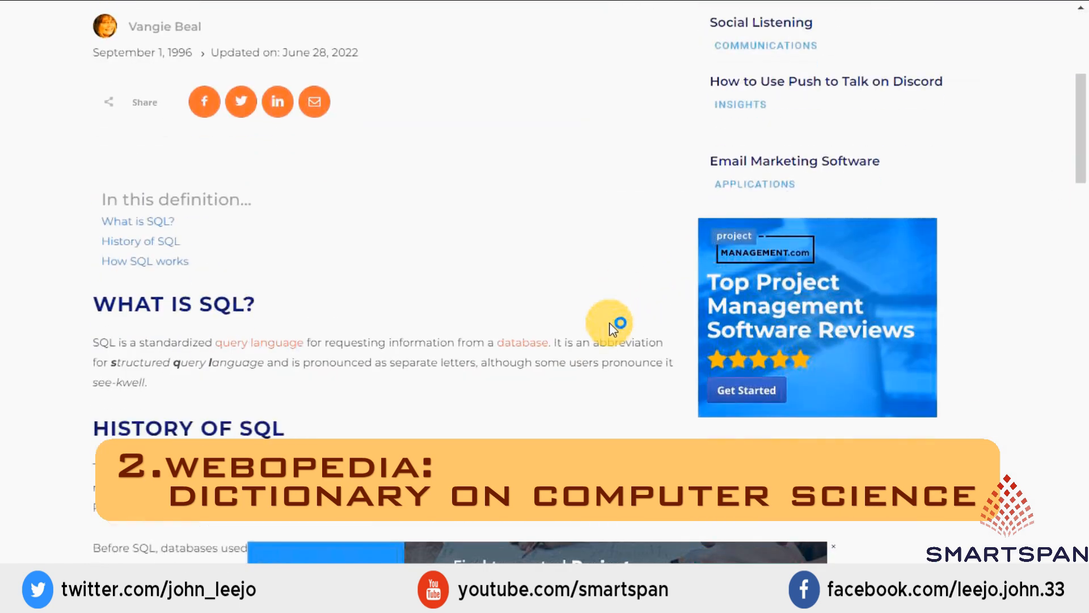
scroll("down", 3)
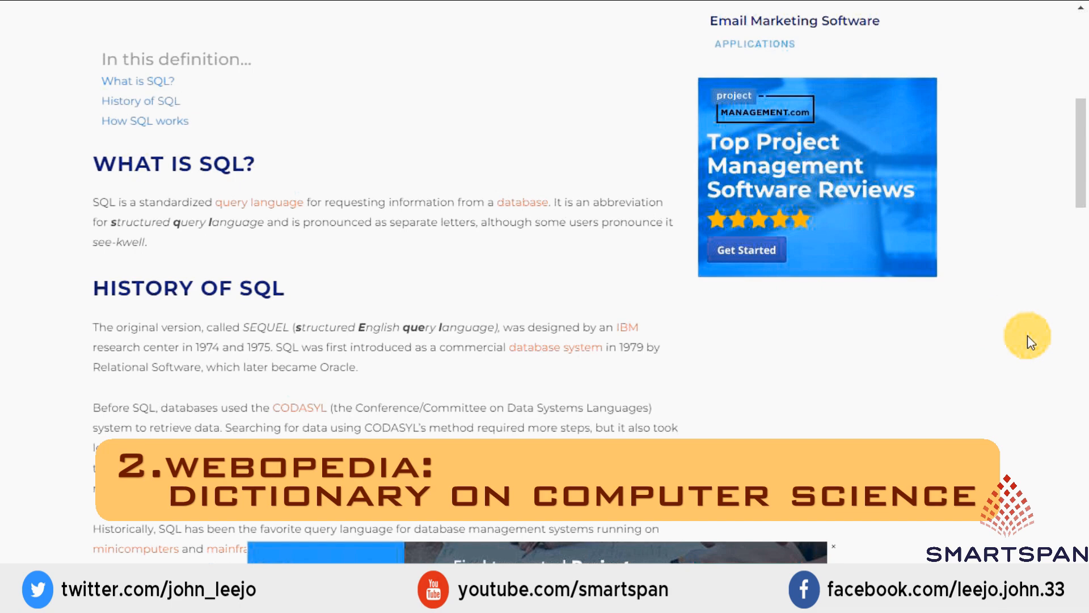
mouse_move(988, 330)
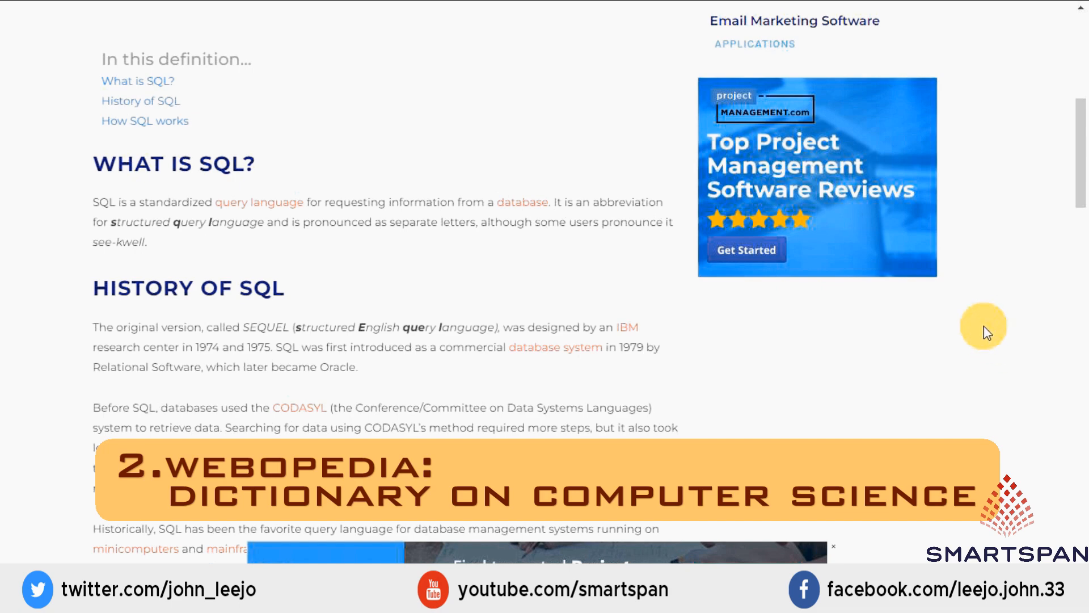
scroll("down", 3)
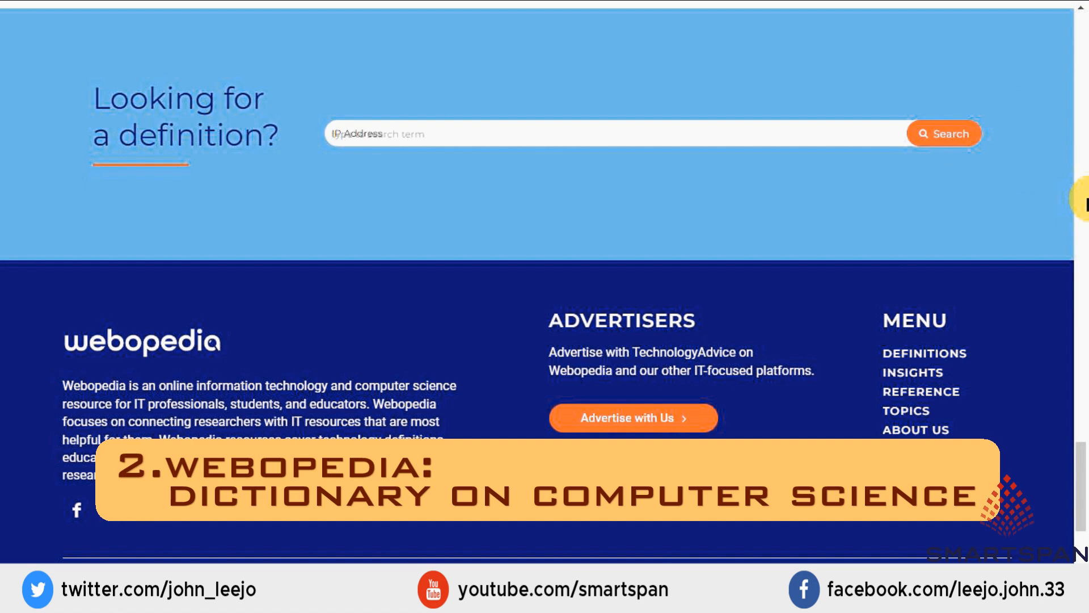
Step: Search Webopedia for IP Address and read its definition article
left_click(944, 134)
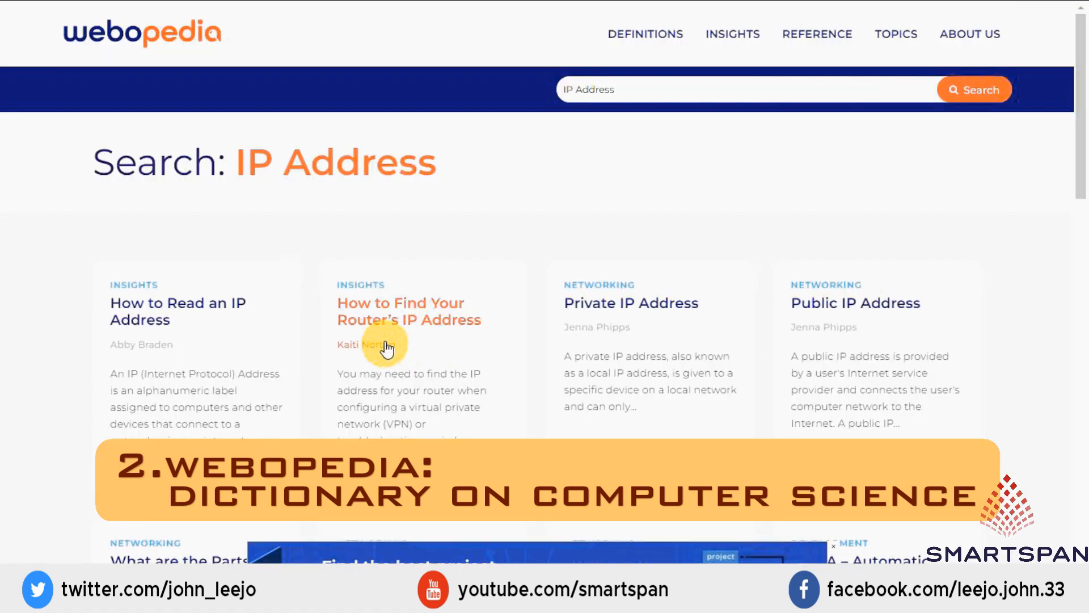
scroll("down", 3)
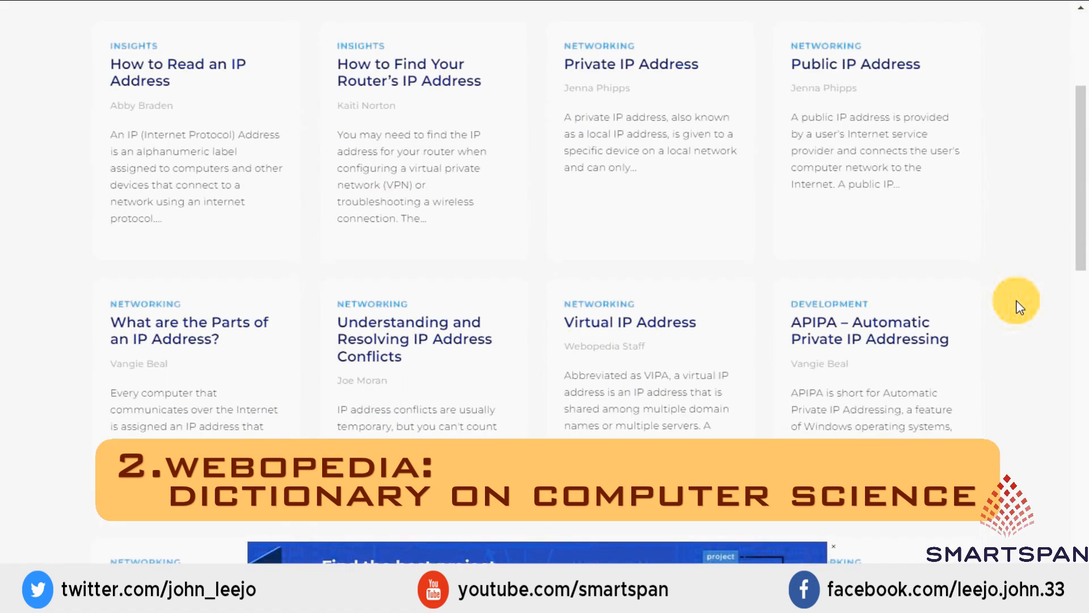
scroll("down", 3)
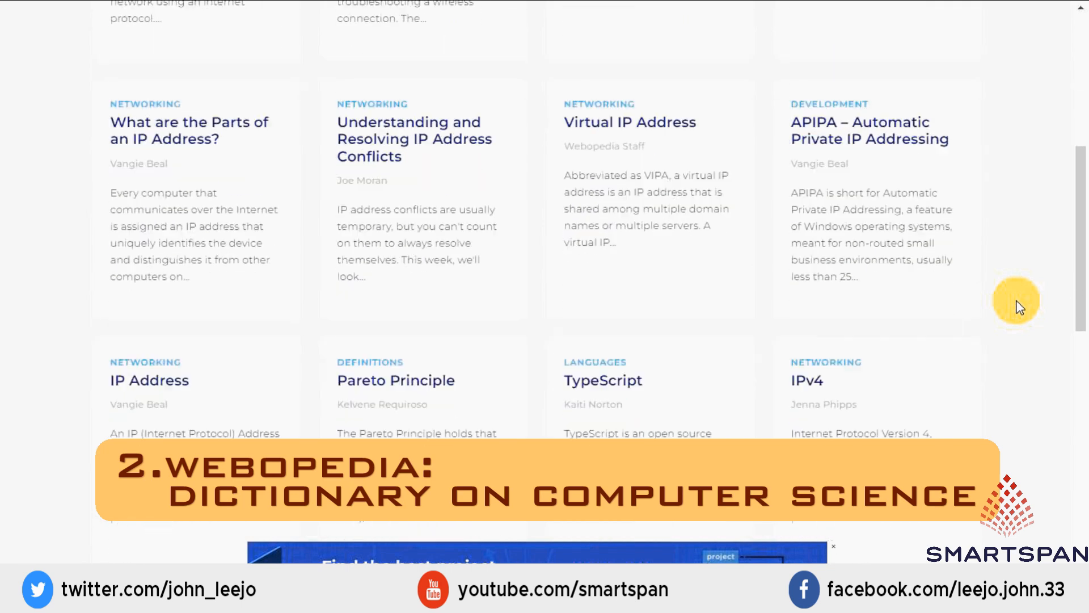
left_click(150, 380)
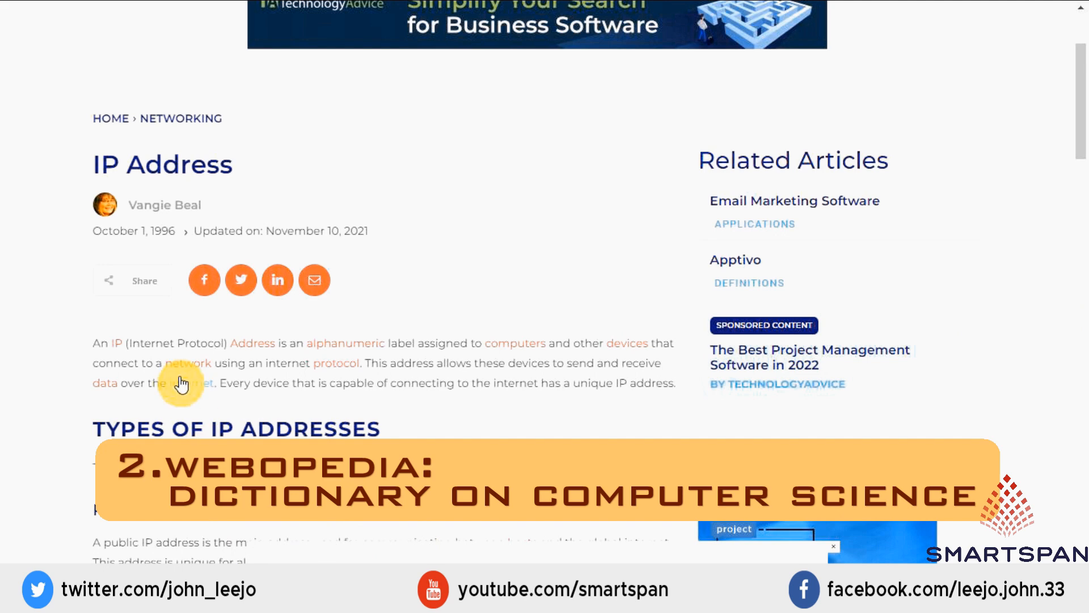
scroll("down", 3)
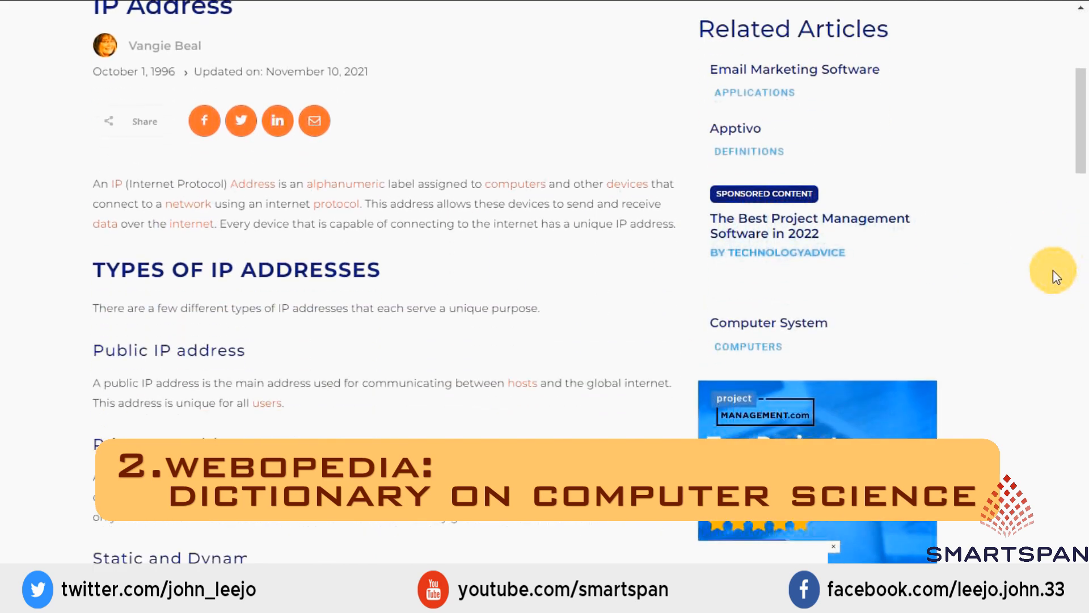
scroll("down", 3)
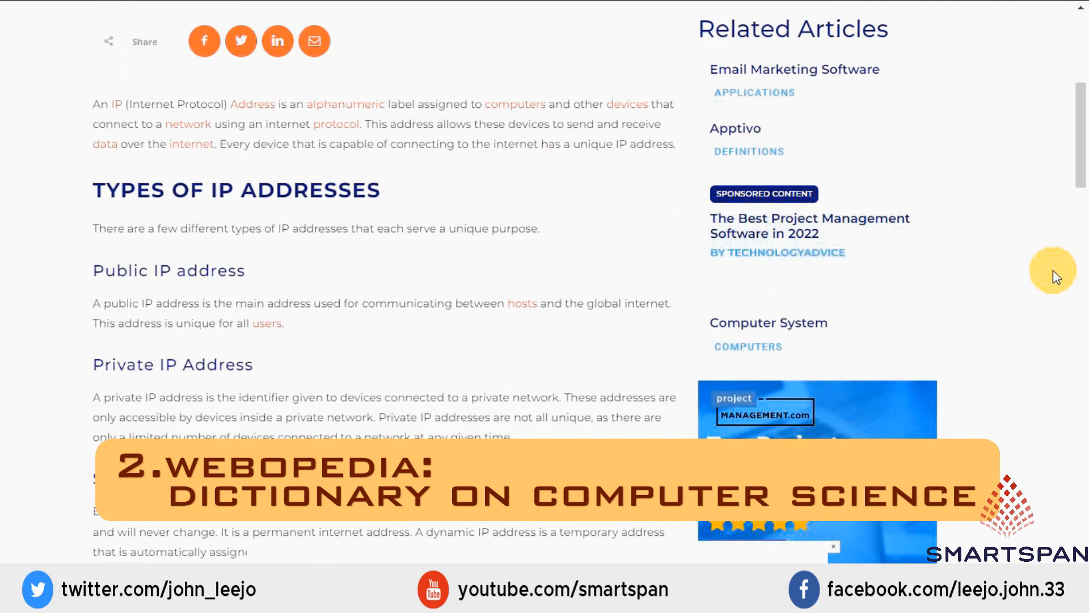
scroll("down", 3)
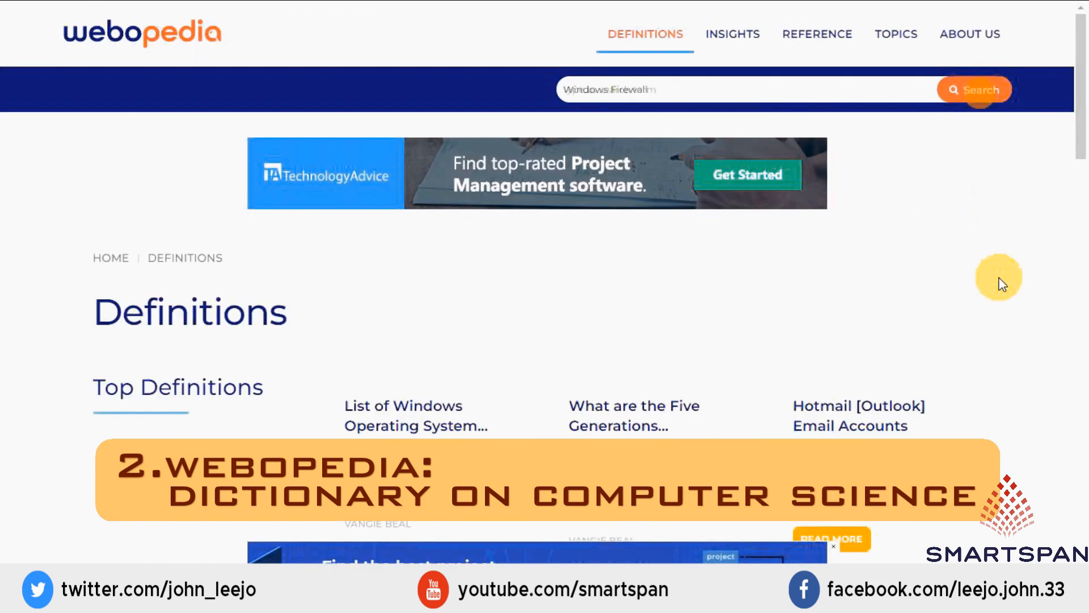
Step: Search for Windows Firewall and open its definition article
left_click(975, 90)
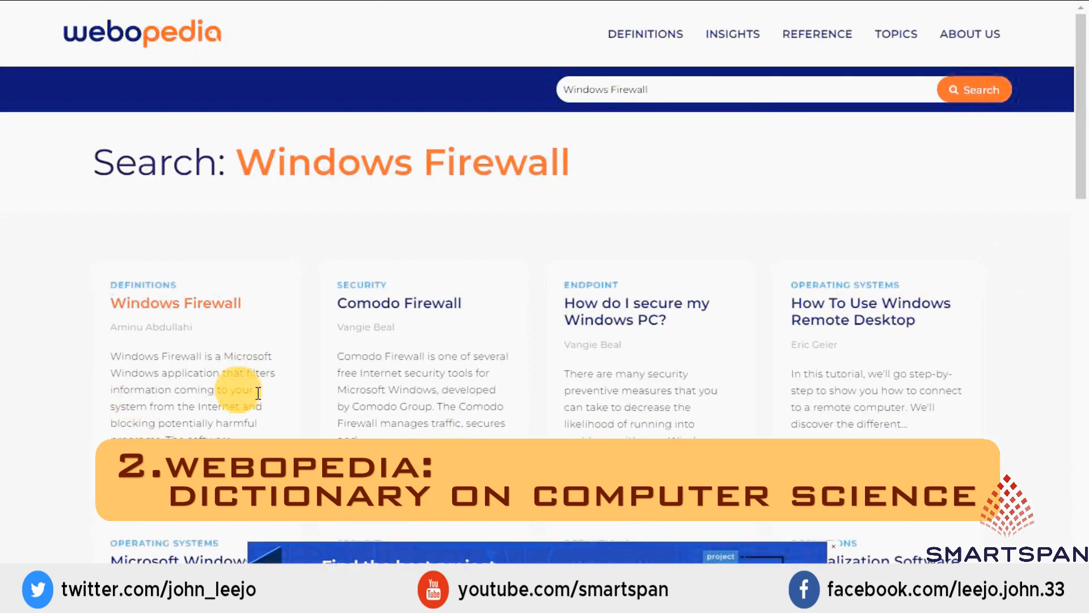
left_click(175, 303)
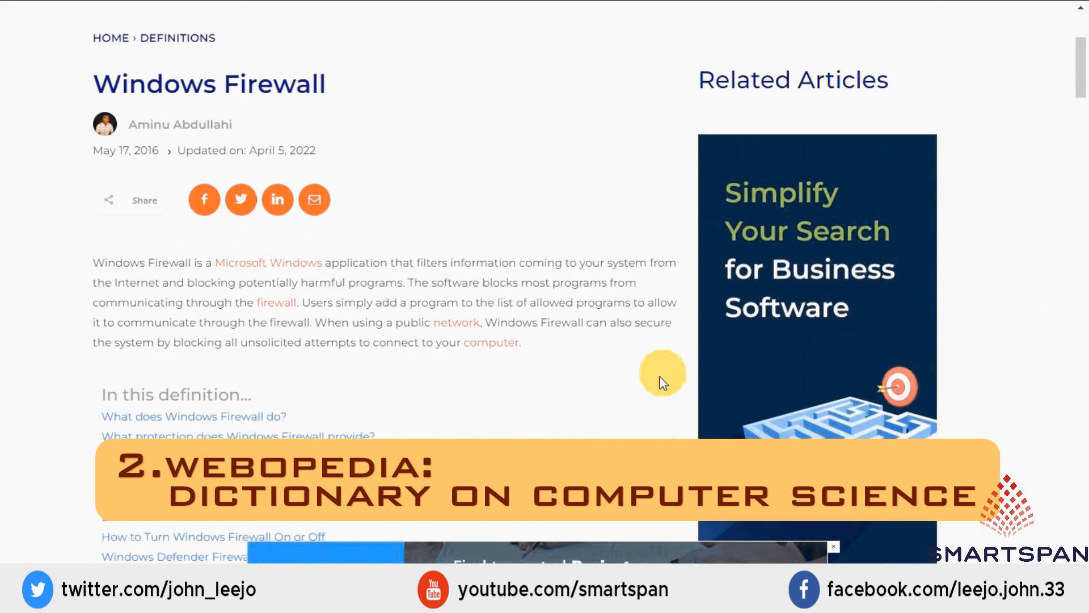
scroll("down", 3)
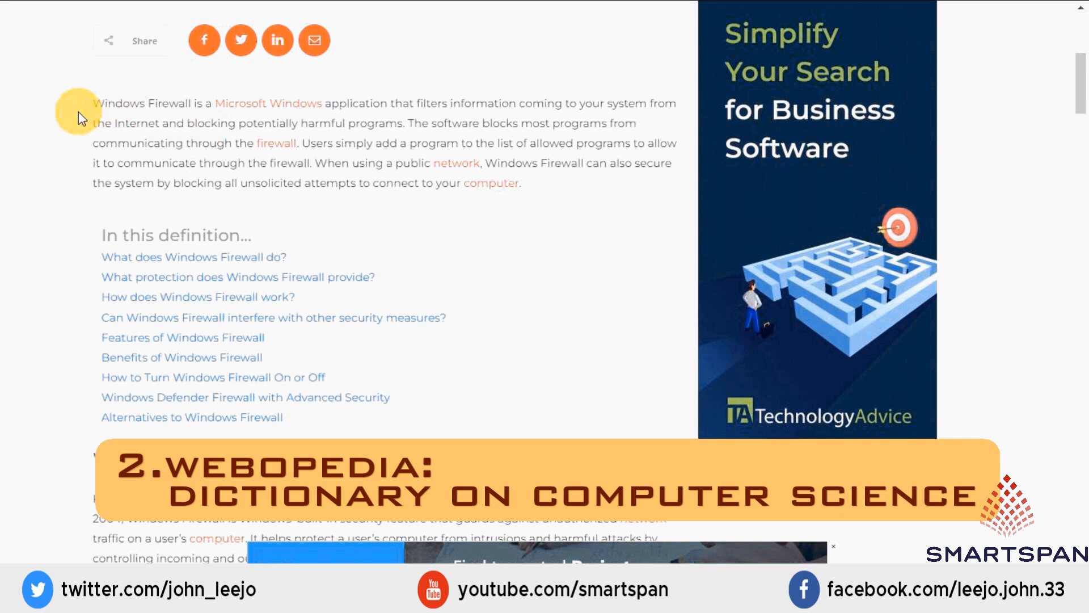
left_click_drag(94, 104, 405, 123)
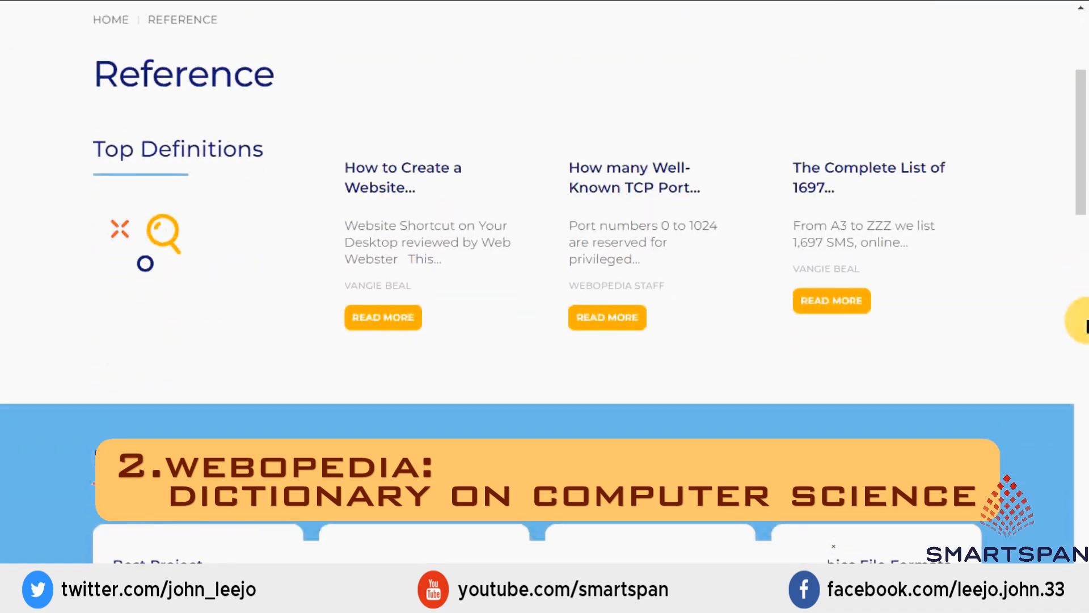
Step: Open the 10 Interesting Facts About Cybersecurity article from the reference collection
scroll("down", 3)
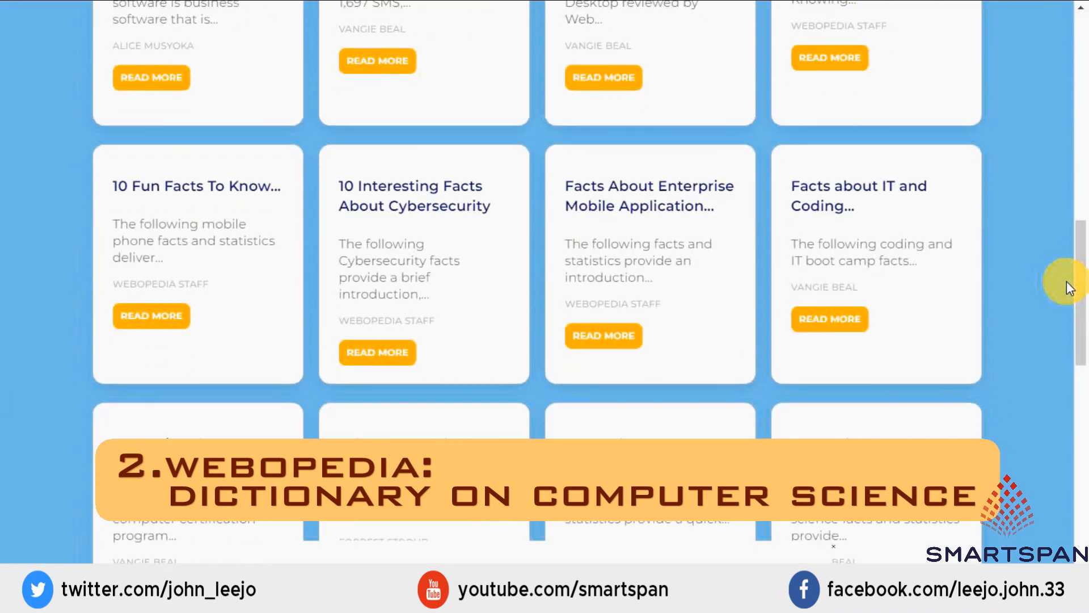
scroll("down", 3)
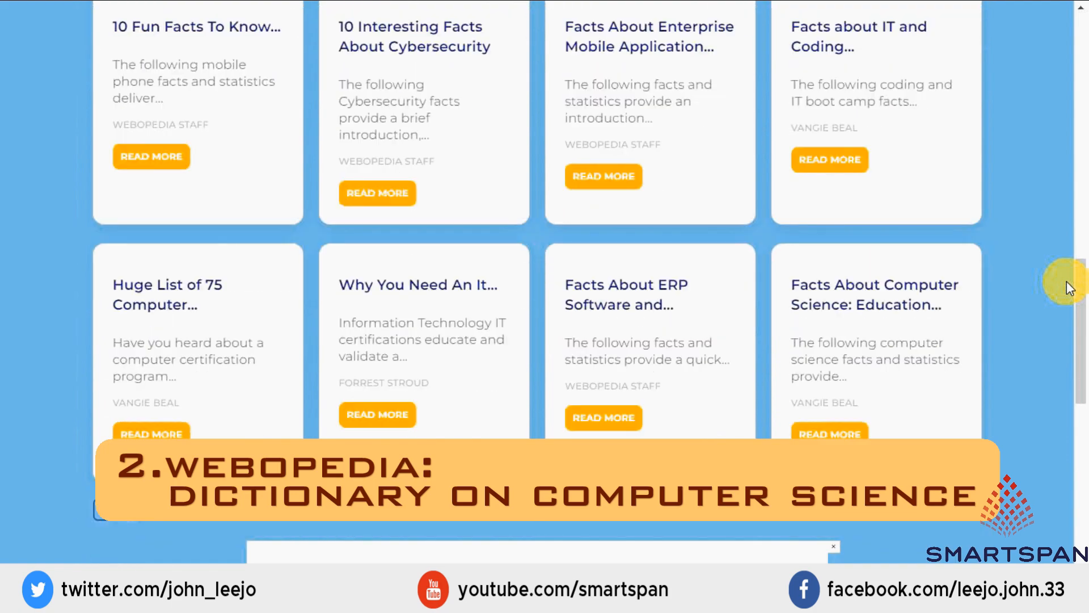
left_click(377, 192)
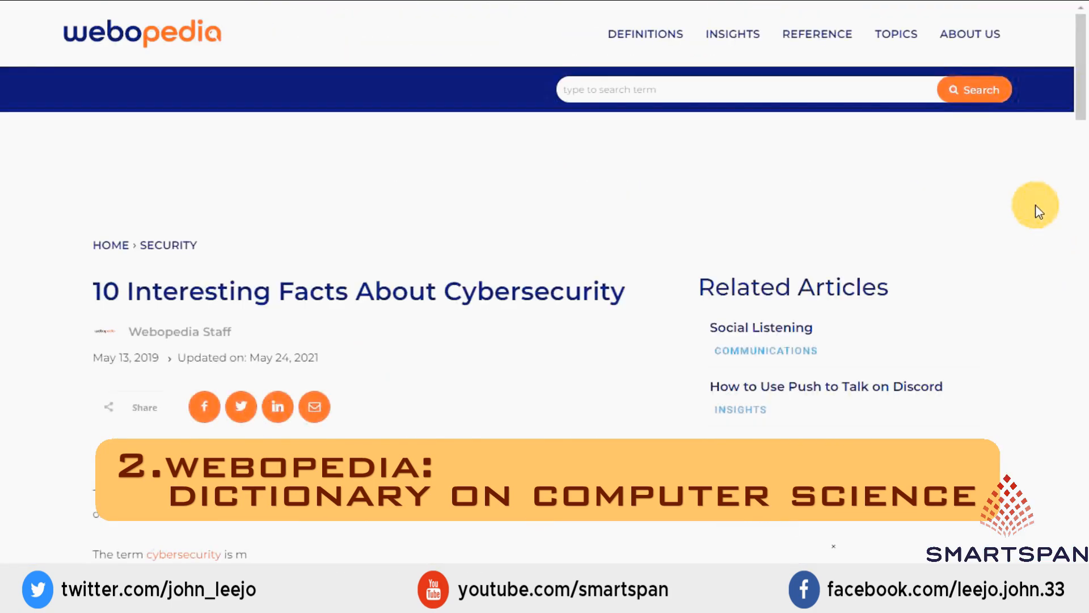
scroll("down", 3)
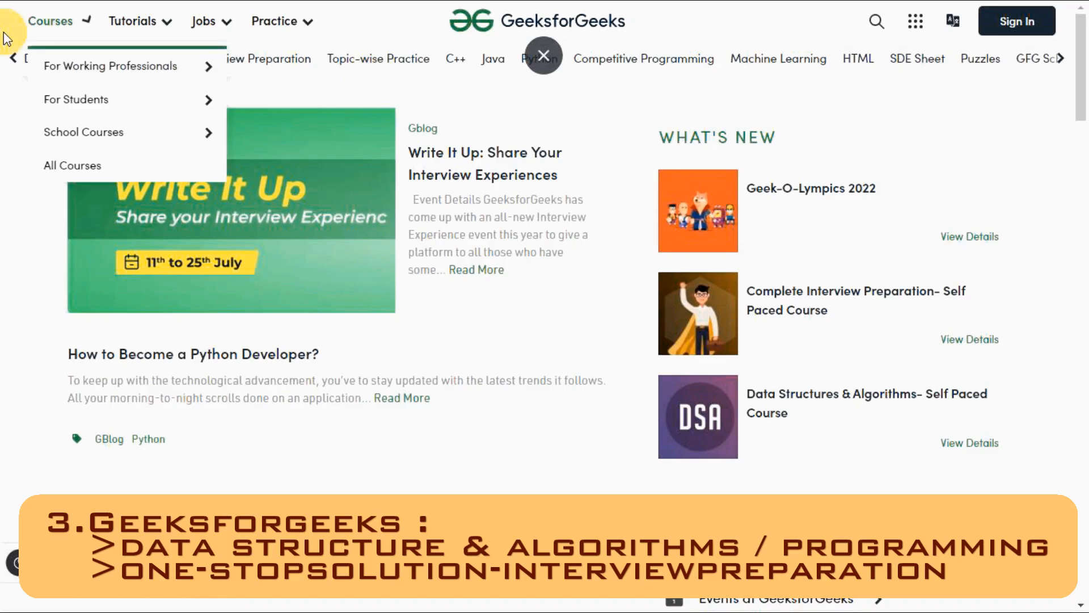
Step: Open the Sorting Algorithms tutorial from Tutorials > Algorithms and scroll through it
left_click(133, 20)
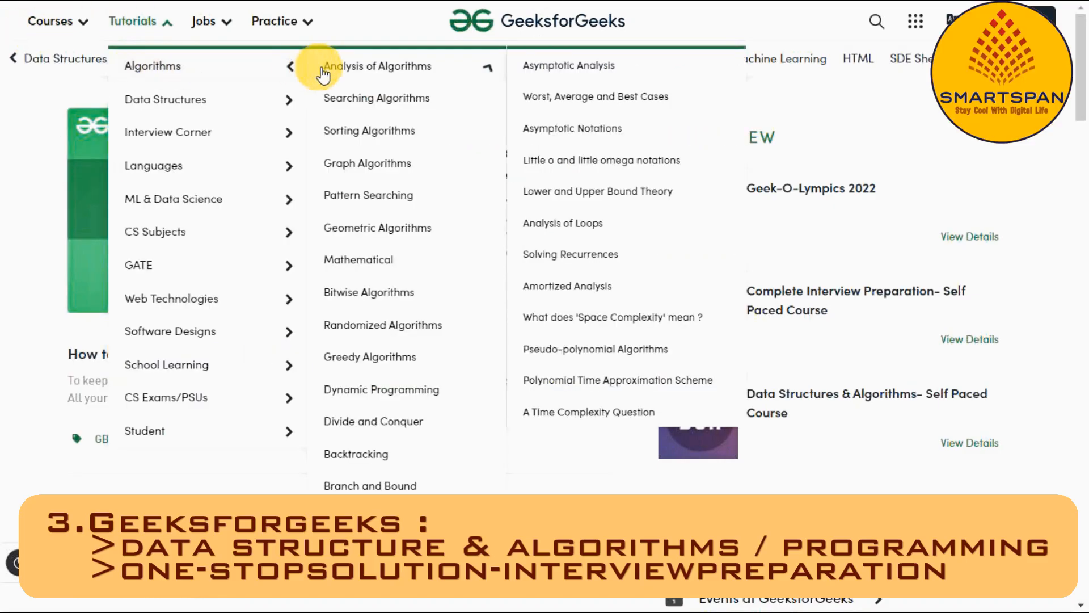
left_click(165, 100)
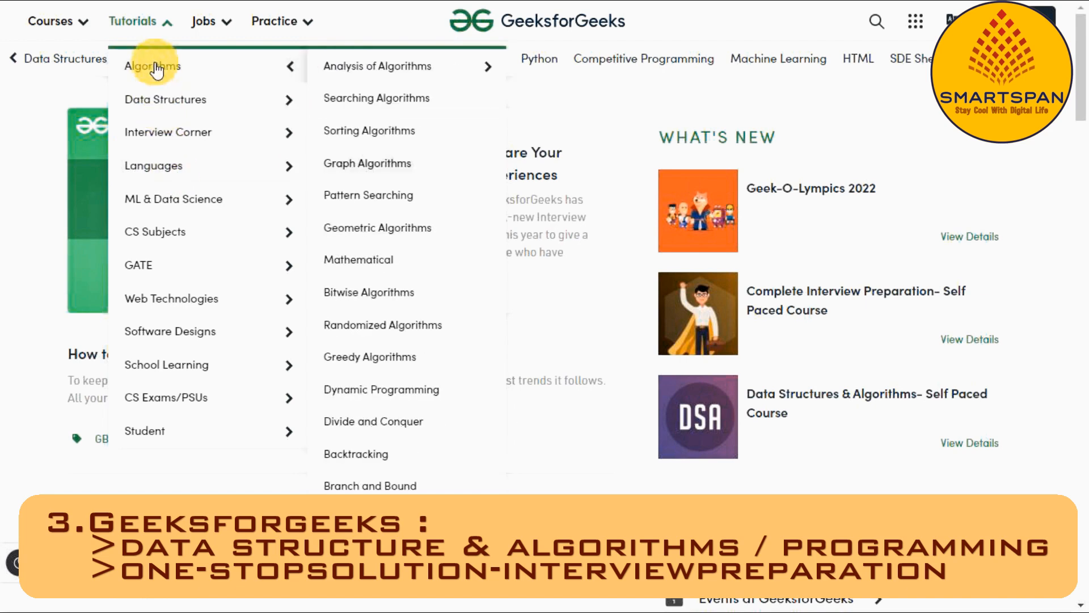
left_click(369, 130)
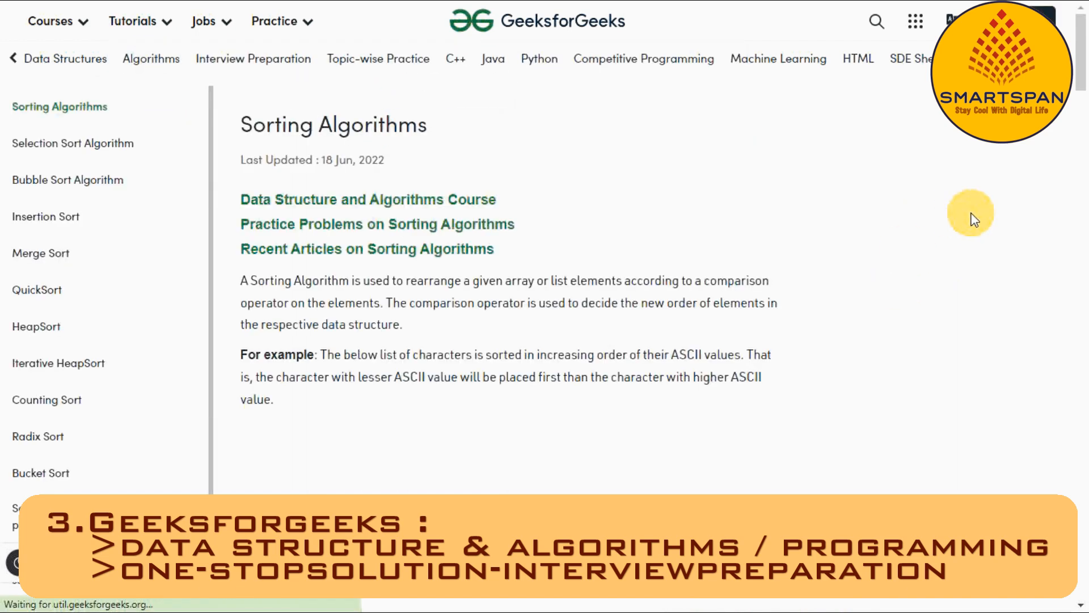
scroll("down", 3)
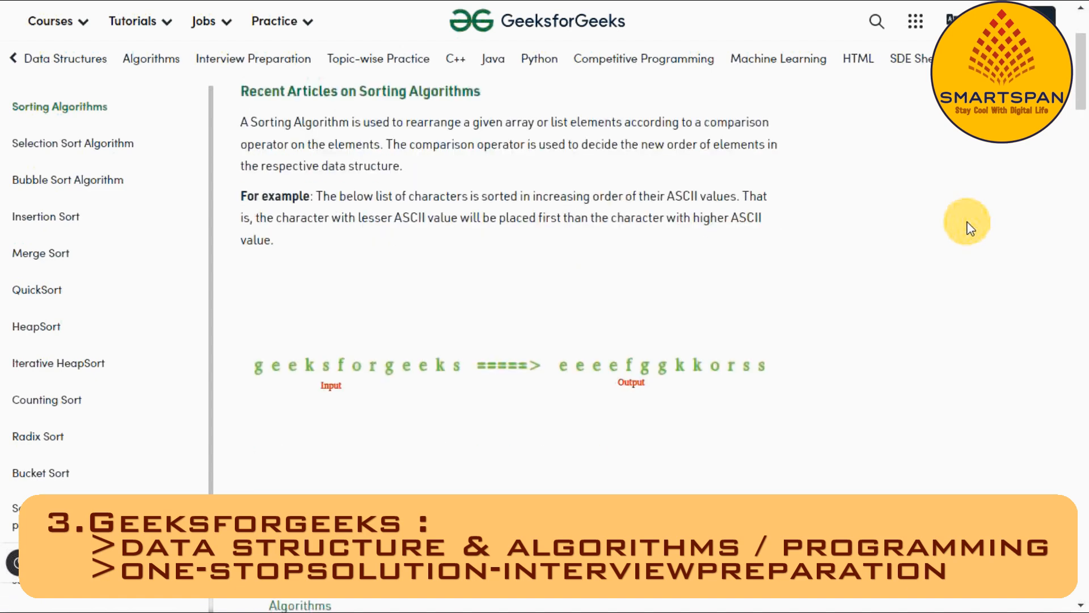
scroll("down", 3)
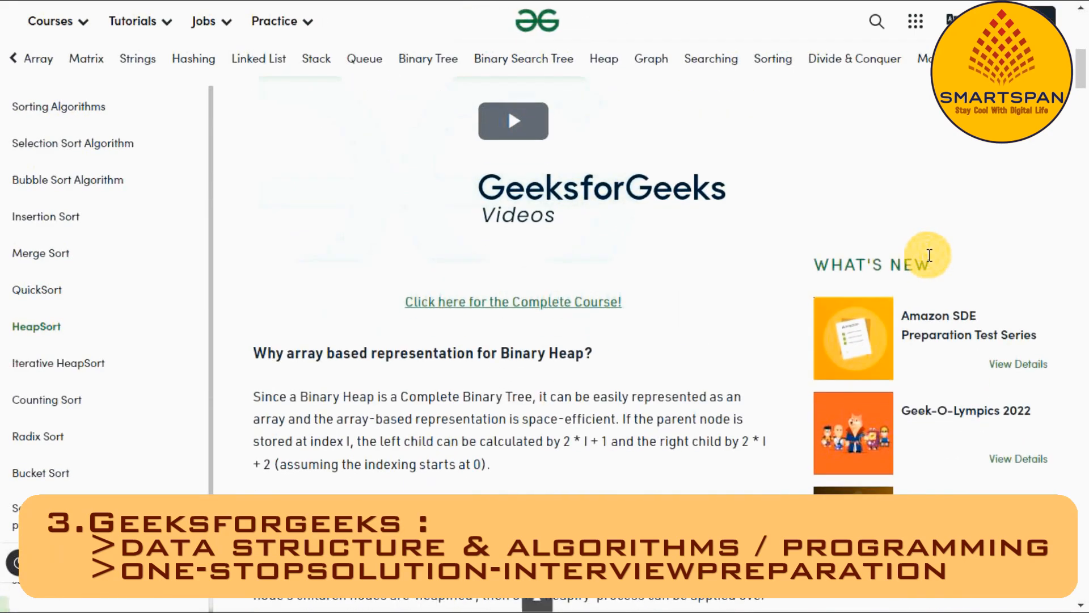
Step: Scroll on through the HeapSort and Binary Tree Data Structure articles
scroll("down", 3)
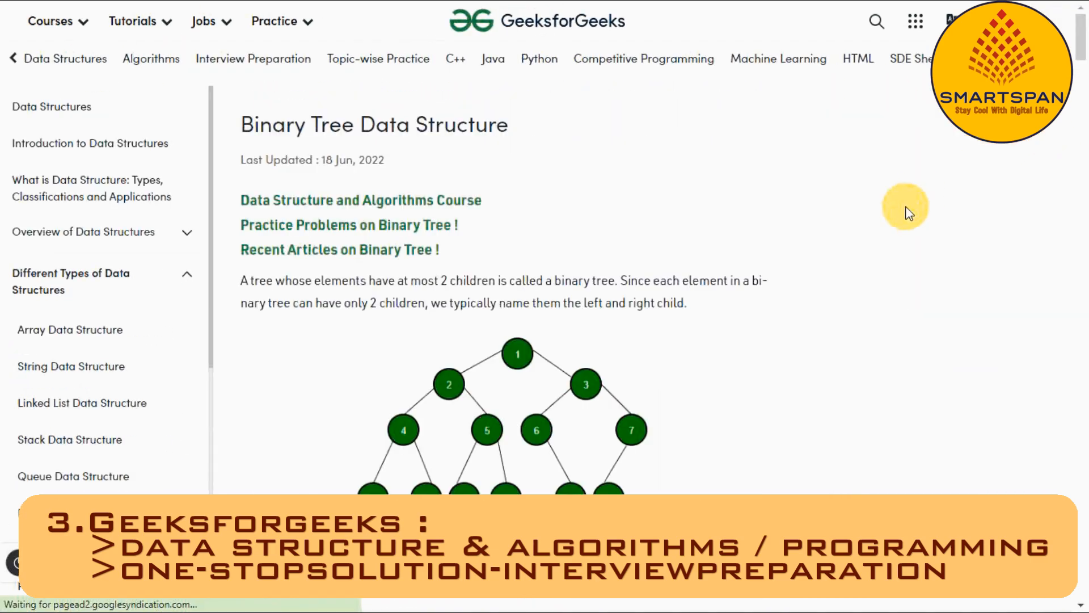
scroll("down", 3)
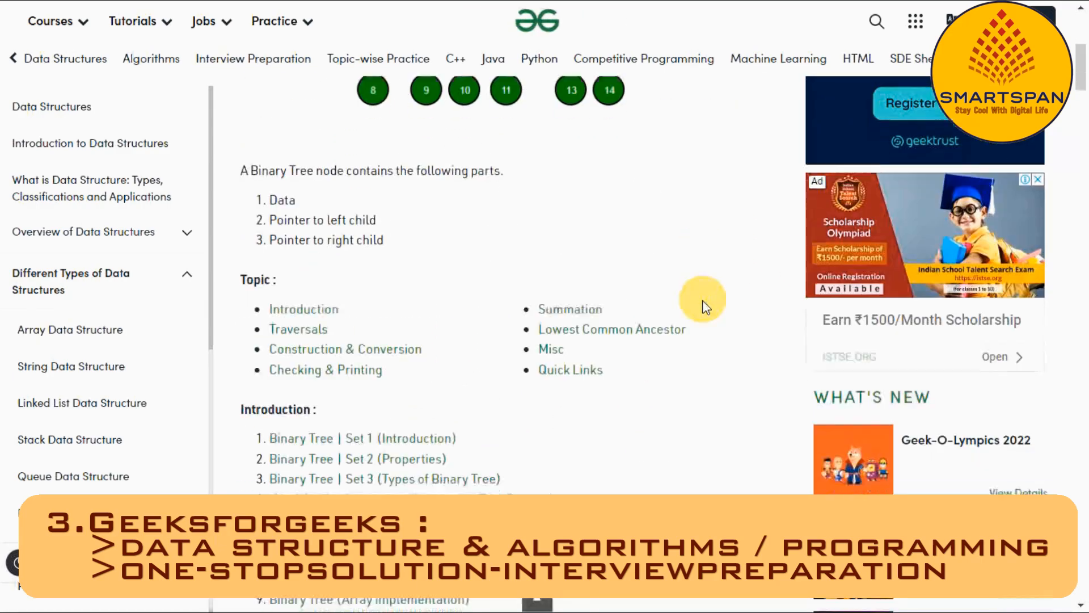
scroll("down", 3)
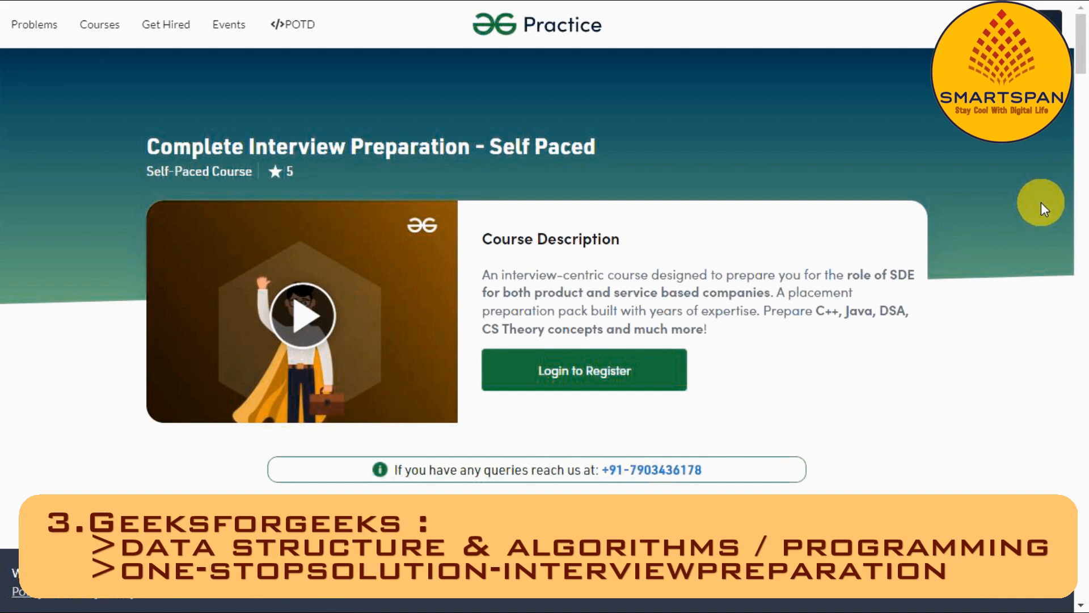
Step: Scroll the course page through Course Overview, What you will learn and the feature icons
scroll("down", 3)
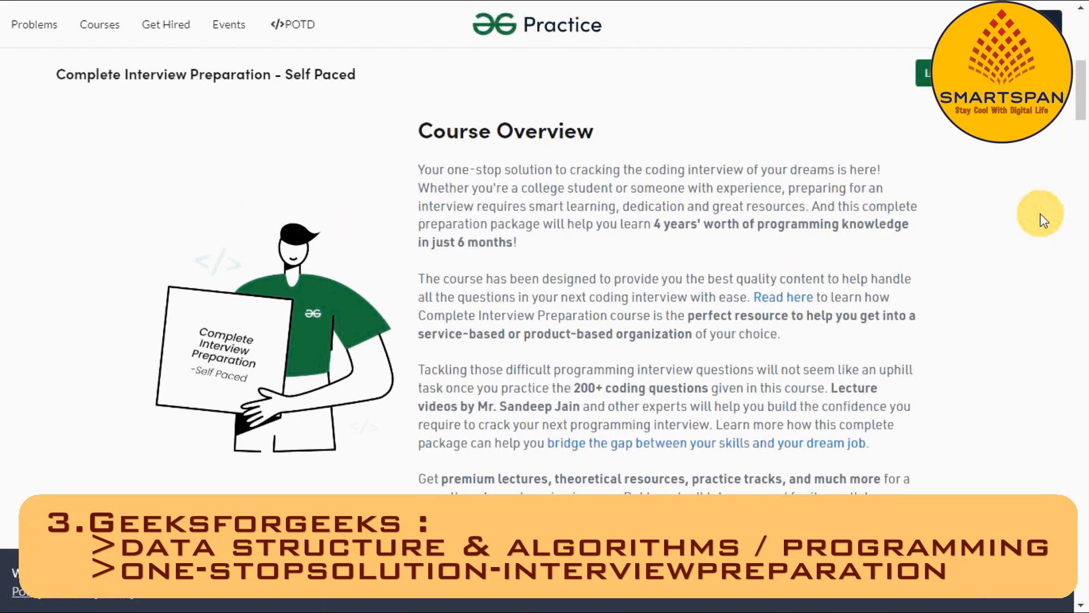
scroll("down", 3)
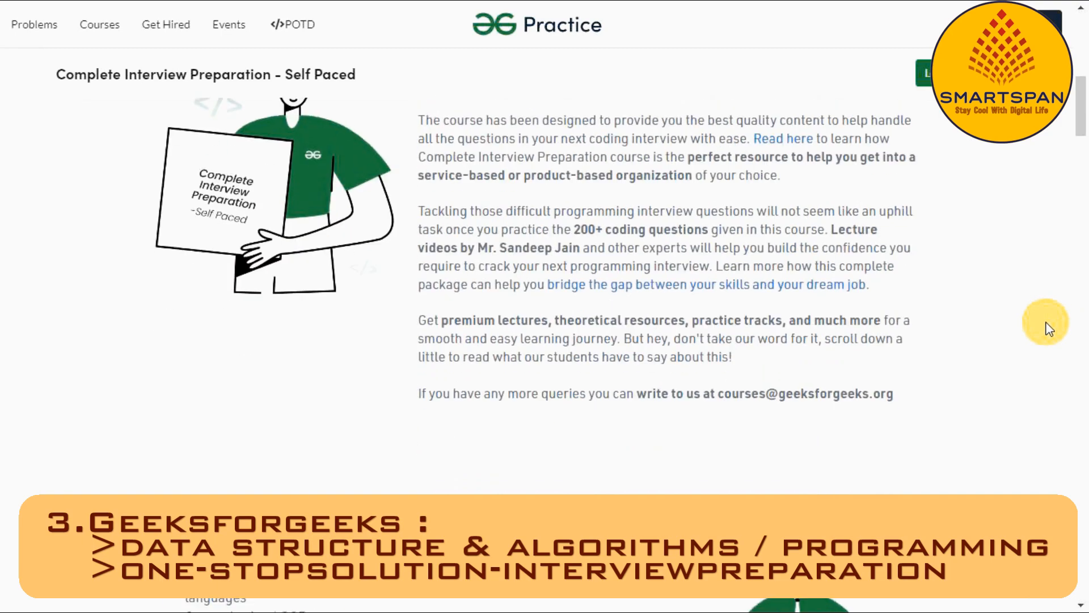
scroll("down", 3)
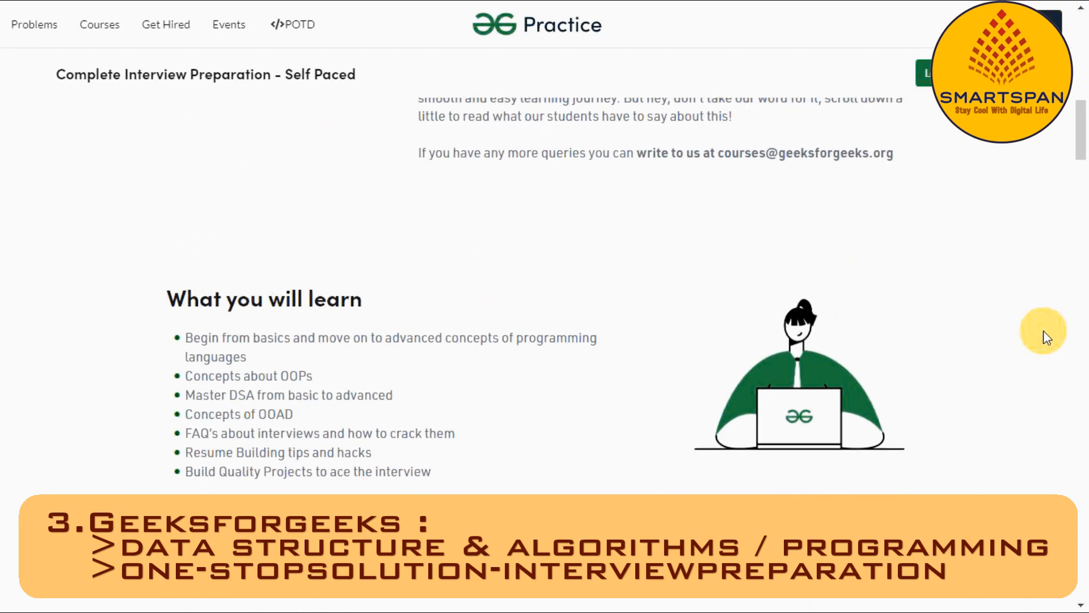
scroll("down", 3)
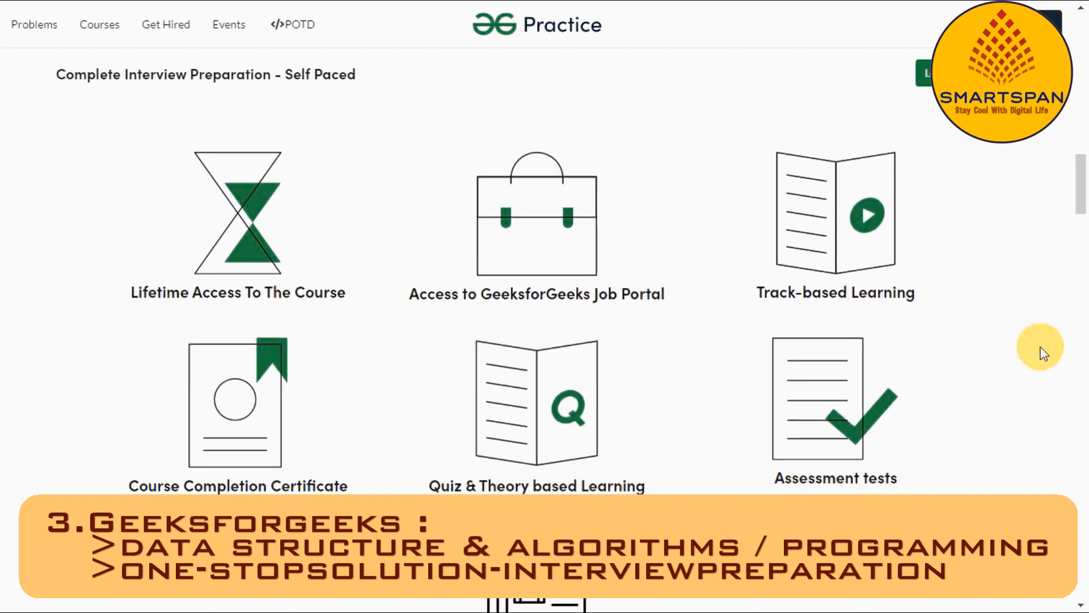
scroll("down", 3)
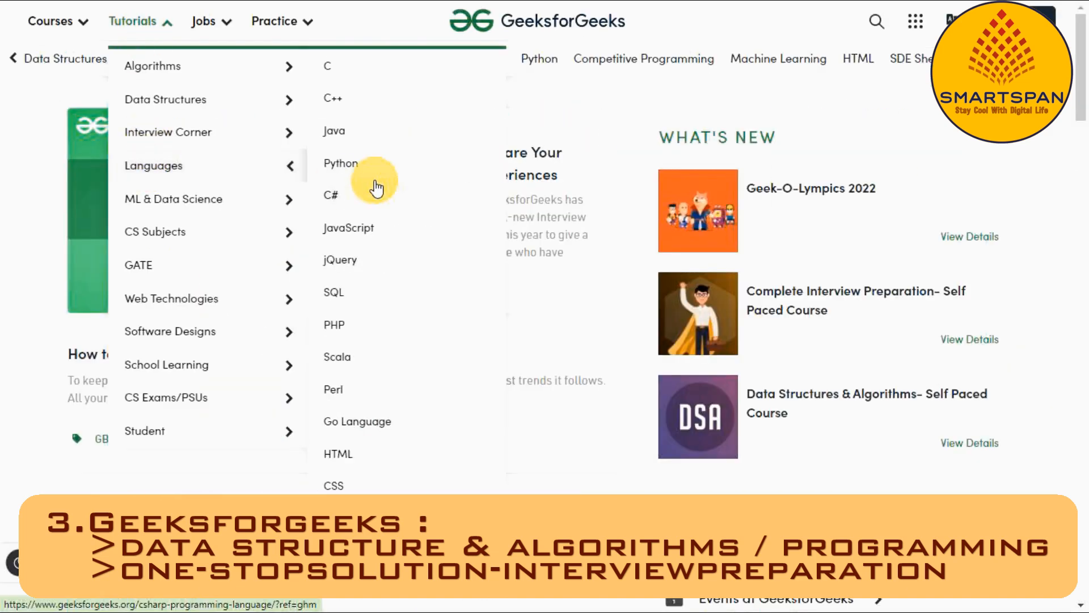
mouse_move(331, 105)
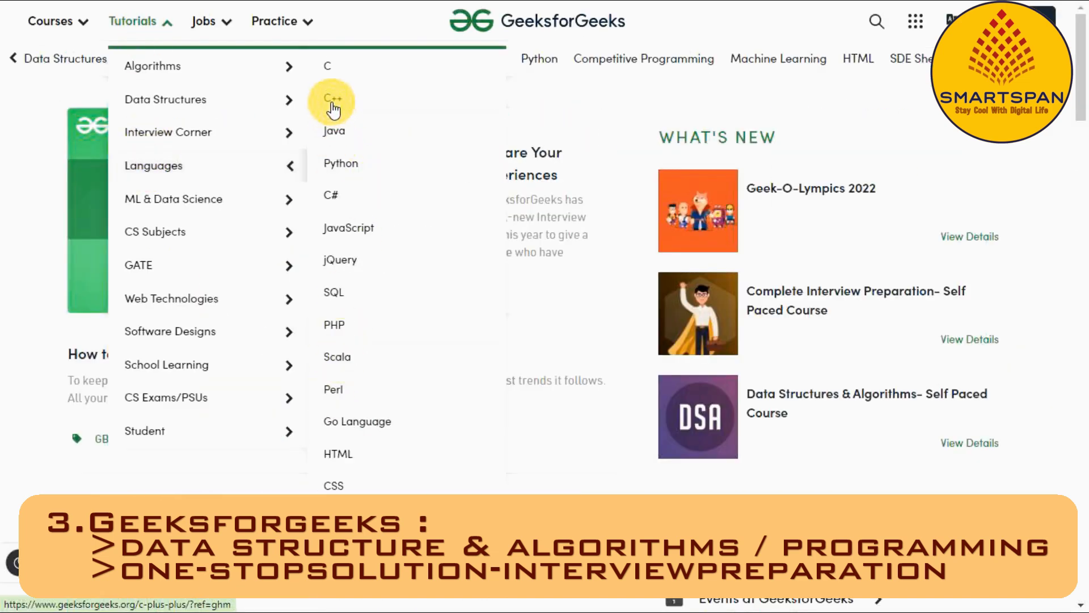
Step: Open the C++ programming tutorial index and scroll through its topics
left_click(331, 101)
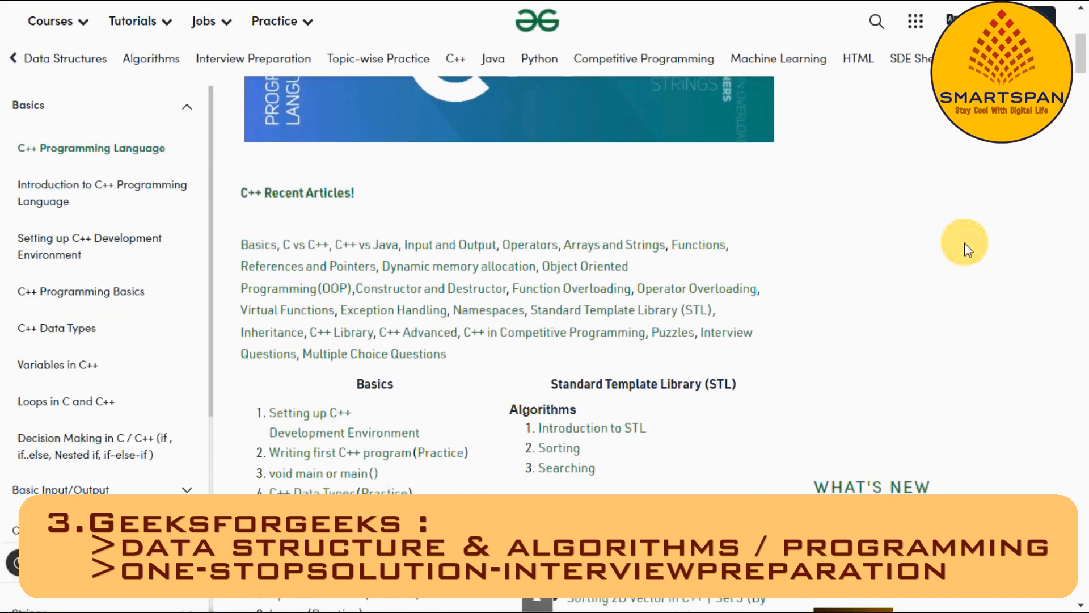
scroll("down", 3)
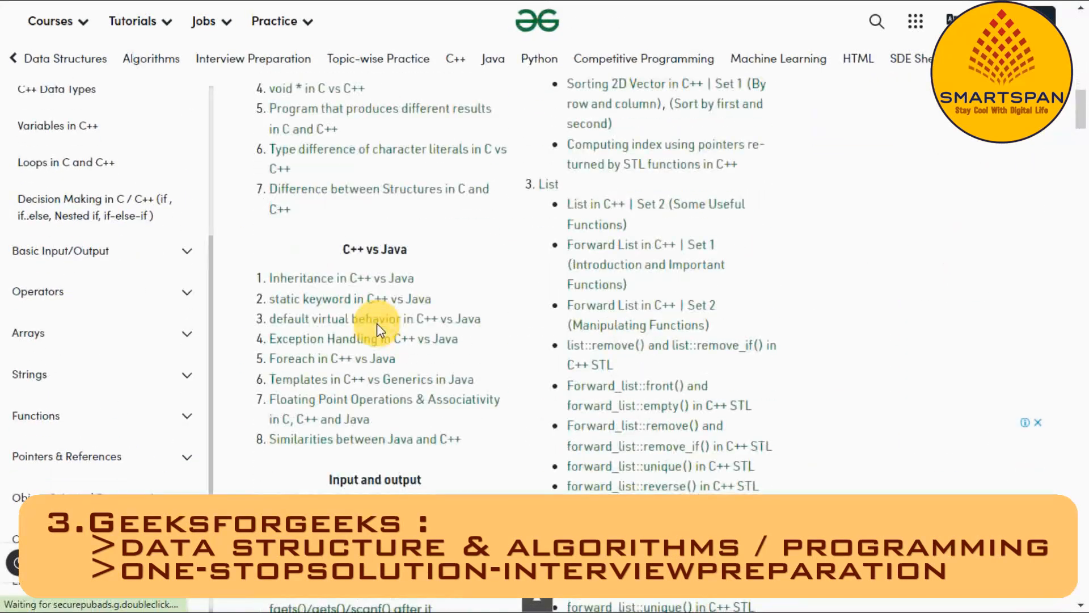
scroll("down", 3)
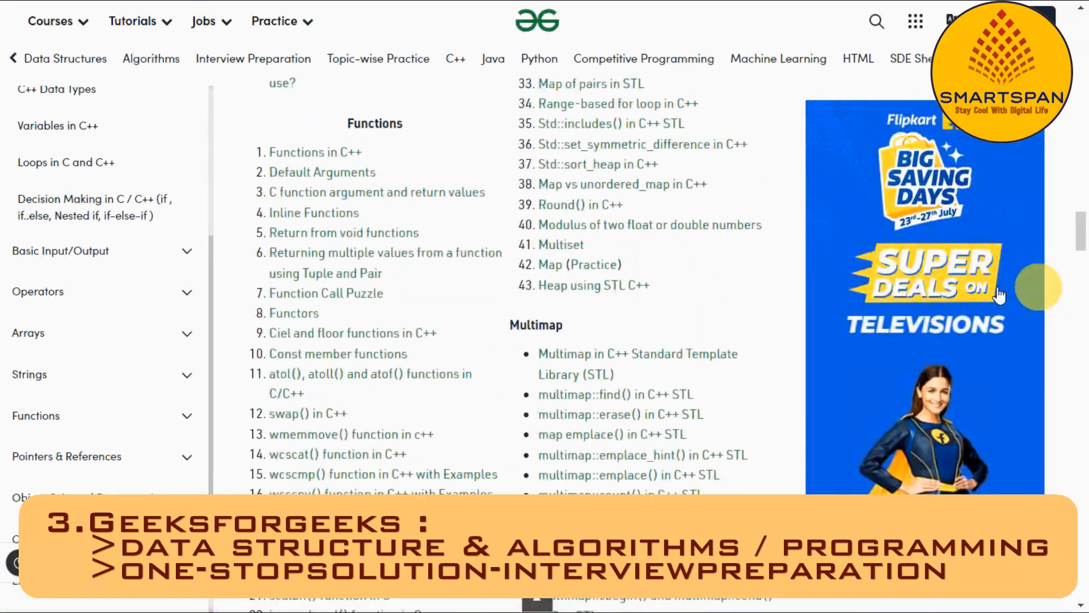
scroll("down", 3)
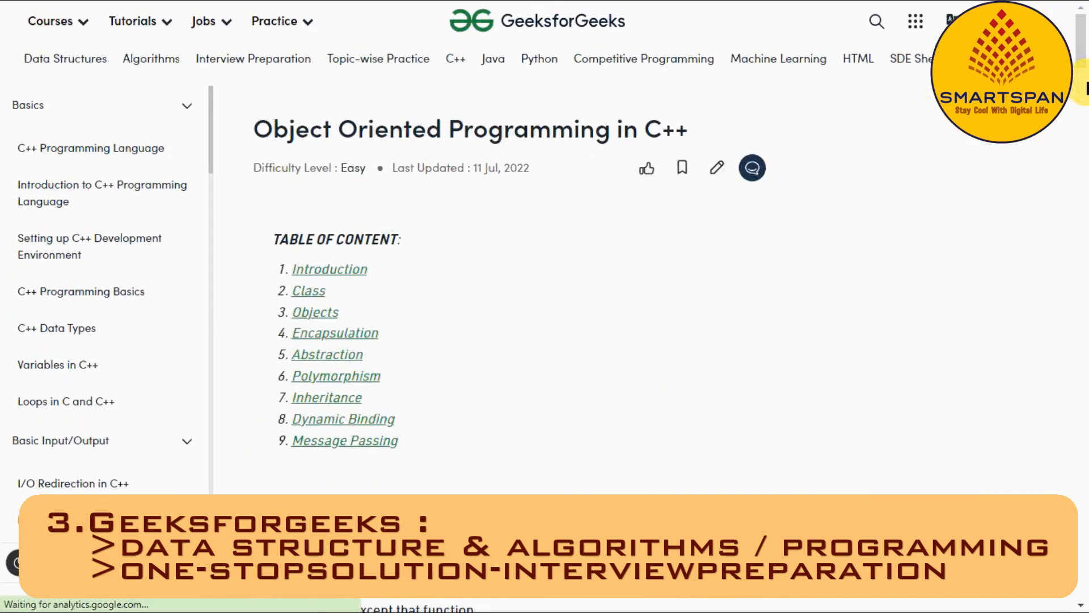
scroll("down", 3)
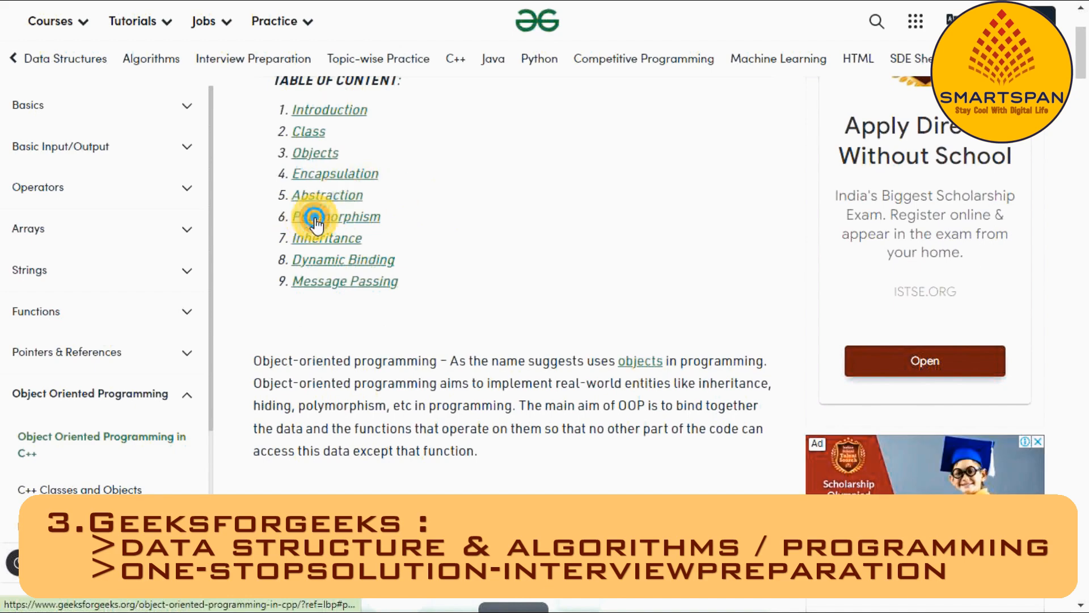
Step: Read the OOP in C++ article's polymorphism, inheritance and dynamic binding sections
left_click(316, 217)
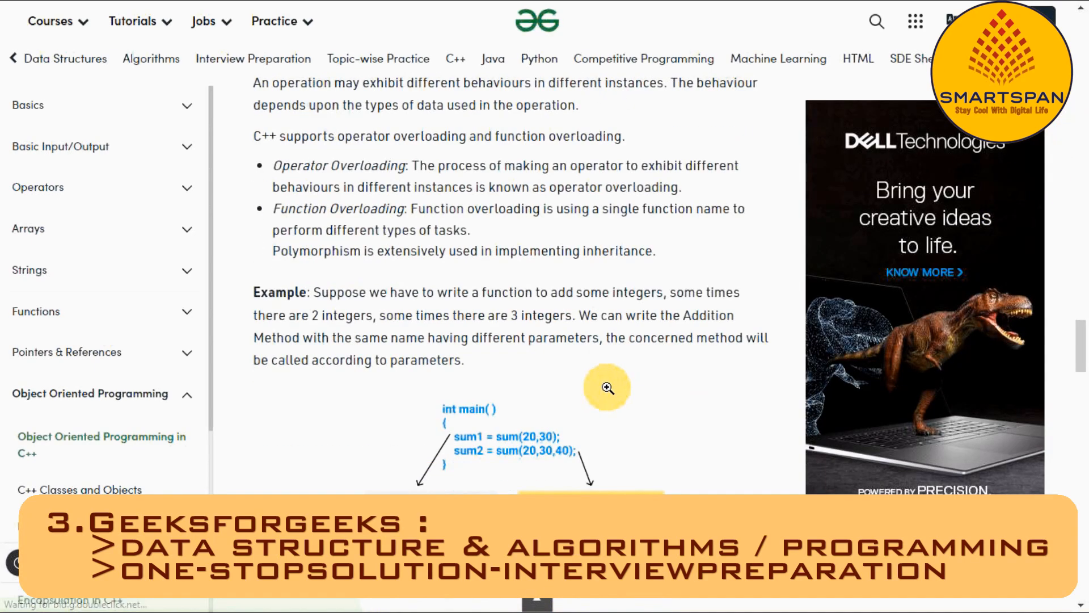
scroll("down", 3)
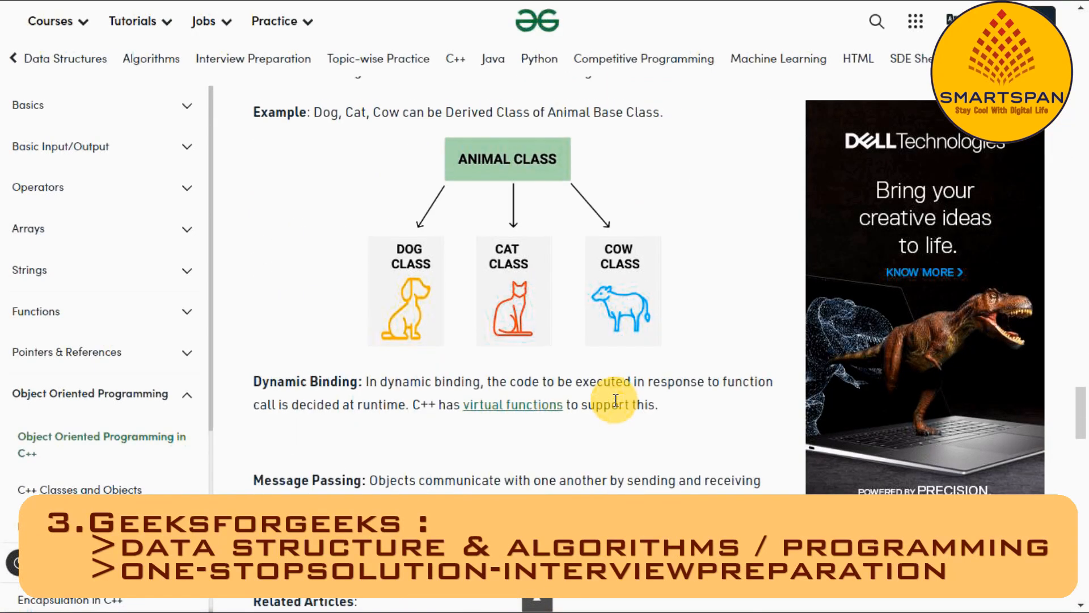
scroll("down", 3)
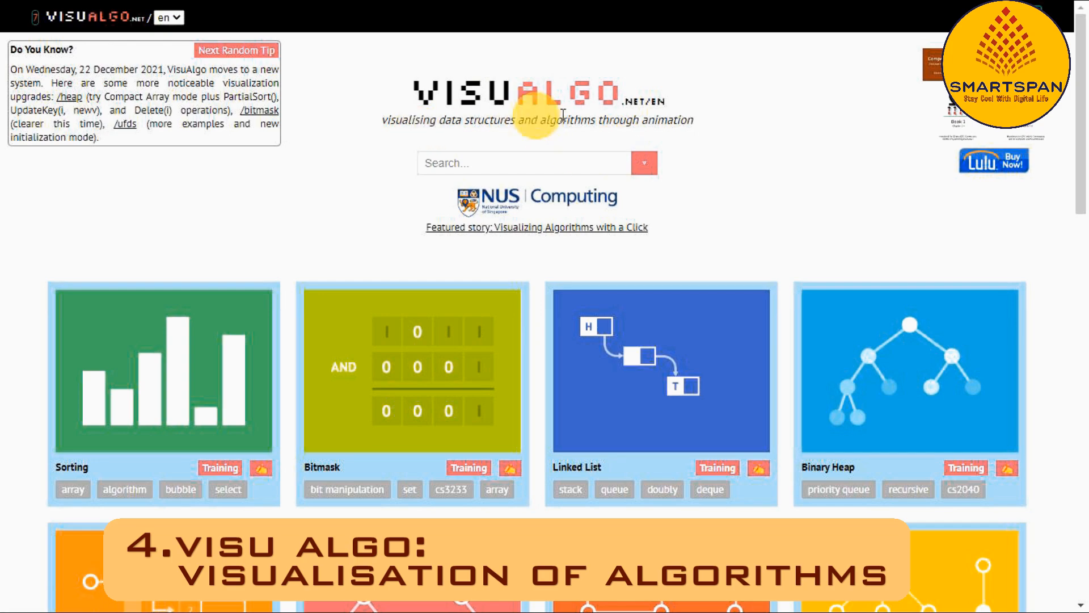
Step: Scroll the VisuAlgo gallery toward the Hash Table visualisation card
scroll("down", 3)
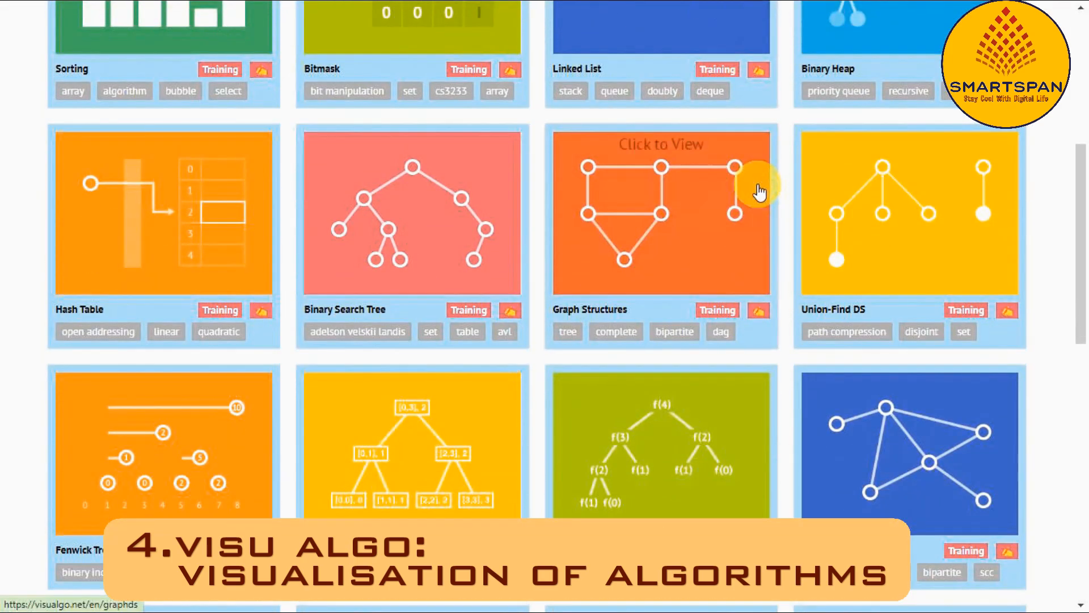
scroll("down", 3)
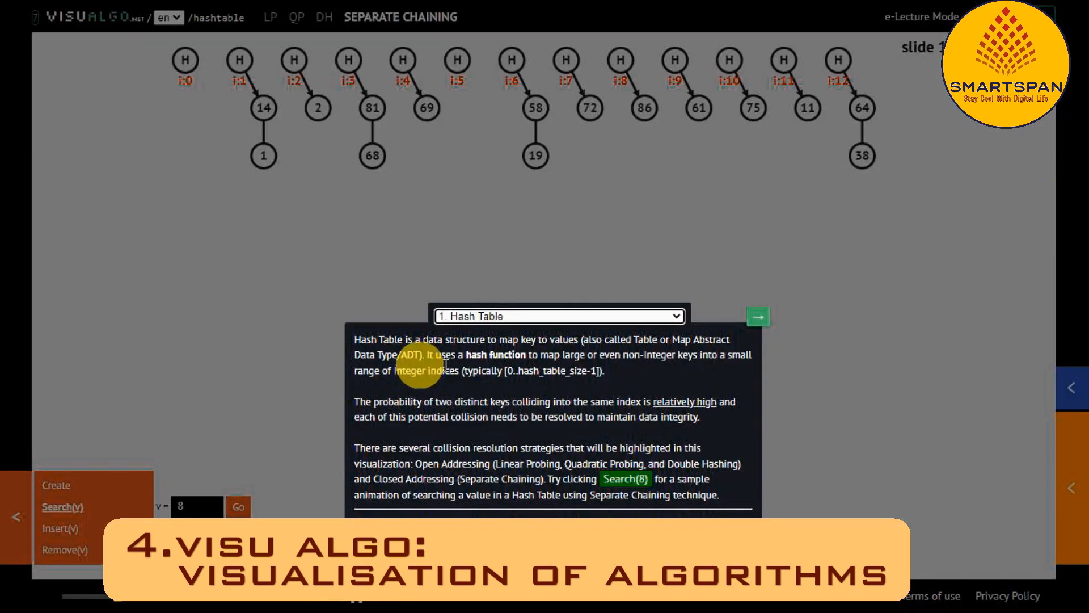
mouse_move(347, 371)
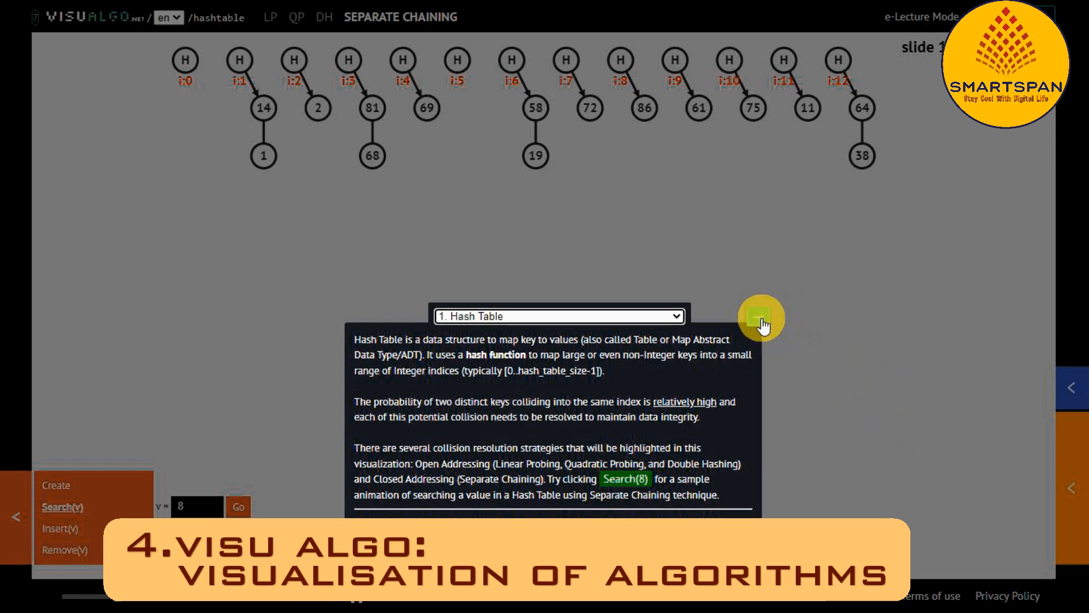
Step: Advance the e-lecture to slide 2, Motivation, and show the full lecture text page
left_click(760, 318)
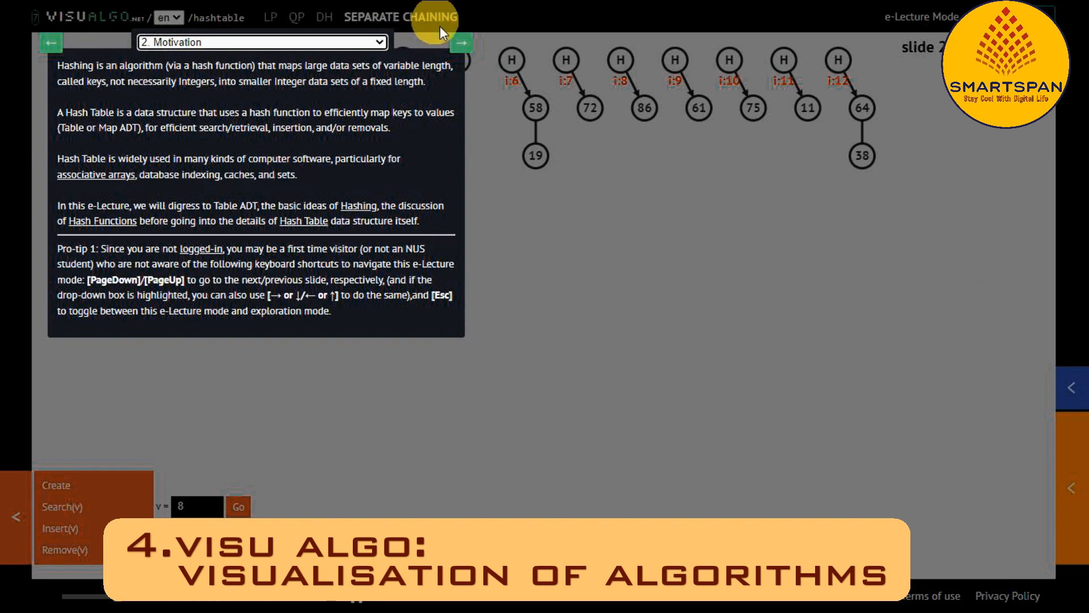
left_click(463, 44)
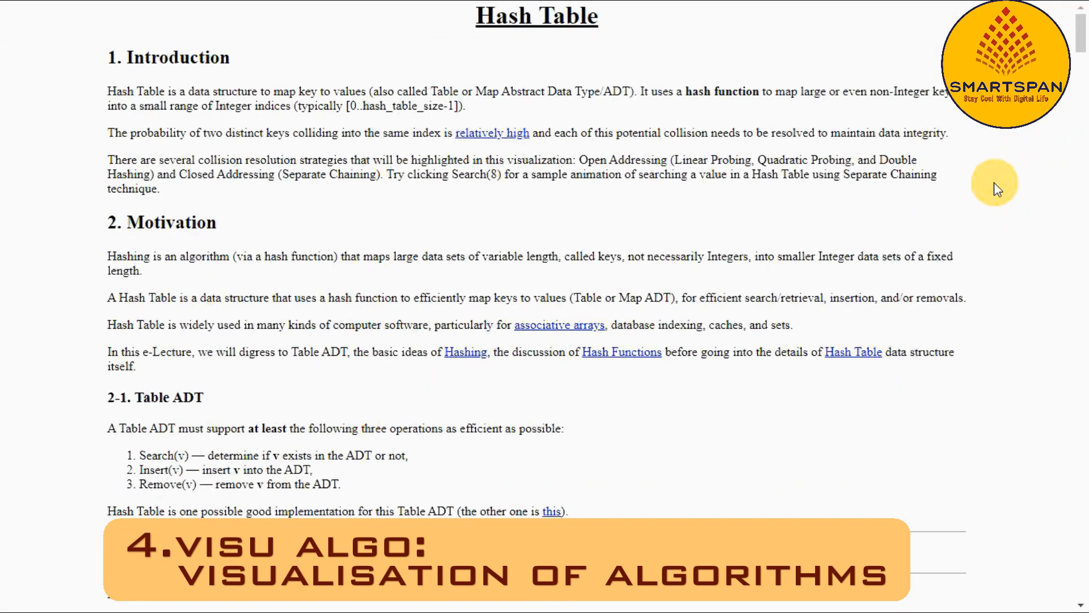
Step: Scroll the Hash Table e-lecture notes down to the Example of DAT sections
scroll("down", 3)
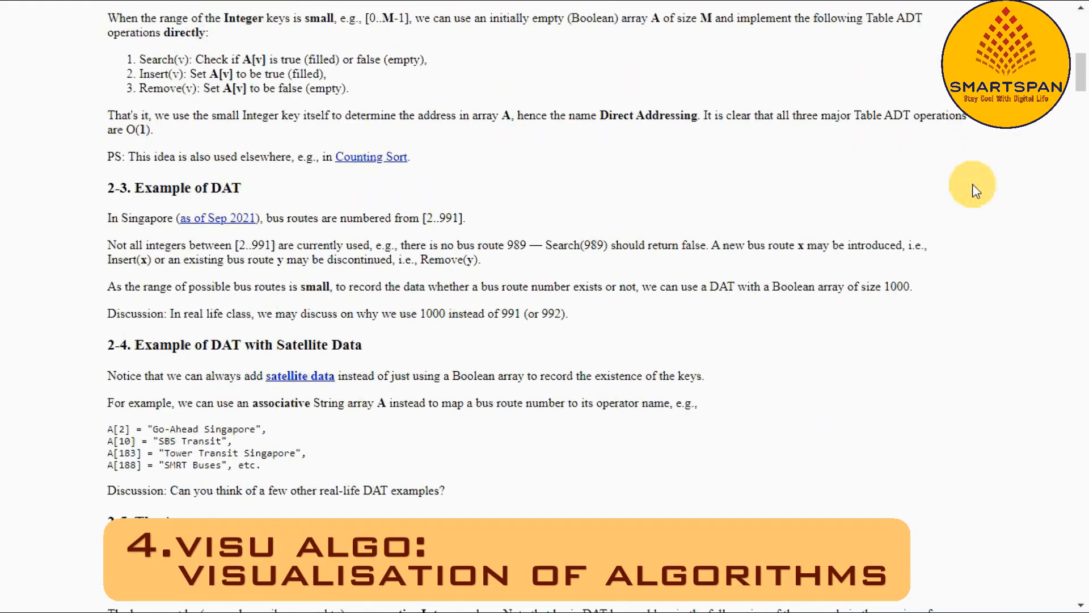
scroll("down", 3)
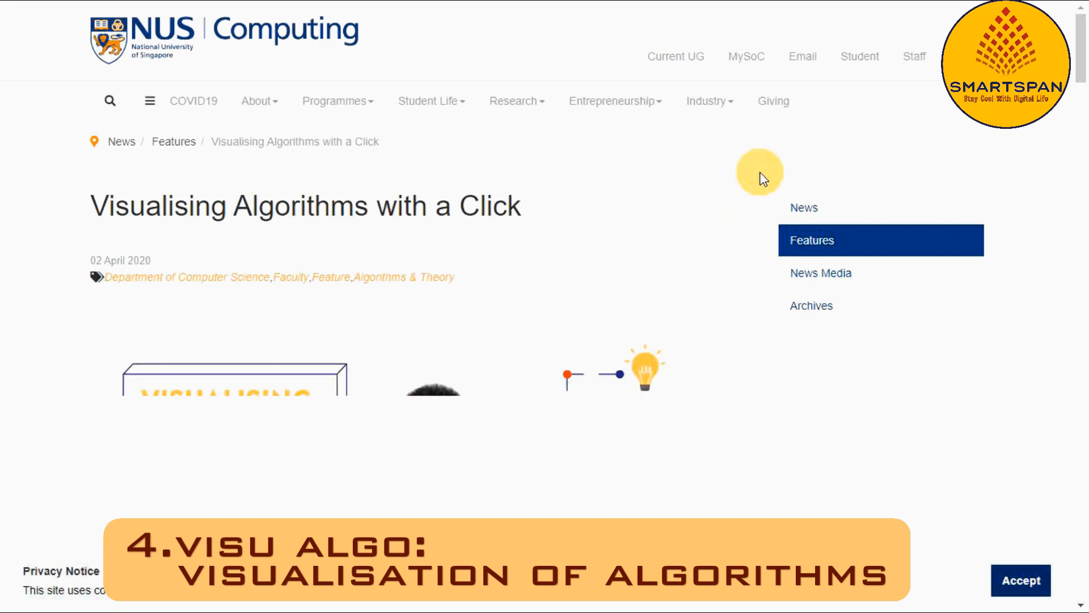
Step: Read the feature article into its origin story, then browse NUS Computing's degree programme menus
scroll("down", 3)
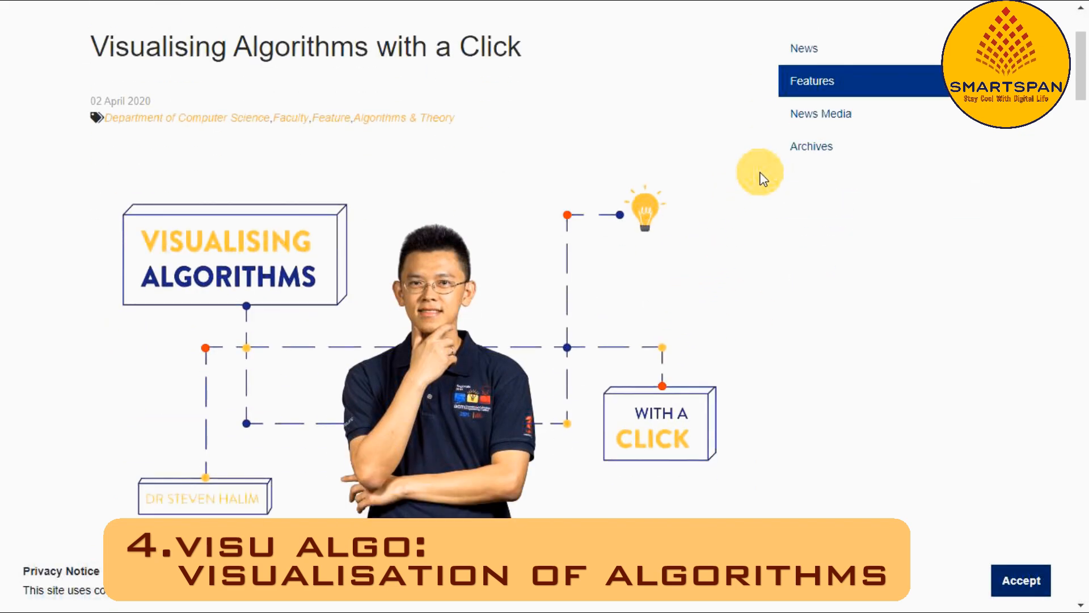
scroll("down", 3)
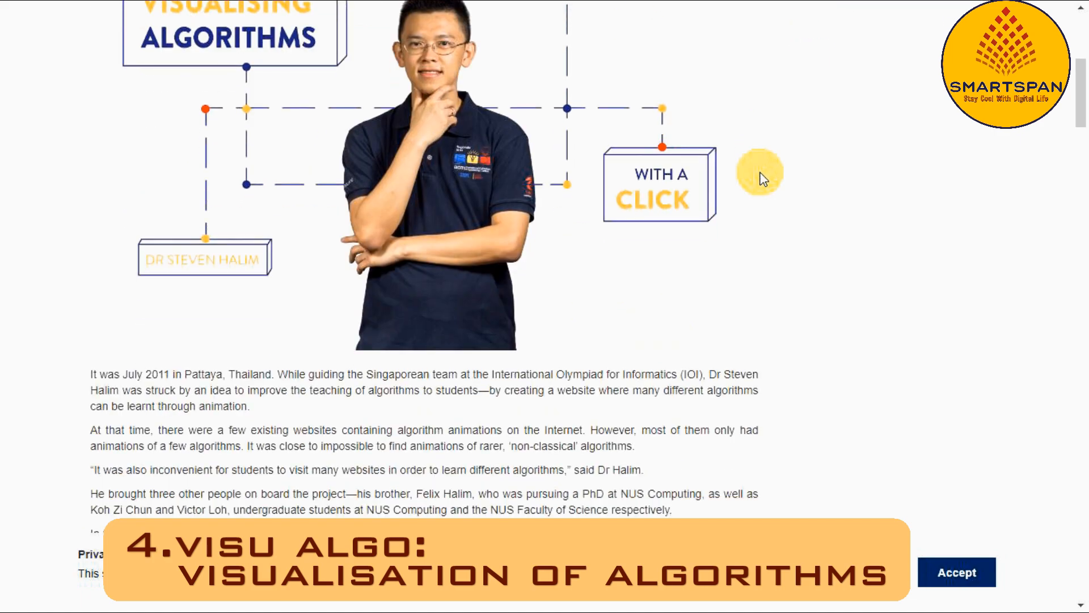
scroll("down", 3)
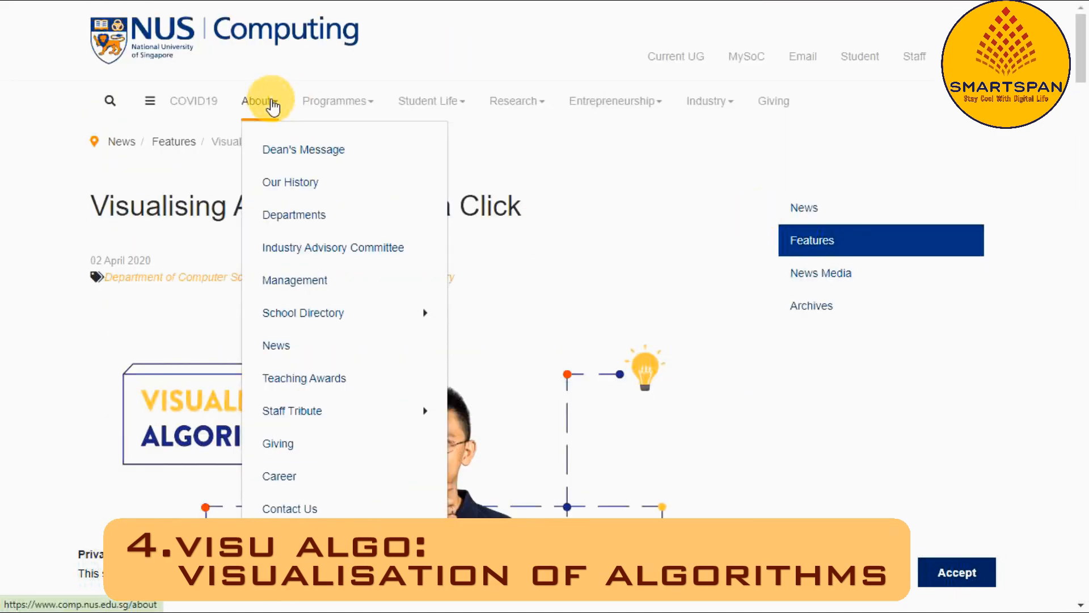
left_click(335, 101)
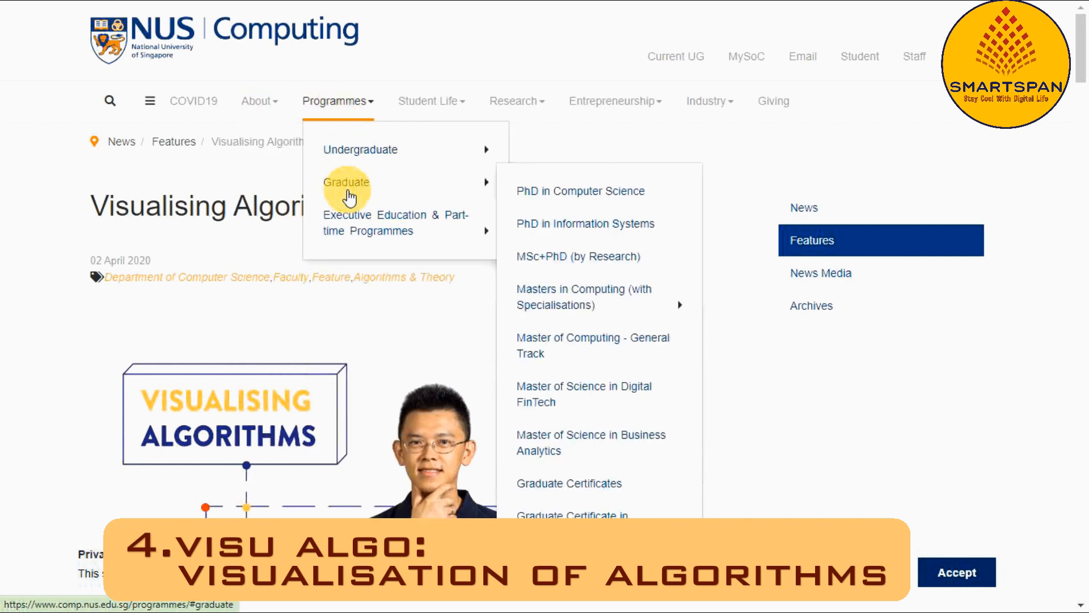
mouse_move(348, 215)
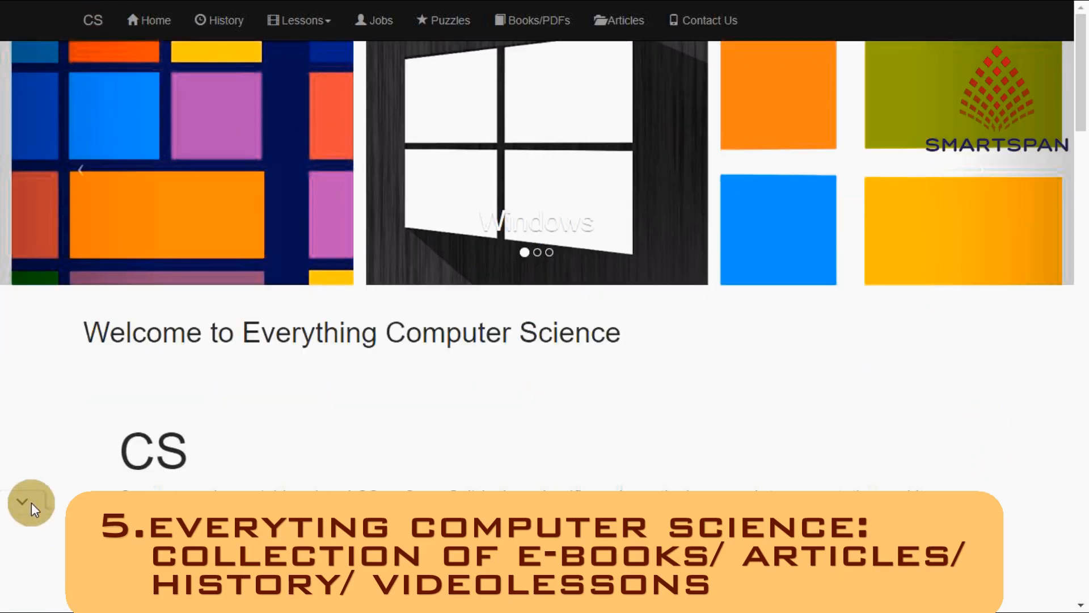
Step: Browse the home page, highlighting the welcome heading and the Data Science specialization
scroll("down", 3)
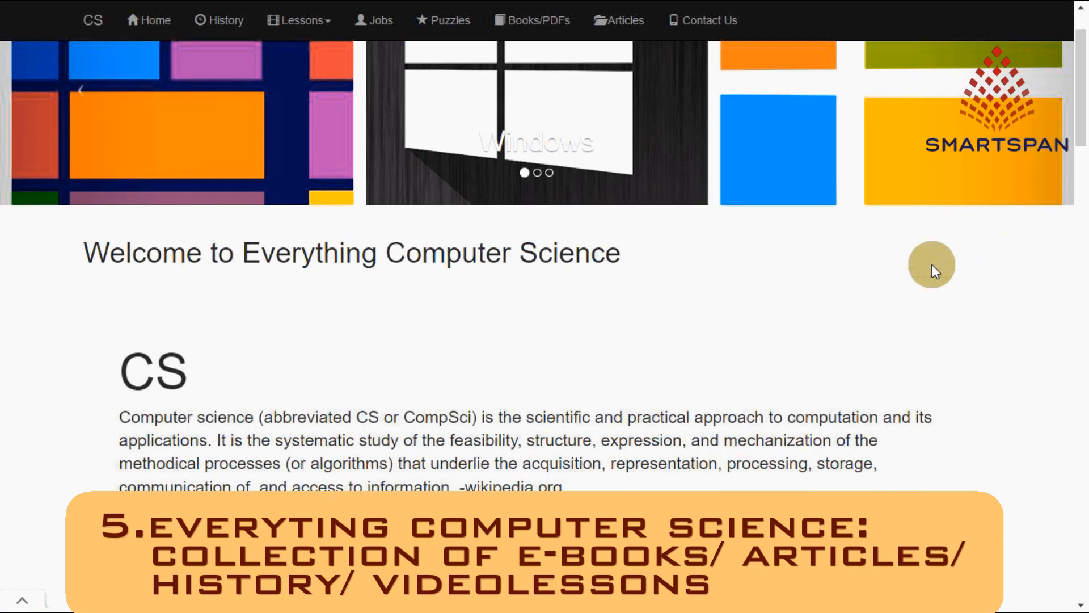
left_click_drag(83, 253, 444, 253)
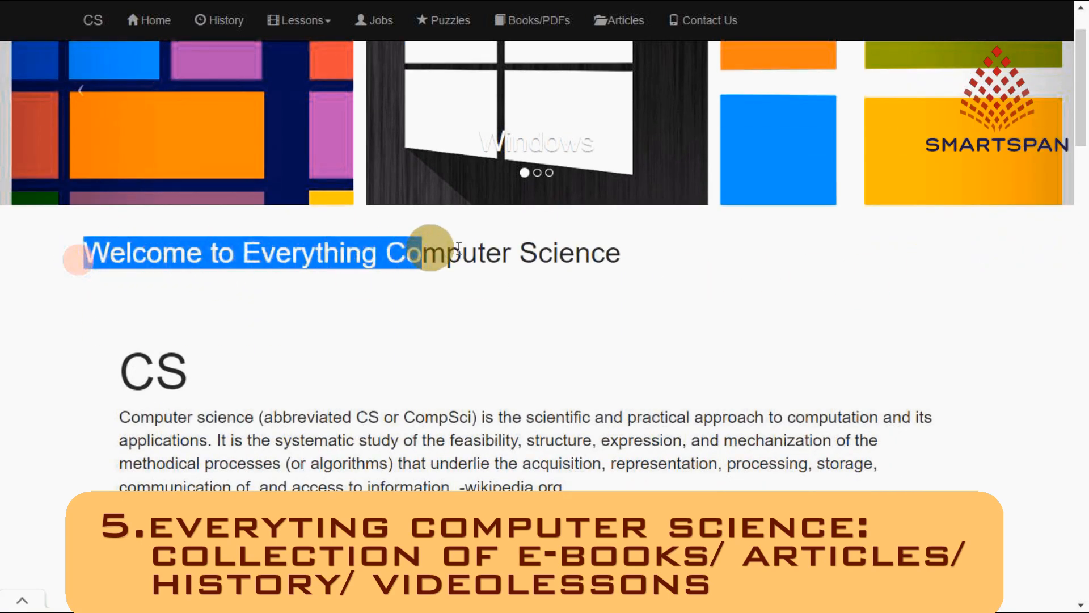
scroll("down", 3)
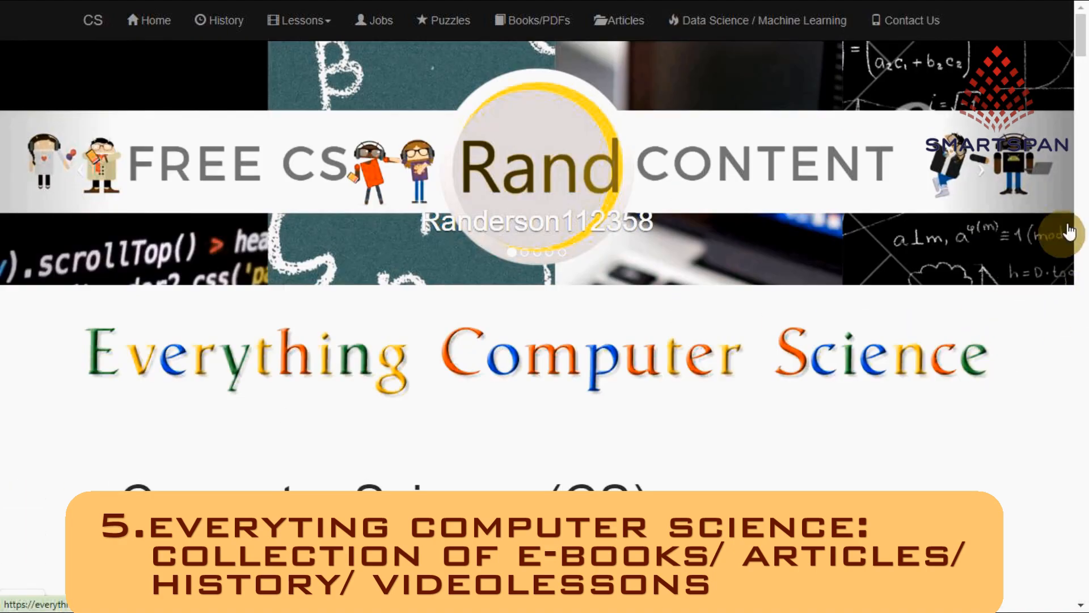
scroll("down", 3)
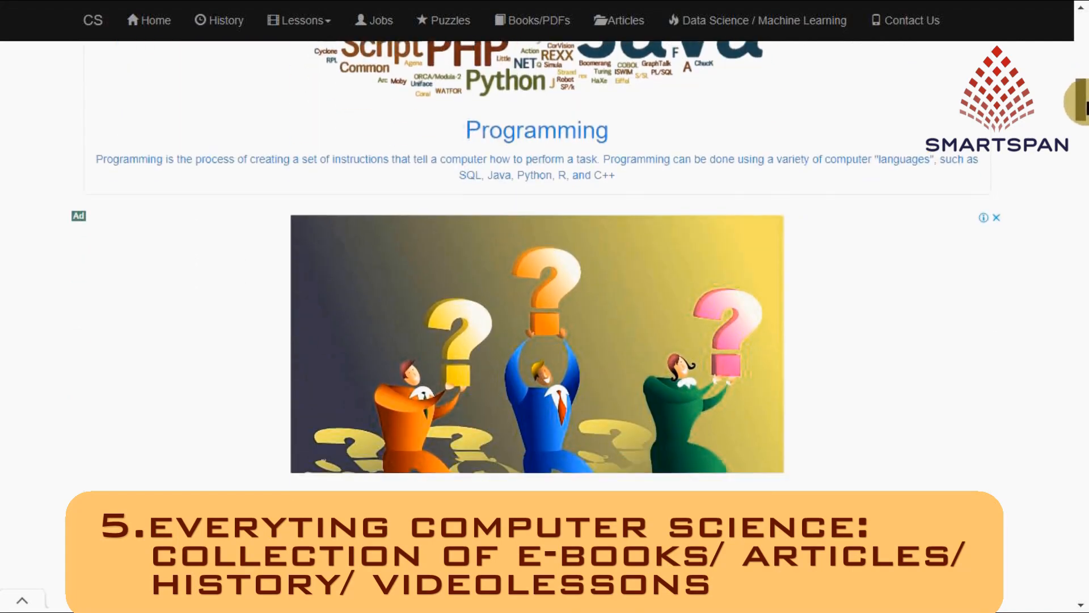
scroll("down", 3)
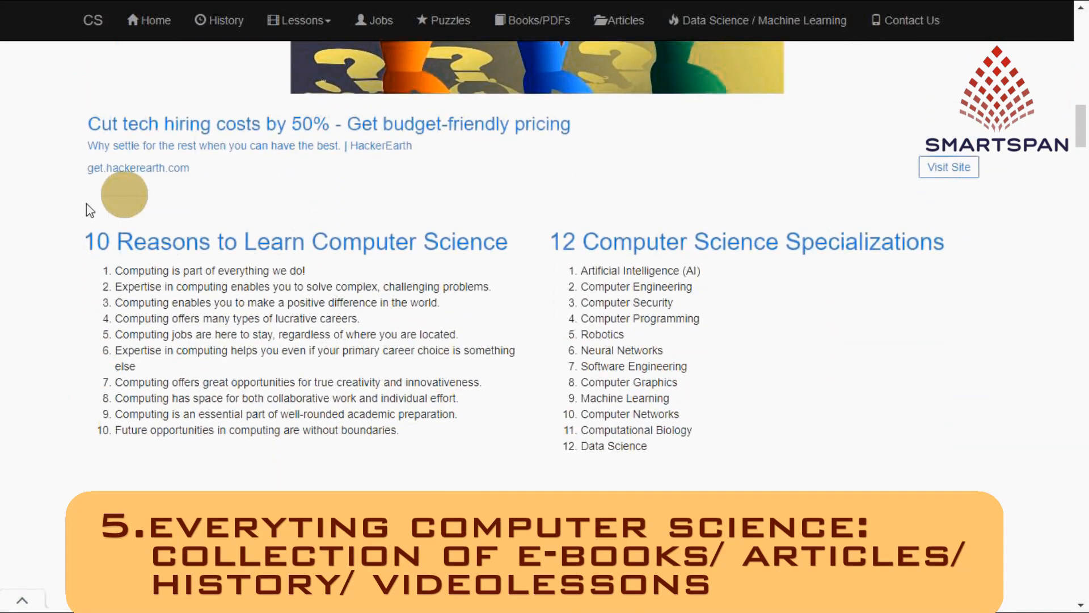
triple_click(290, 242)
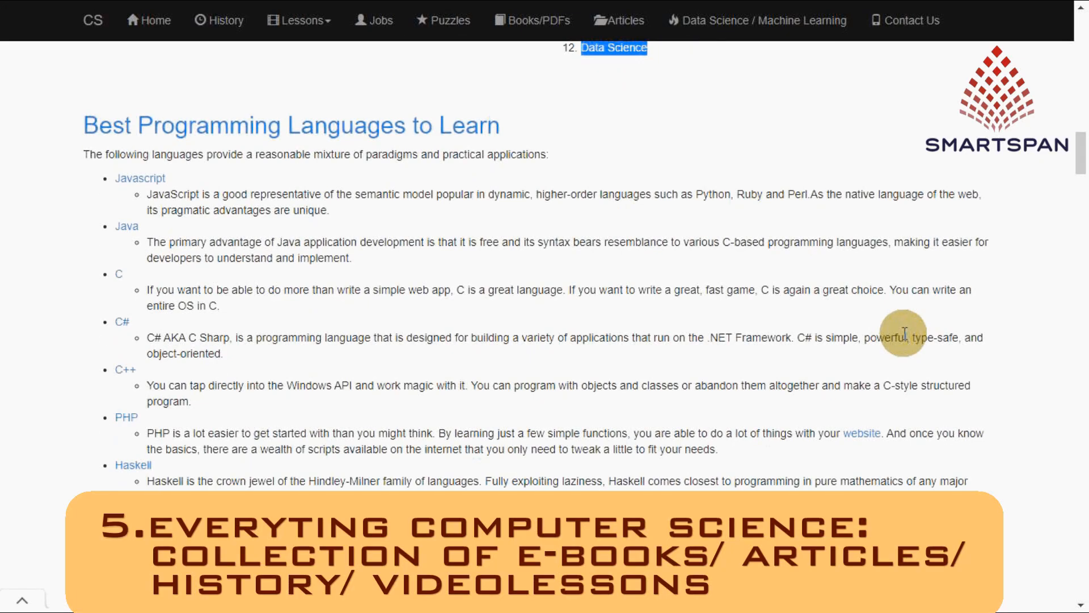
Step: Continue down through the influential computer scientists and go to the CS Puzzles page
scroll("down", 3)
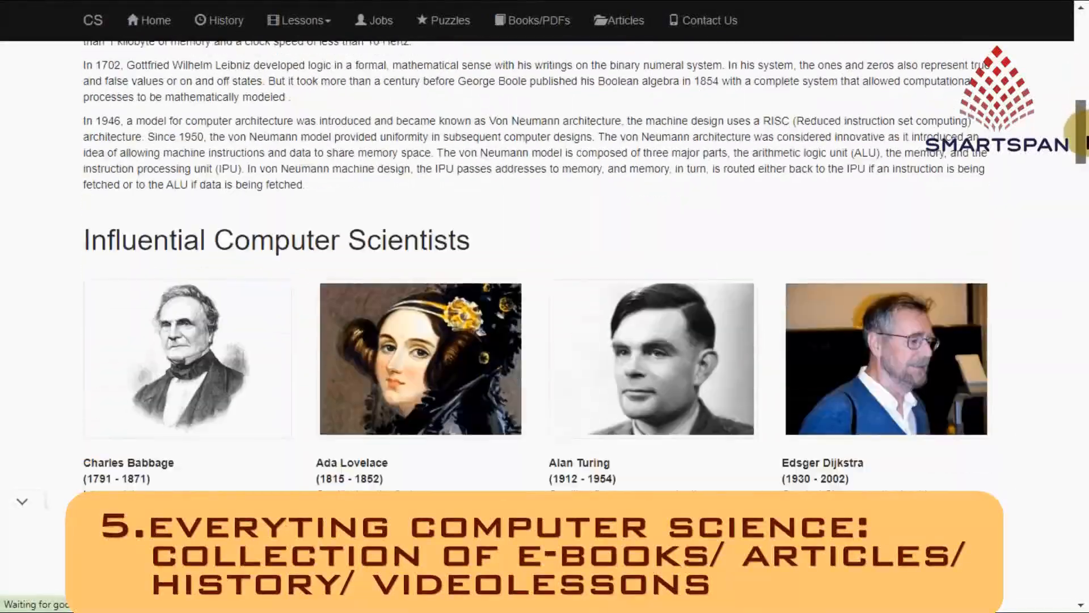
scroll("down", 3)
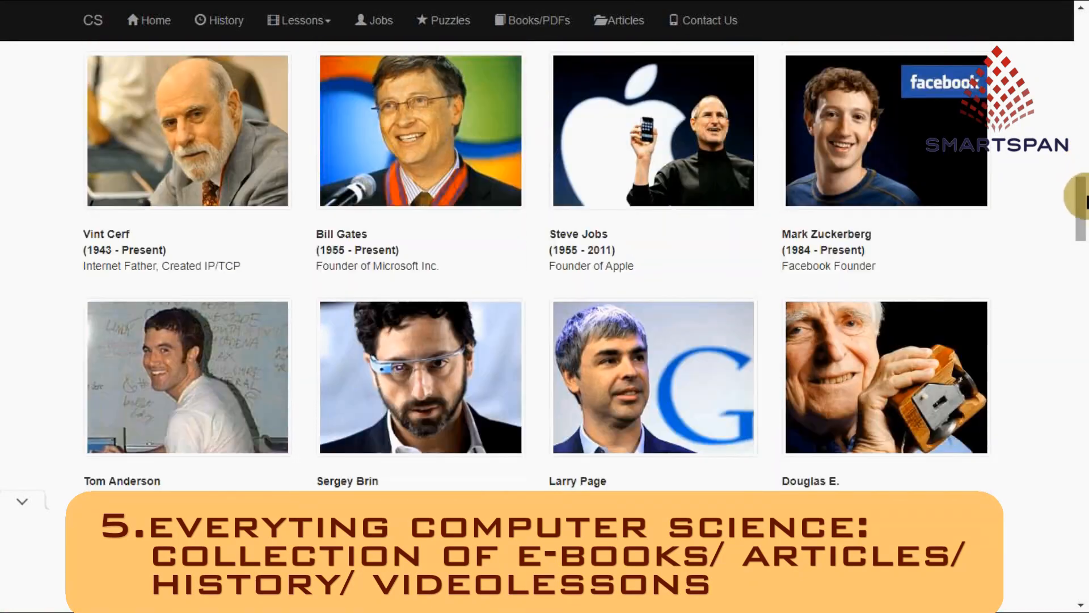
scroll("down", 3)
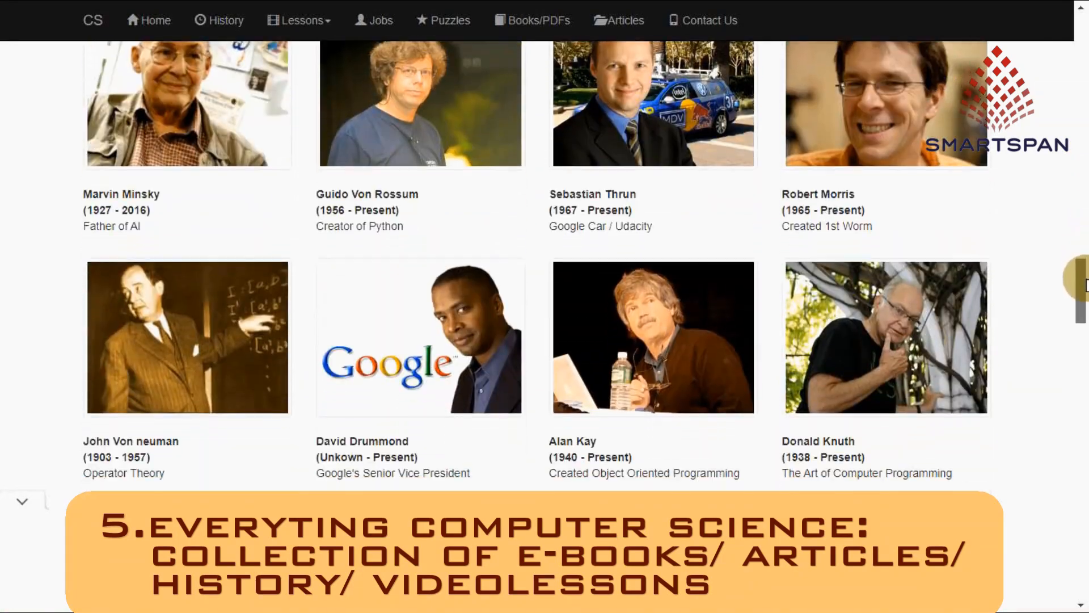
left_click(300, 19)
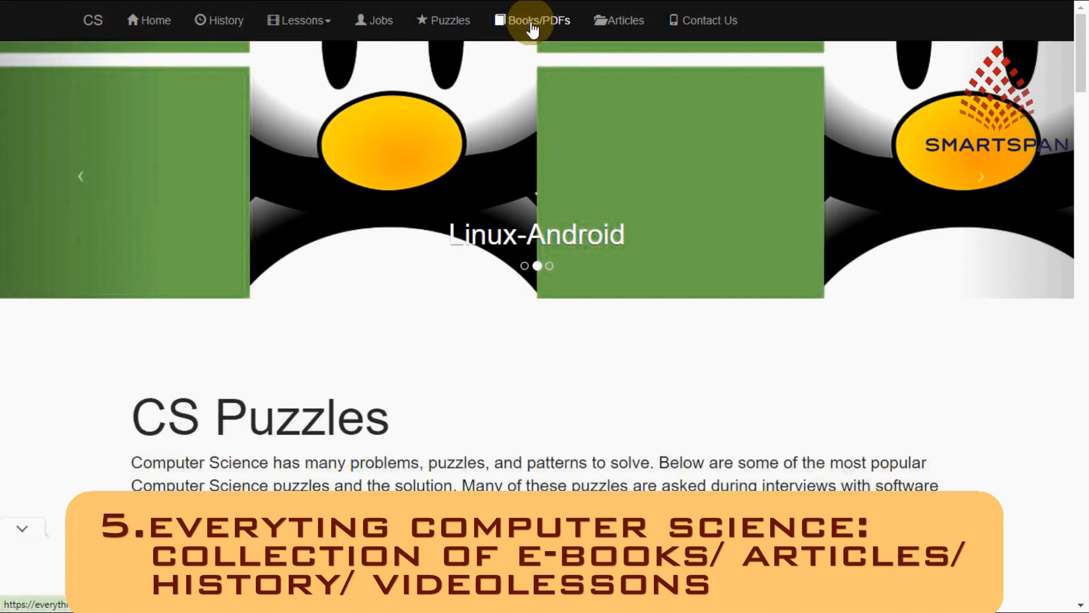
left_click(531, 20)
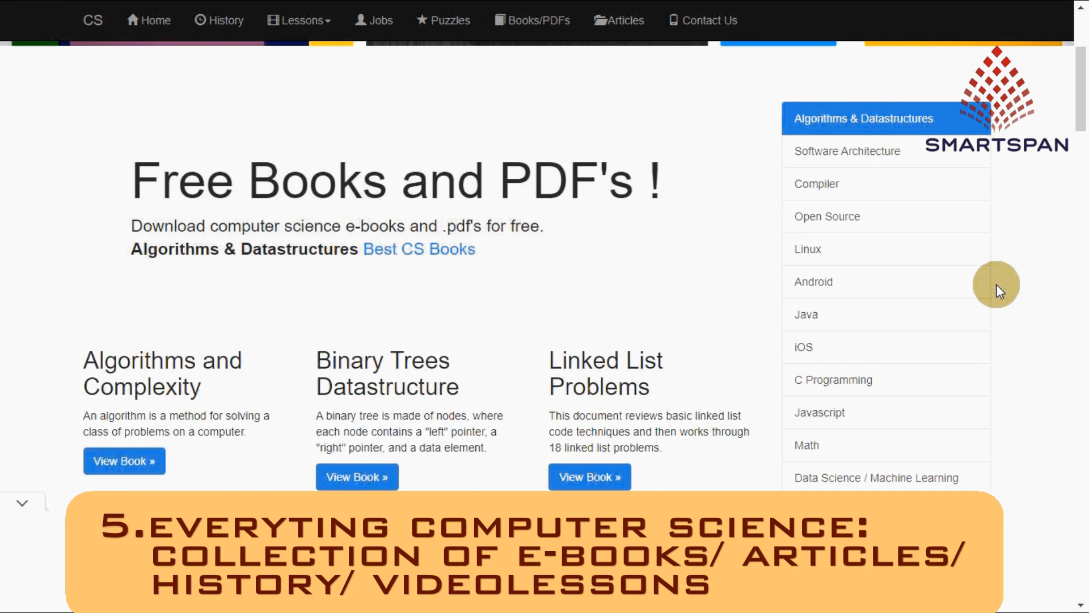
scroll("down", 3)
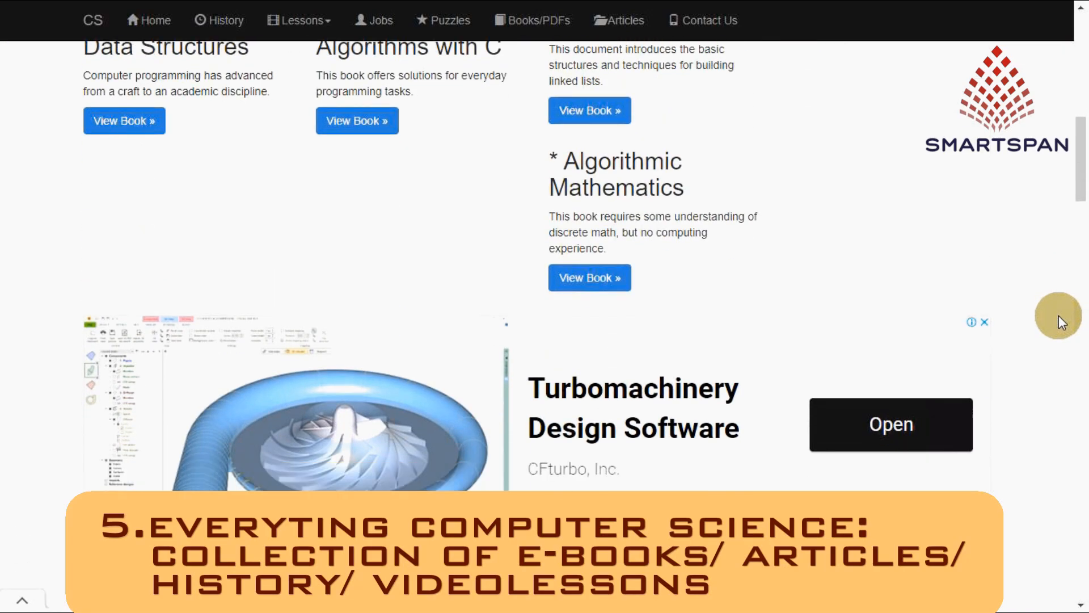
scroll("down", 3)
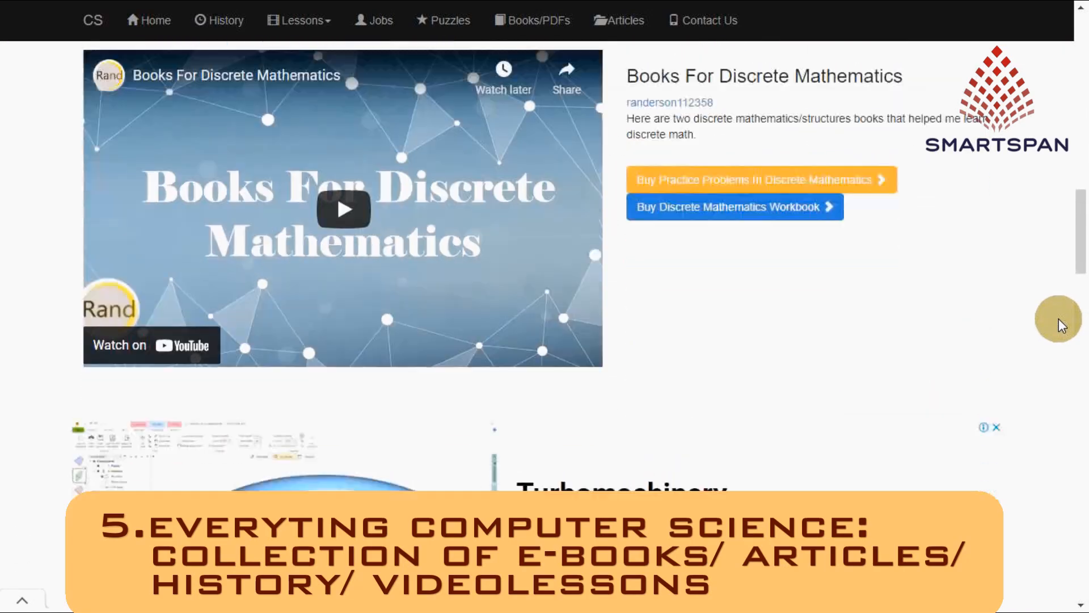
scroll("down", 3)
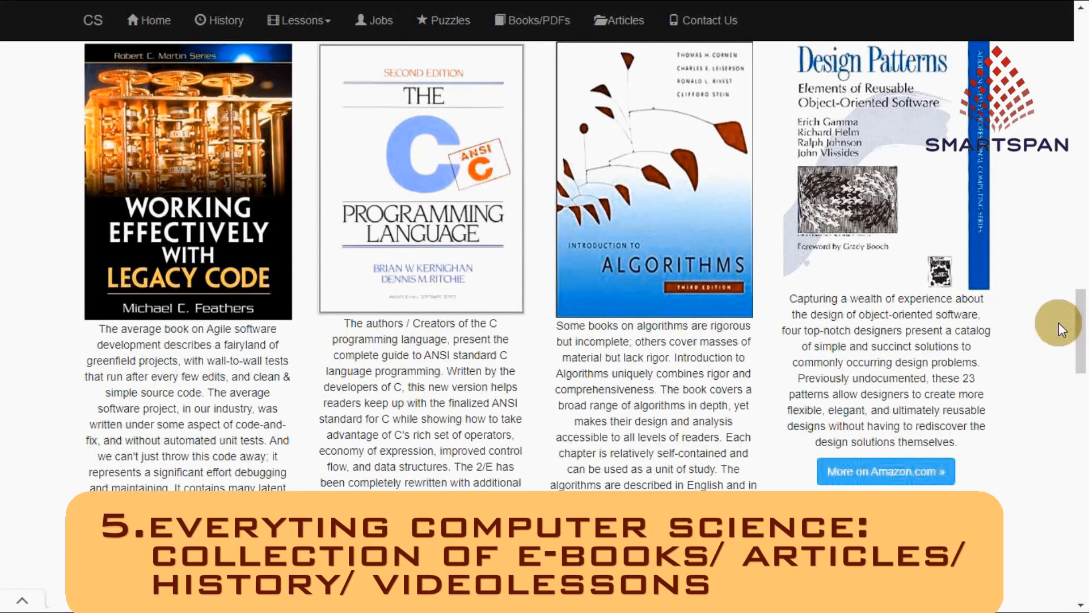
scroll("down", 3)
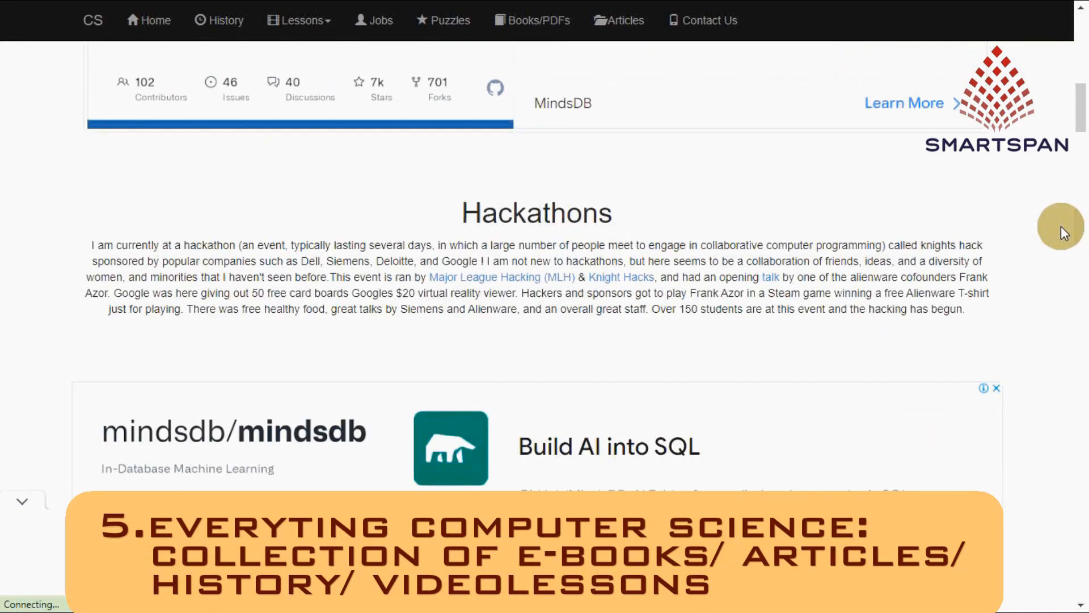
scroll("down", 3)
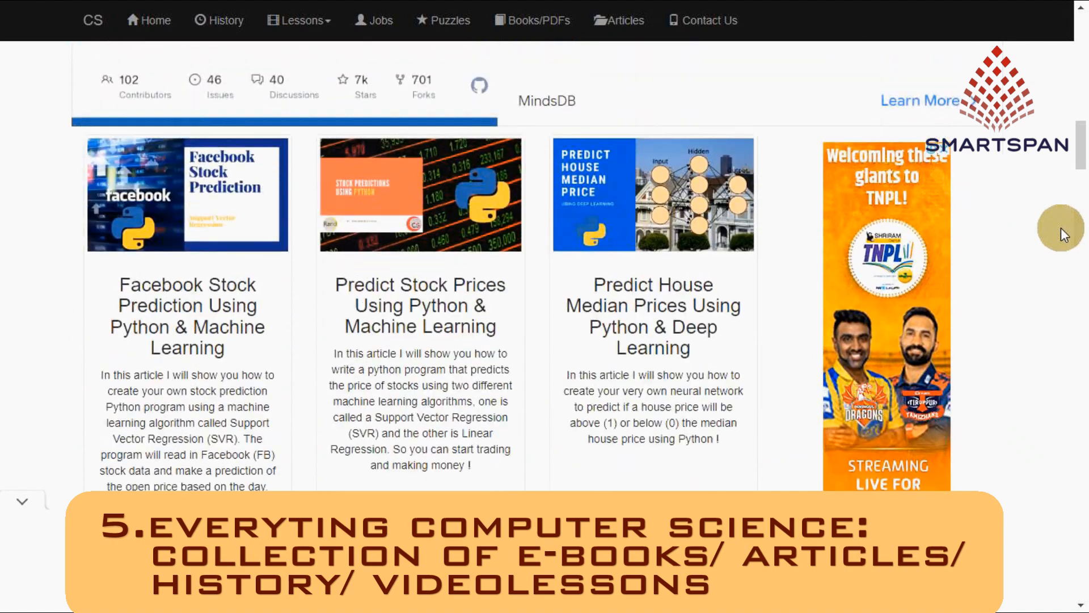
scroll("down", 3)
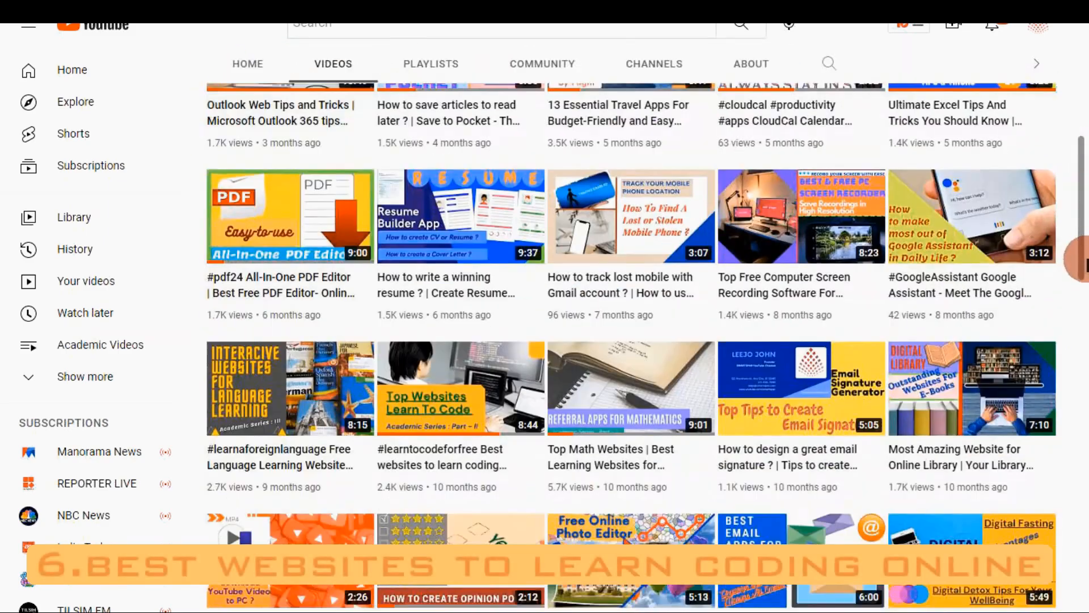
Step: Open the '#learntocodeforfree Best websites to learn coding' video and view its description links
scroll("down", 3)
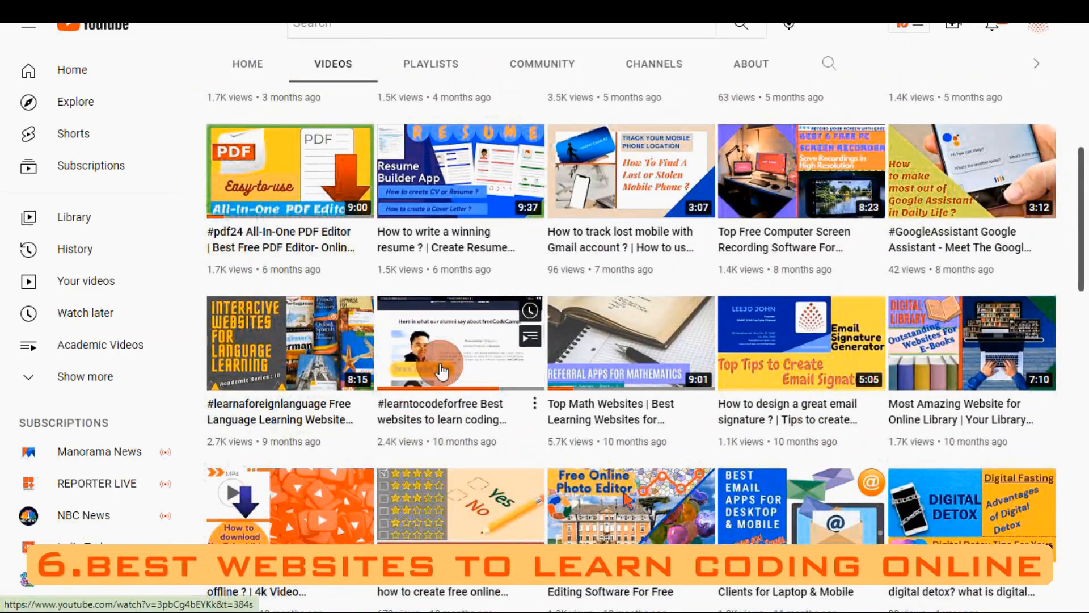
left_click(437, 342)
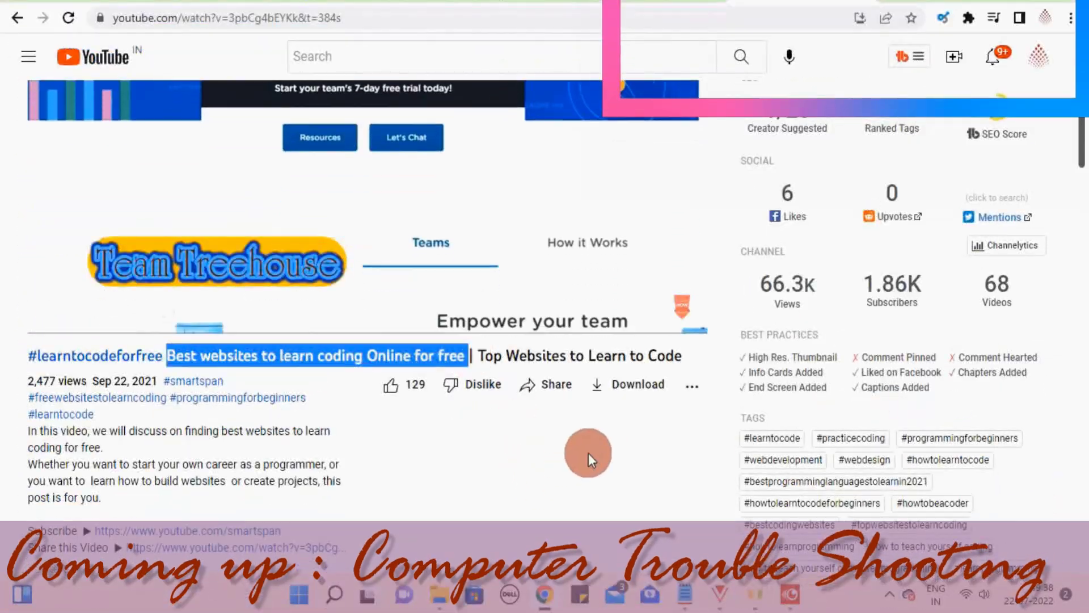
scroll("down", 3)
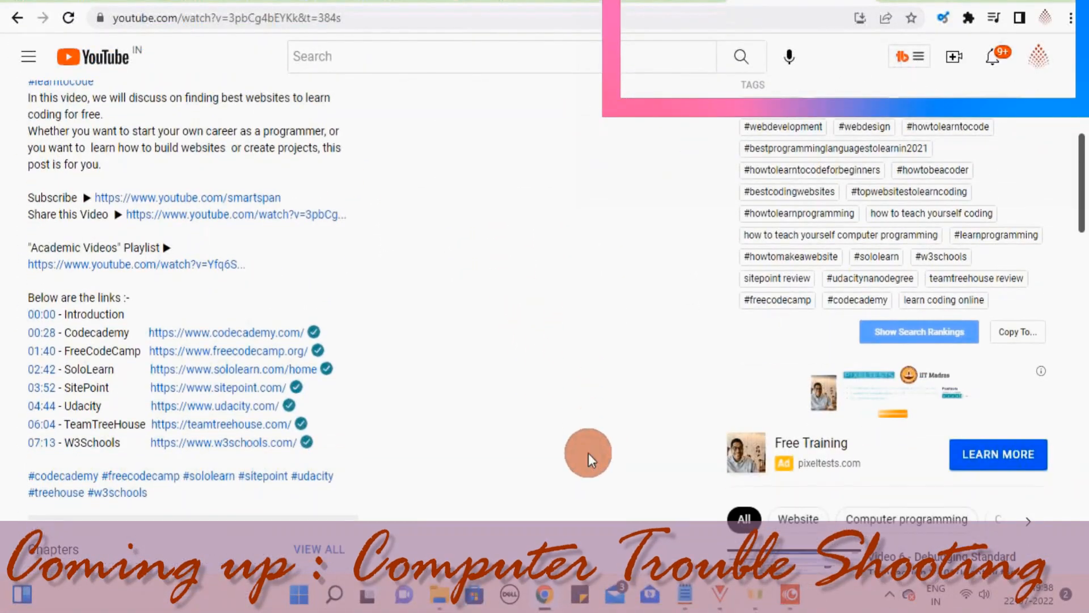
scroll("down", 3)
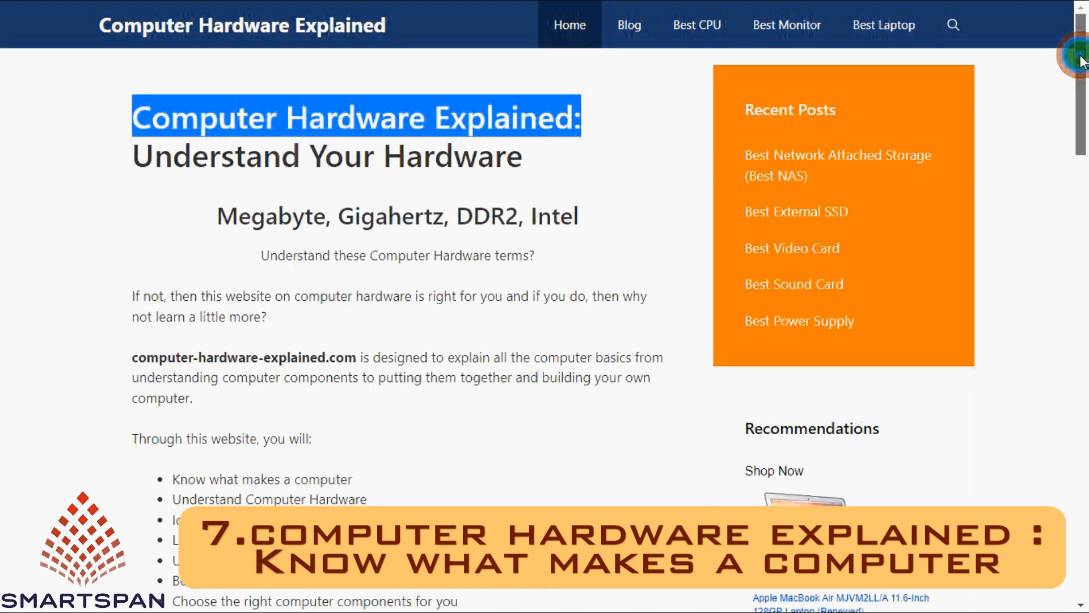
Step: Open the Computer Motherboards page from the sidebar and read down it
scroll("down", 3)
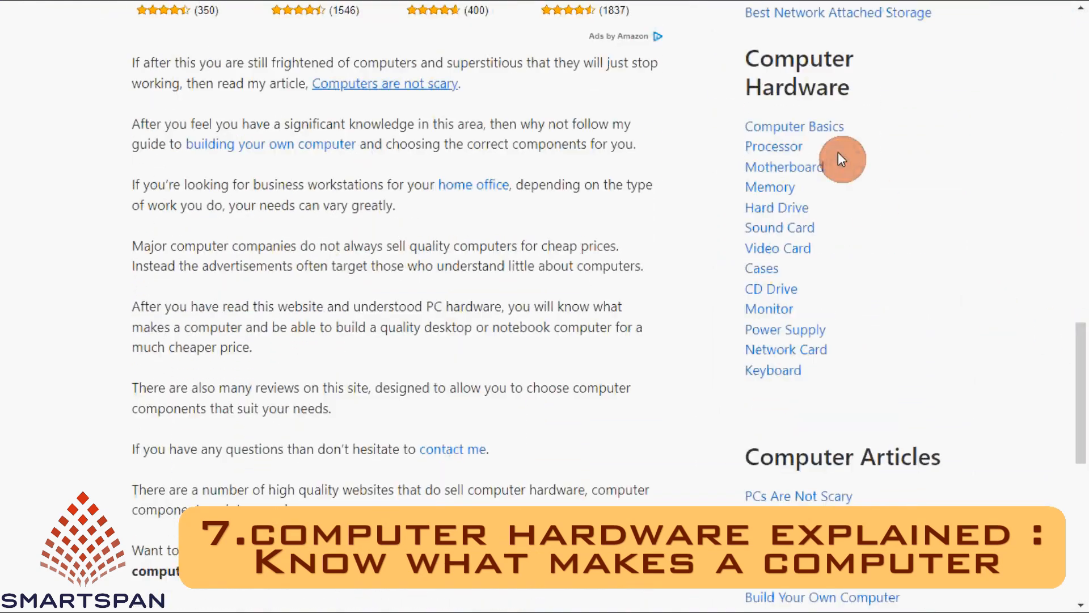
mouse_move(762, 299)
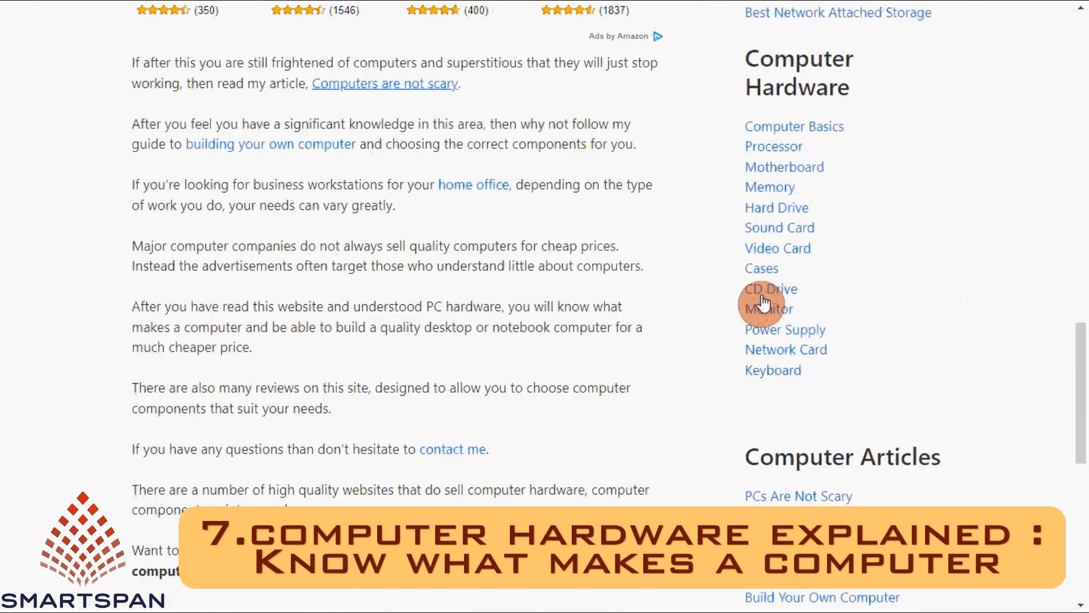
left_click(785, 167)
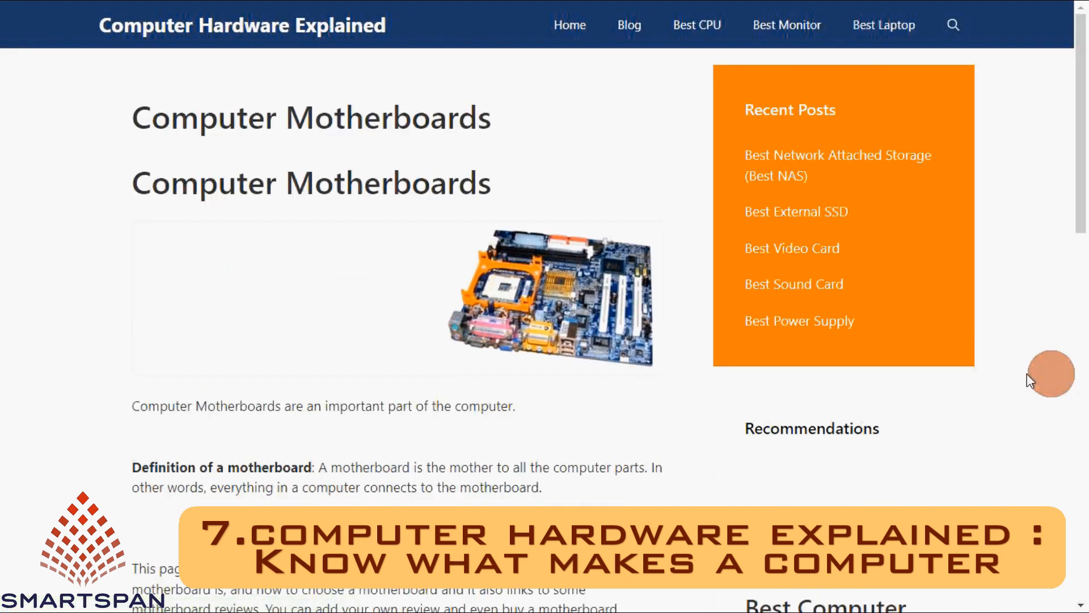
scroll("down", 3)
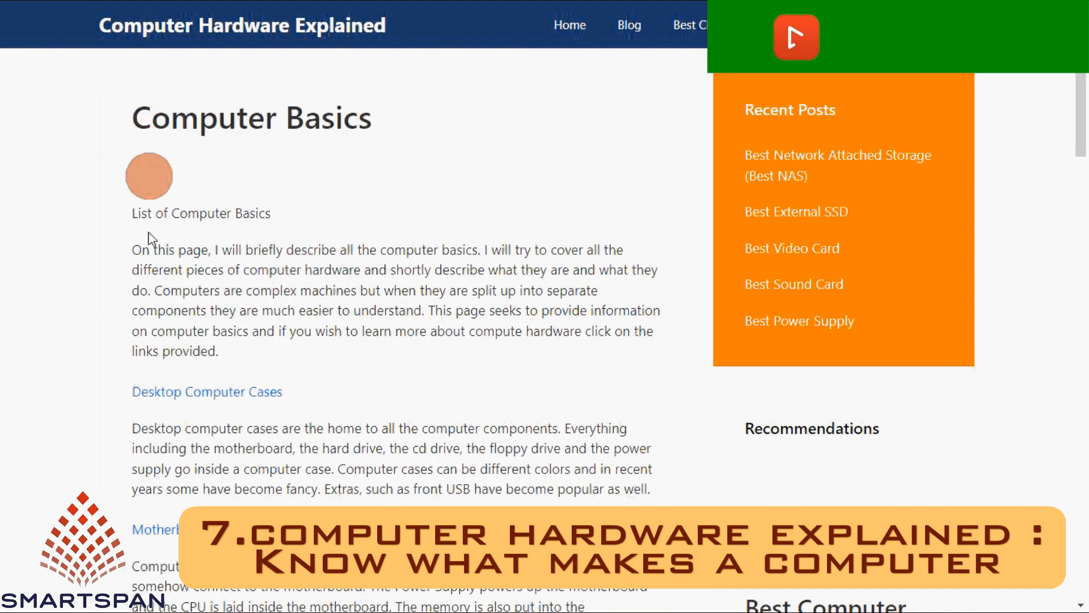
scroll("down", 3)
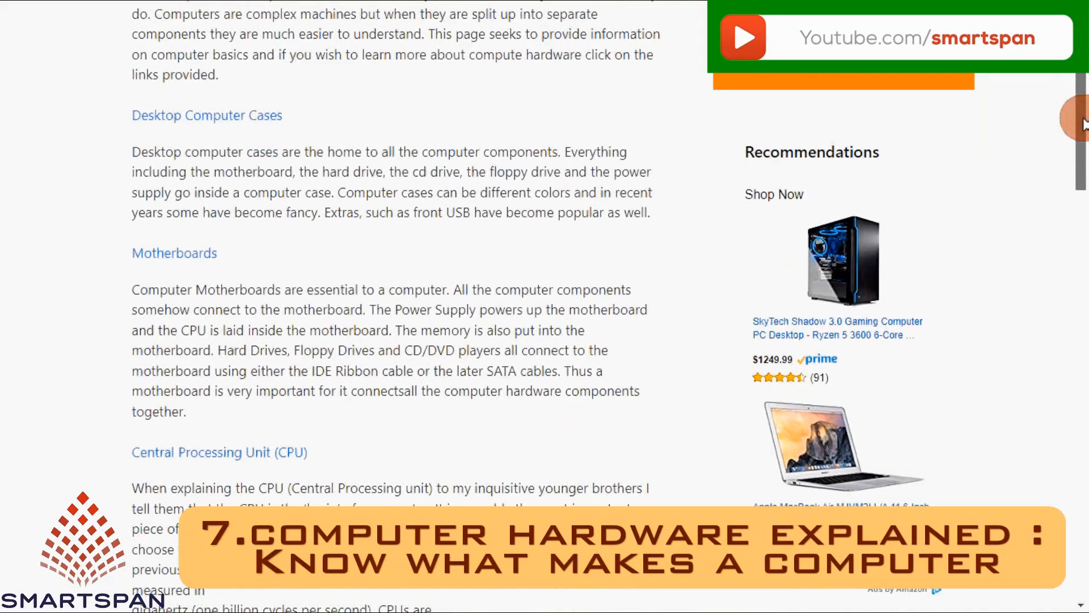
Step: Browse the Computer Basics content, then open the How to Build Your Own Computer guide
scroll("down", 3)
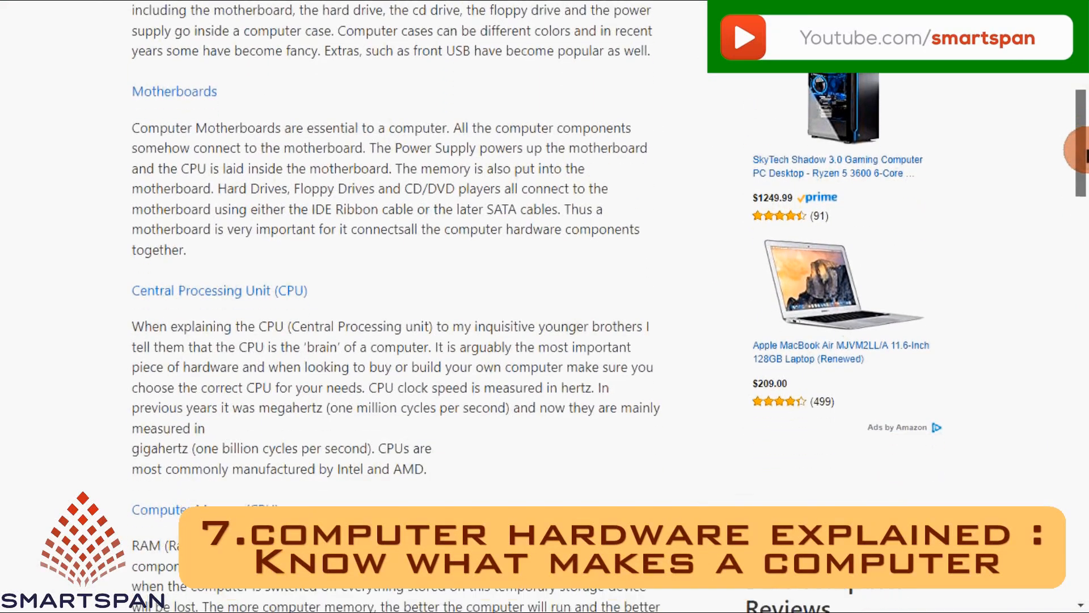
scroll("down", 3)
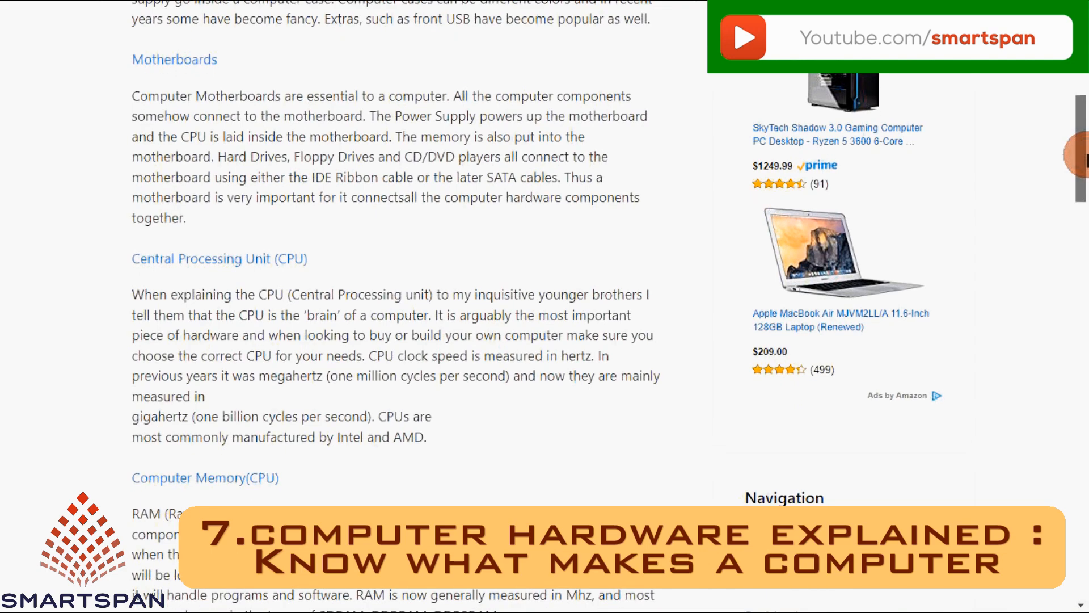
scroll("down", 3)
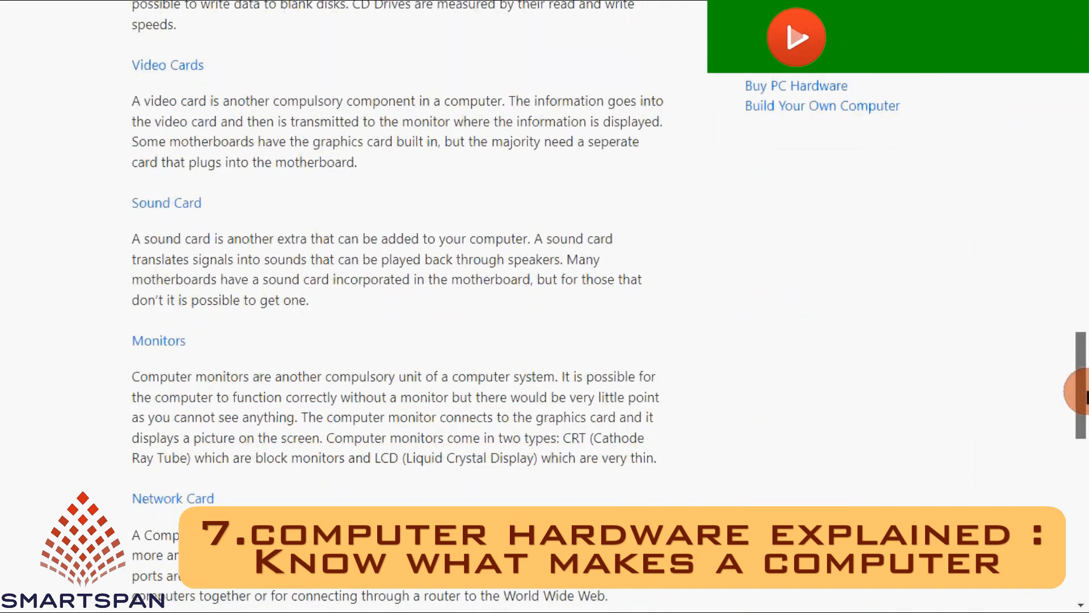
left_click(822, 105)
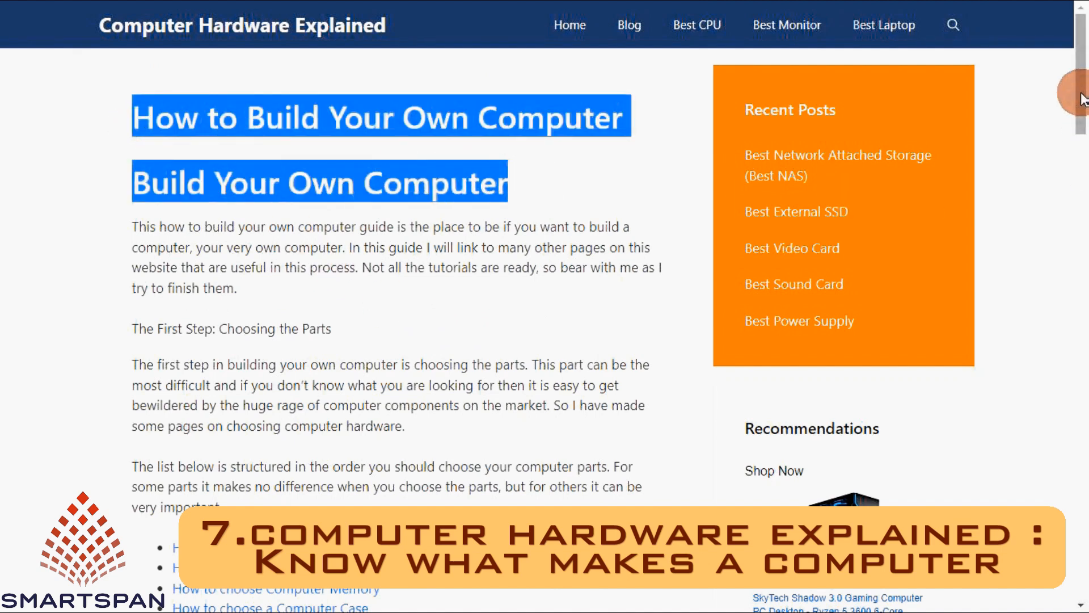
Step: Scroll the build guide to The Third Step and open the 'Installing the RAM (Memory)' tutorial
scroll("down", 3)
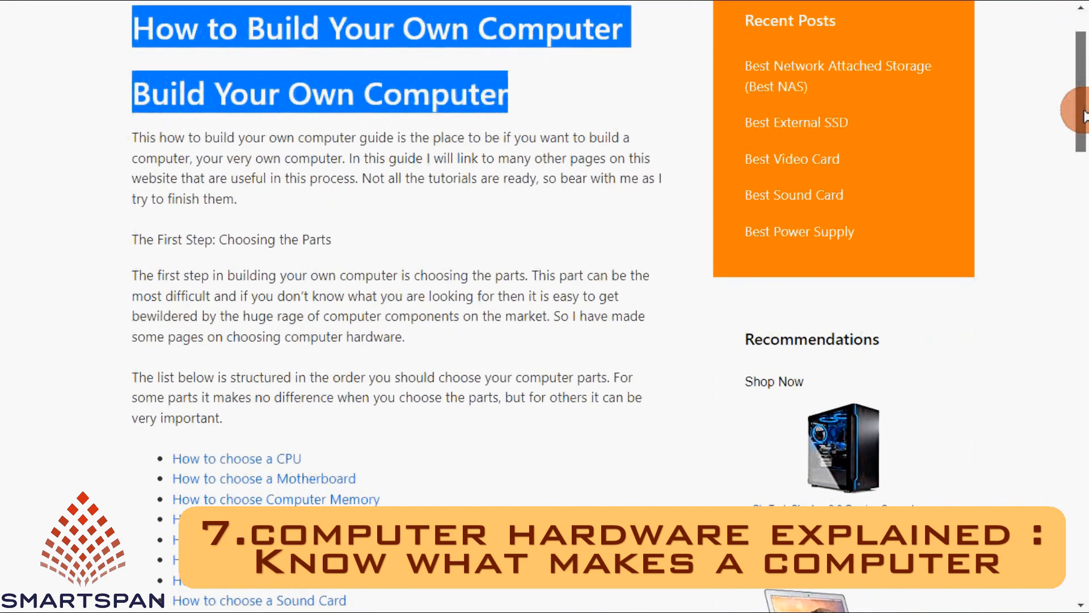
scroll("down", 3)
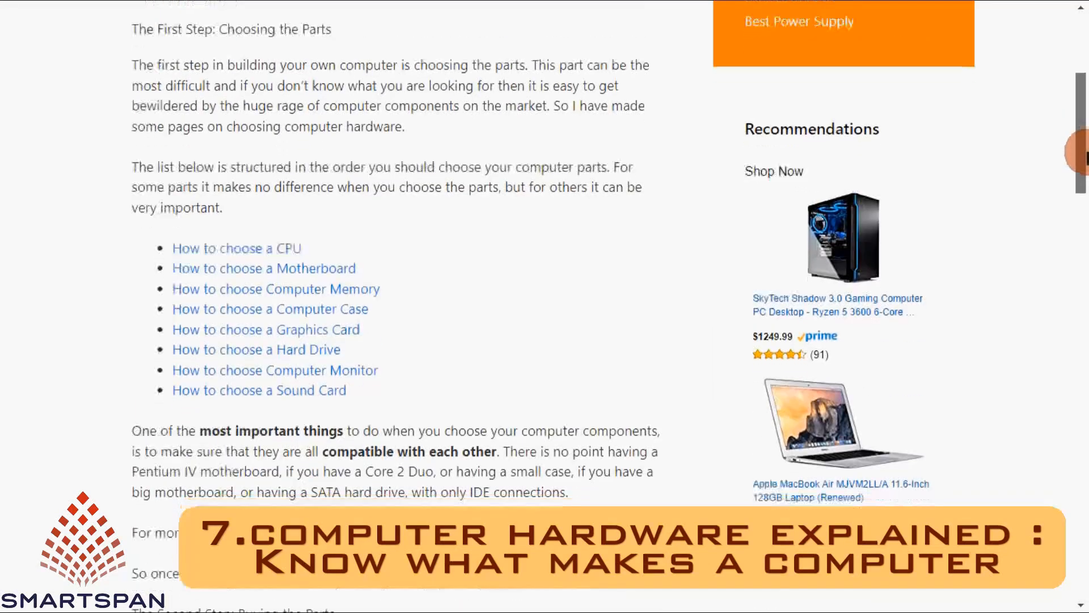
scroll("down", 3)
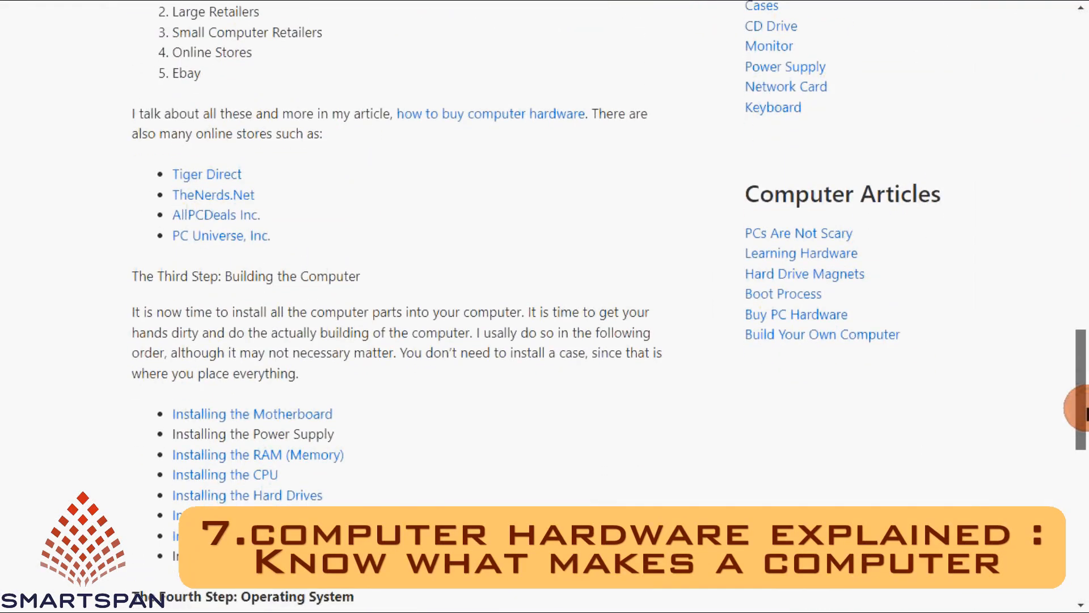
scroll("down", 3)
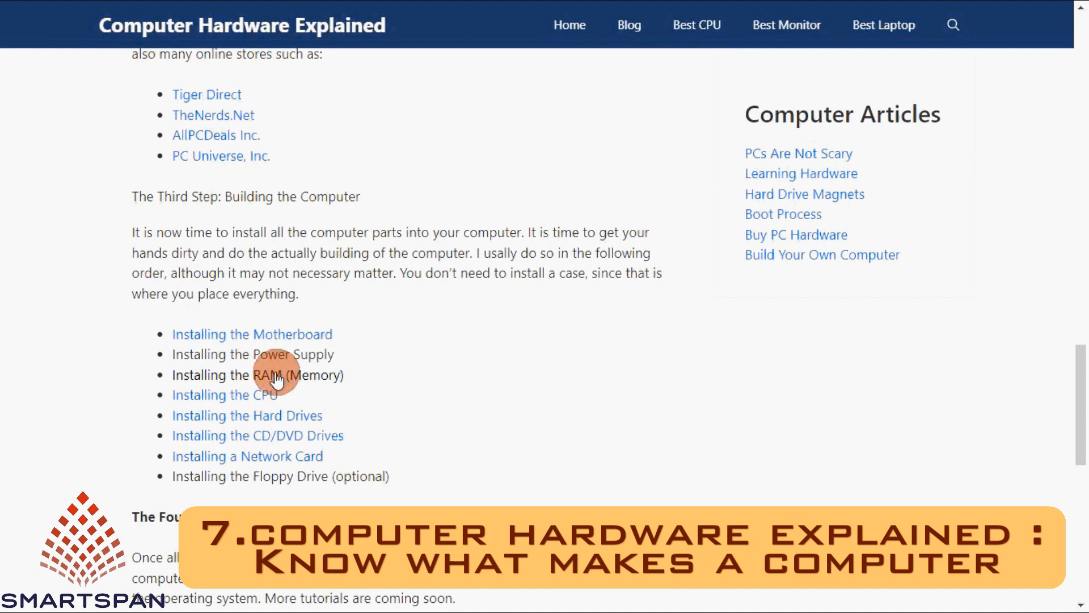
left_click(258, 374)
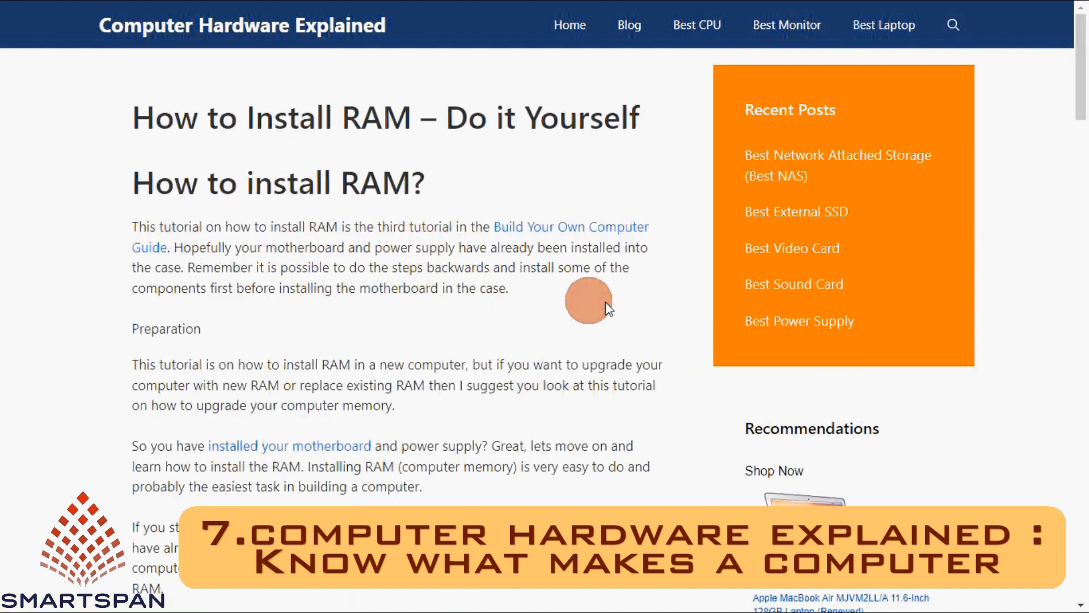
scroll("down", 3)
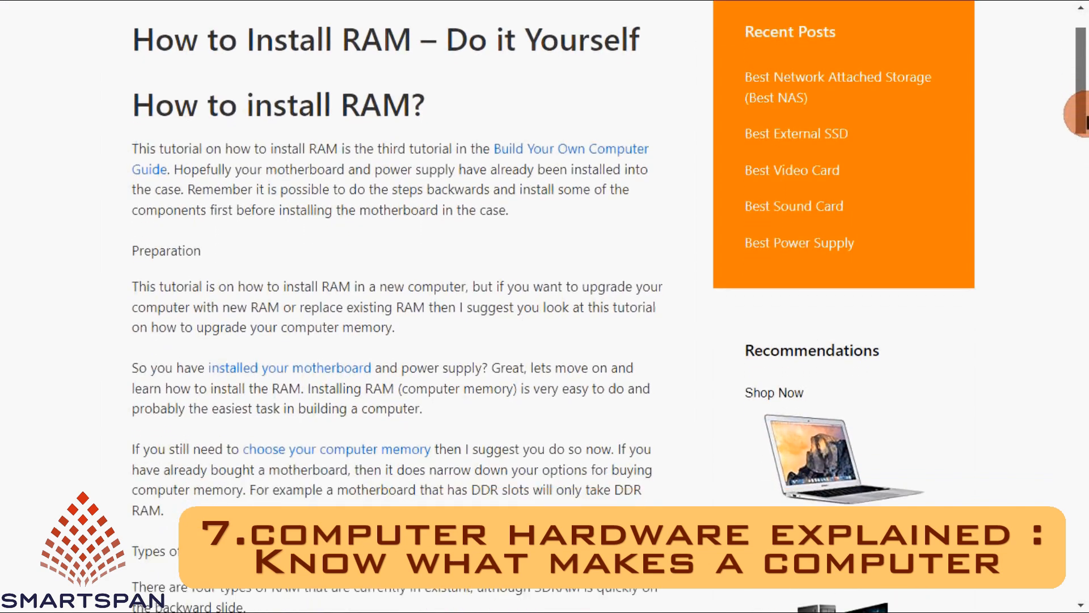
scroll("down", 3)
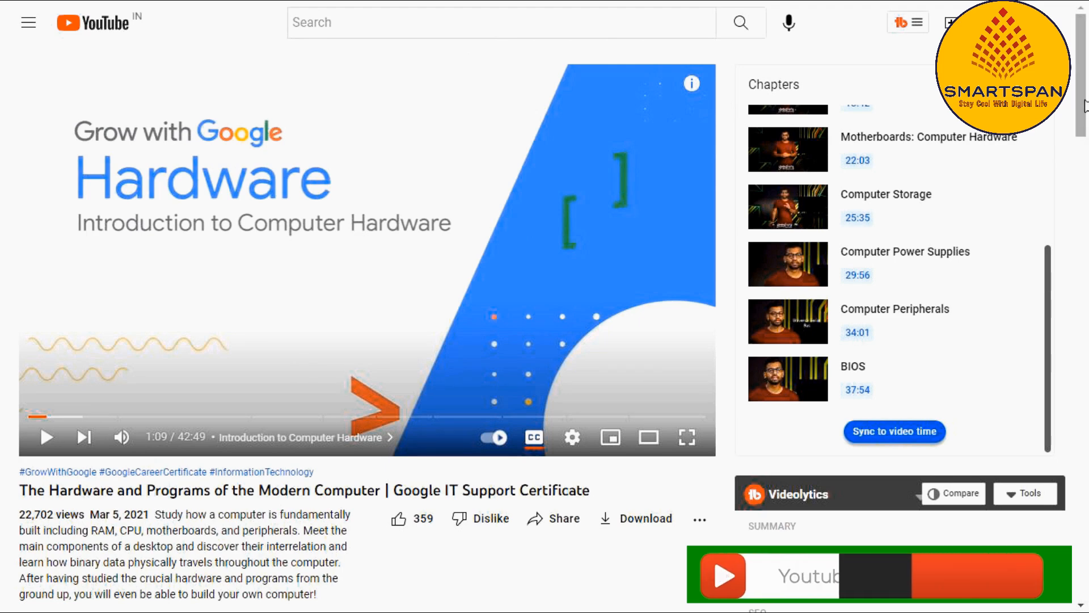
scroll("down", 3)
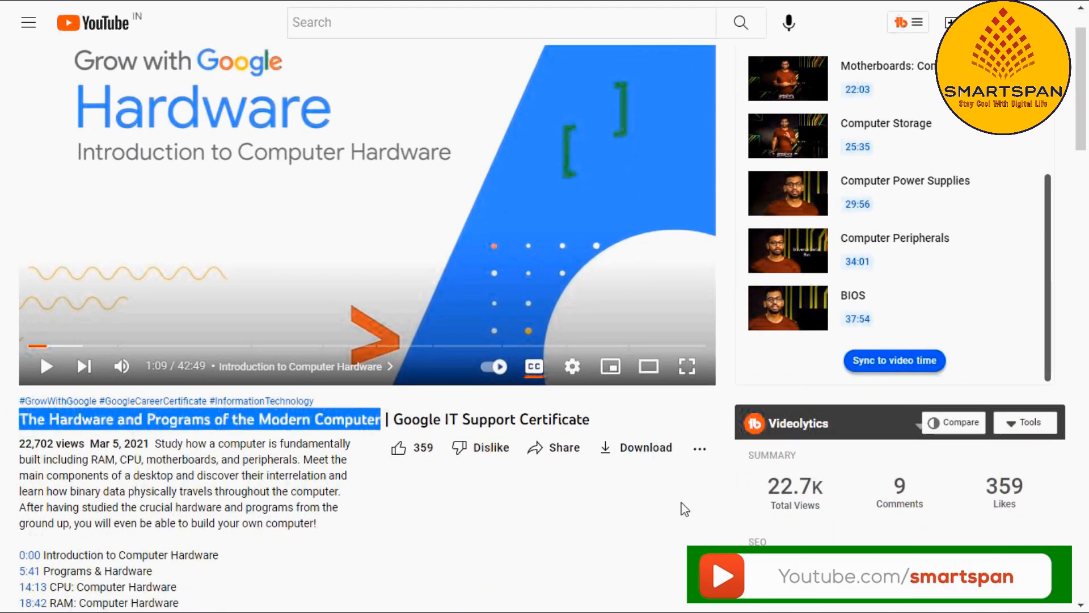
scroll("down", 3)
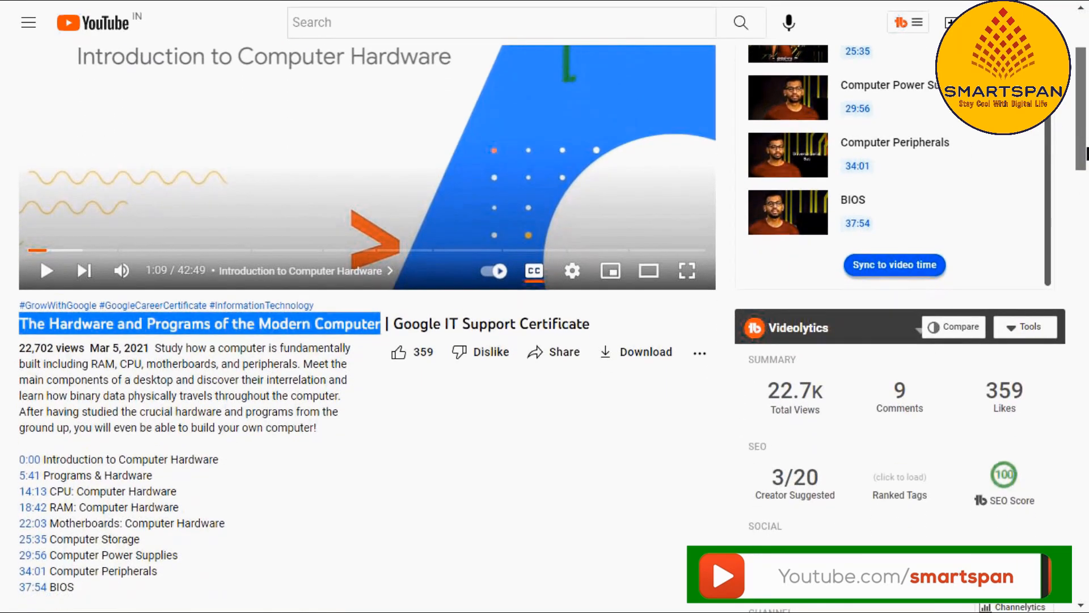
scroll("down", 3)
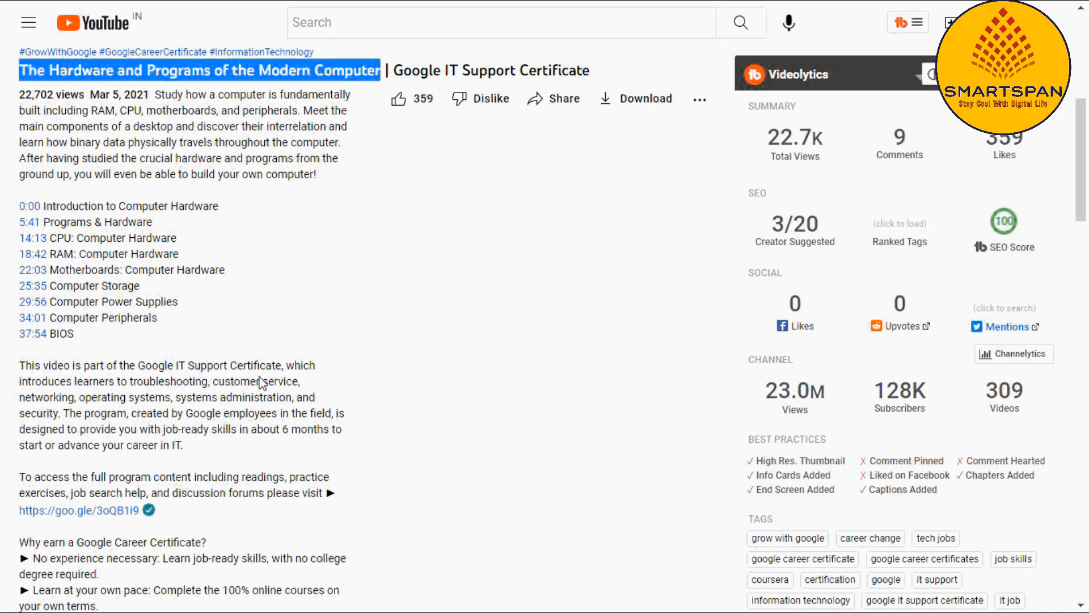
scroll("down", 3)
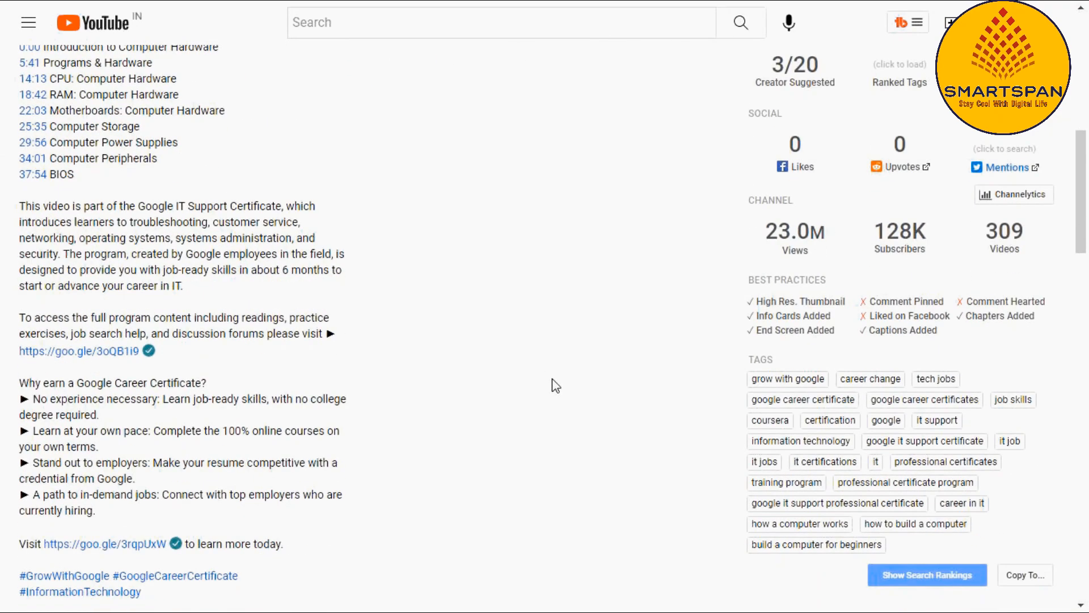
scroll("down", 3)
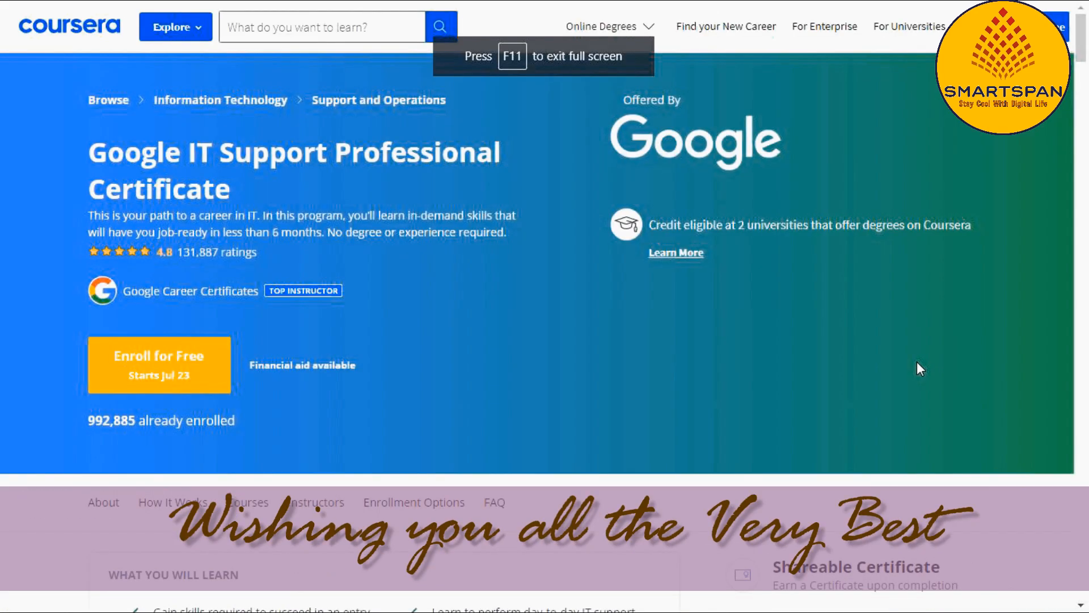
scroll("down", 3)
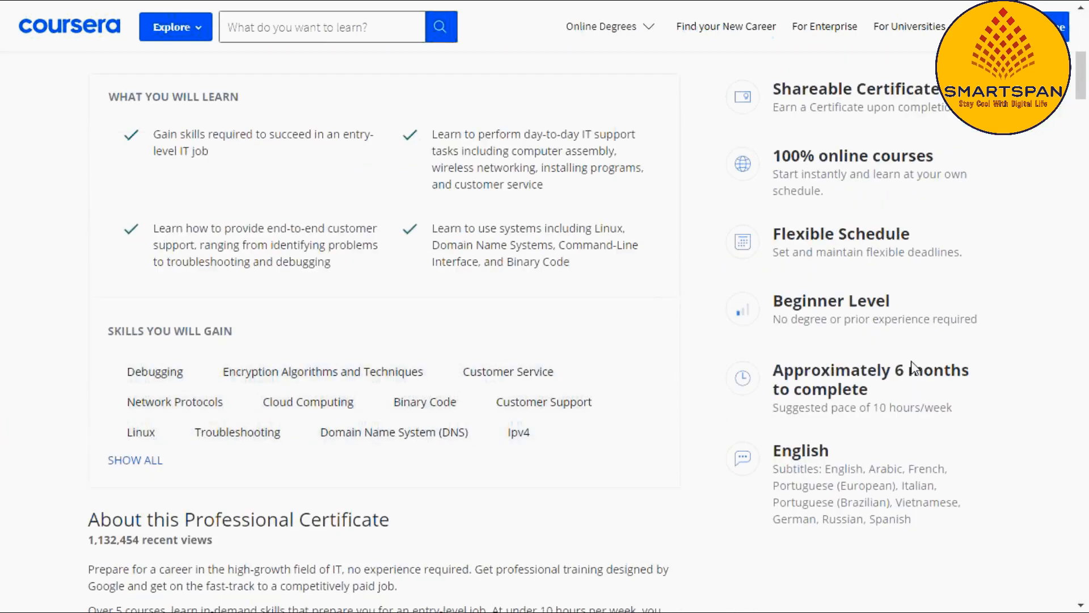